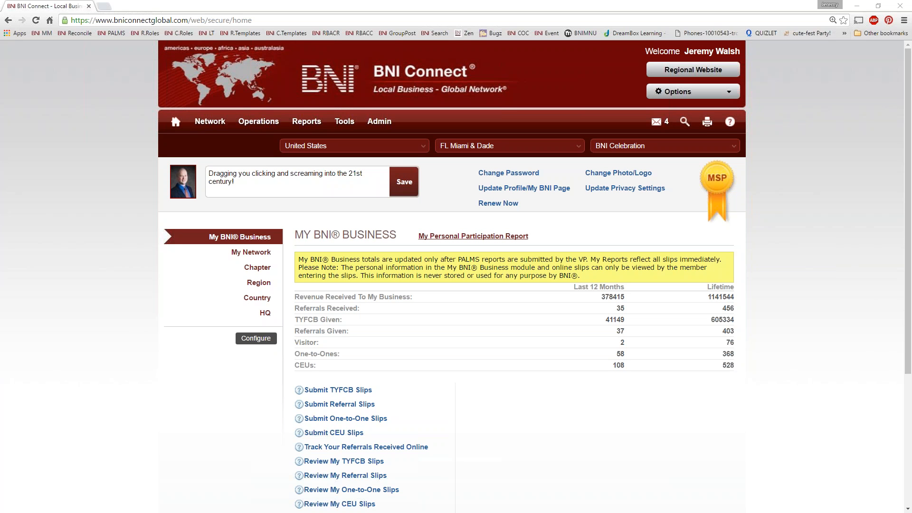
mouse_move(610, 202)
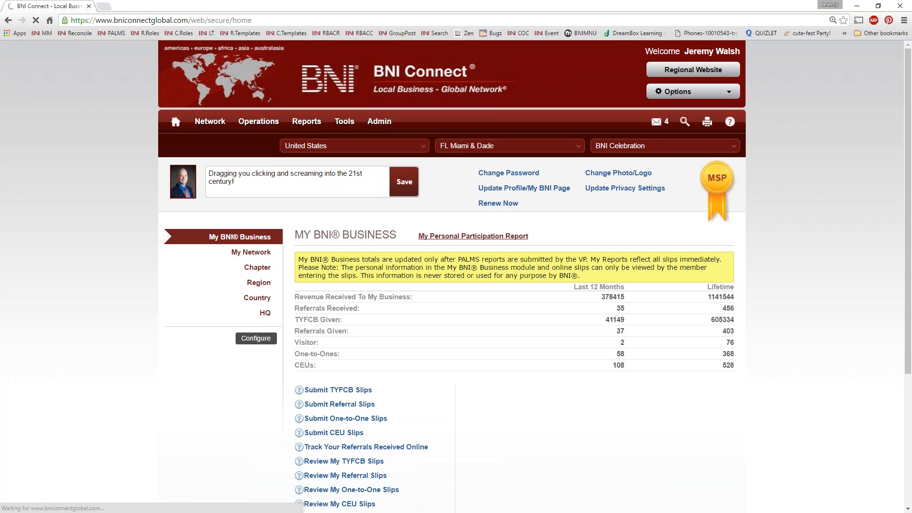
Step: Go to Update Profile/My BNI Page to edit the member's profile
left_click(692, 91)
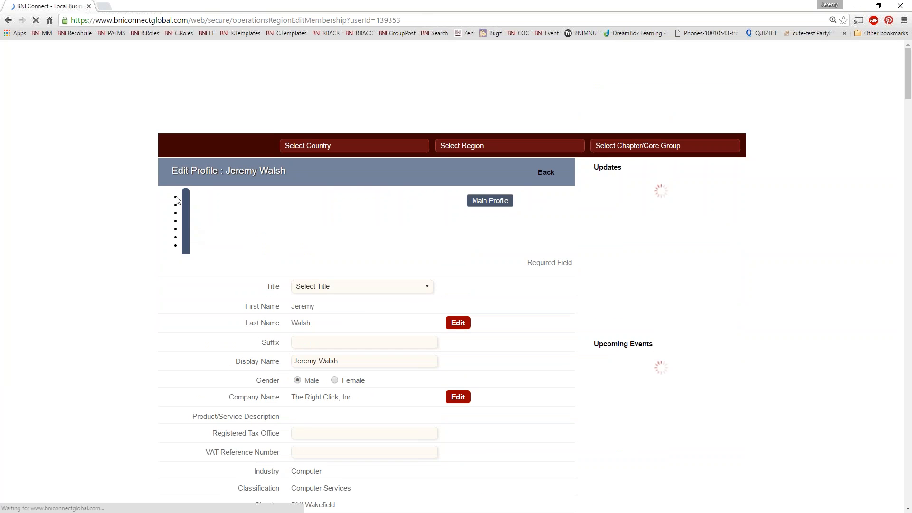
mouse_move(55, 261)
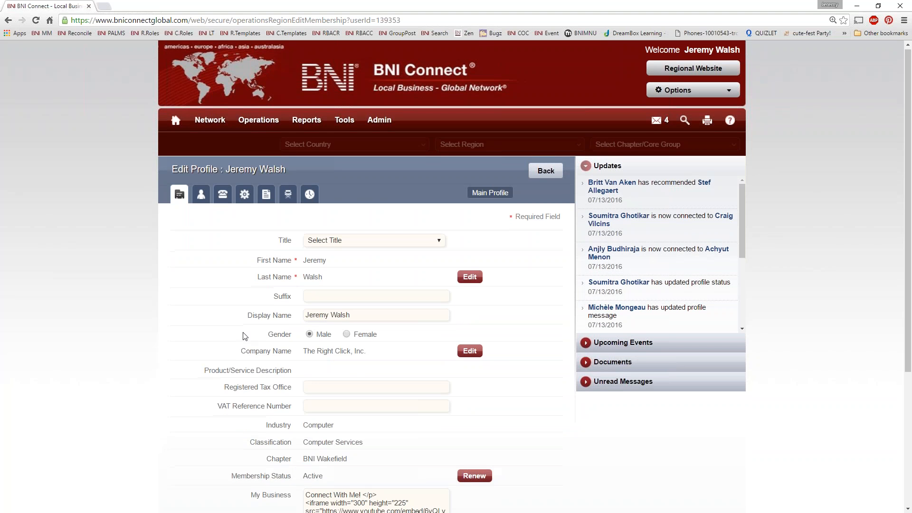
scroll("down", 3)
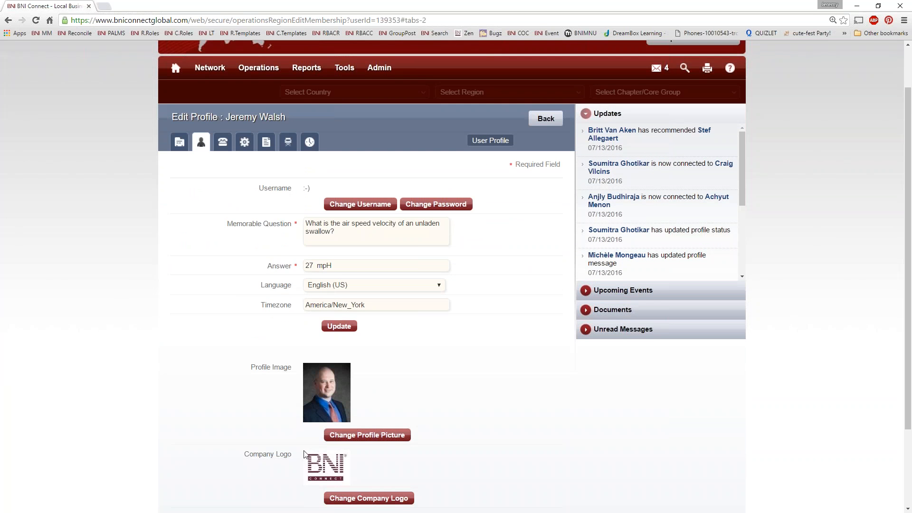
left_click(223, 142)
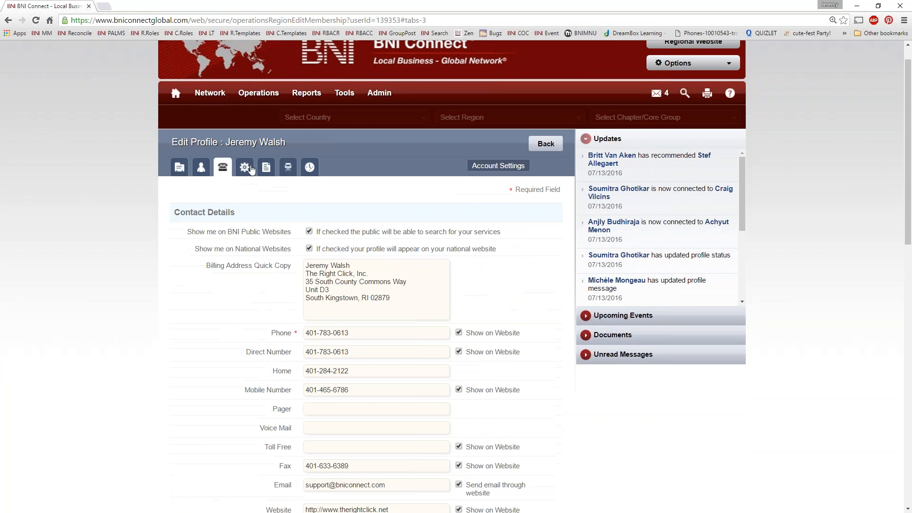
left_click(266, 167)
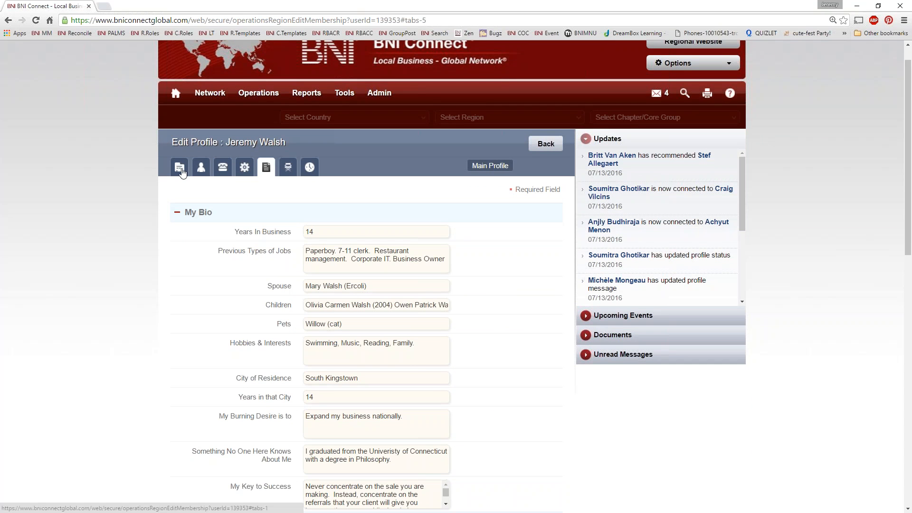
left_click(180, 167)
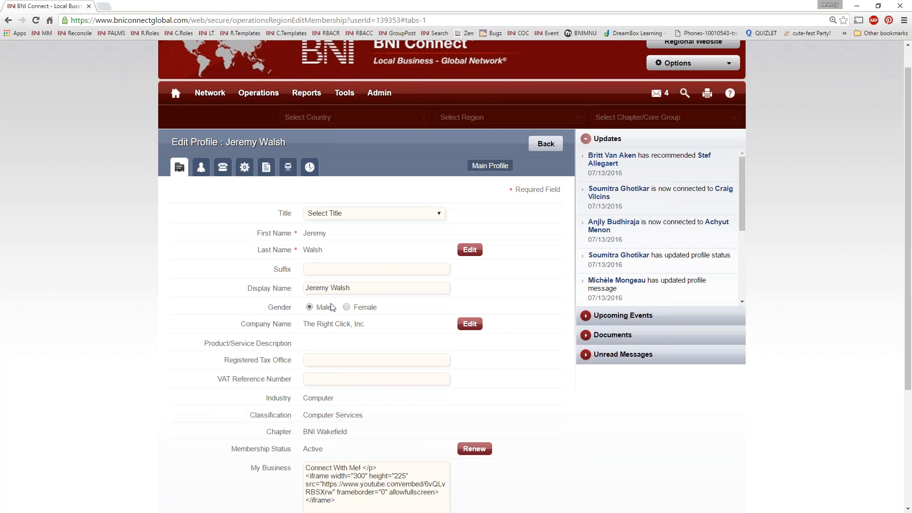
scroll("down", 3)
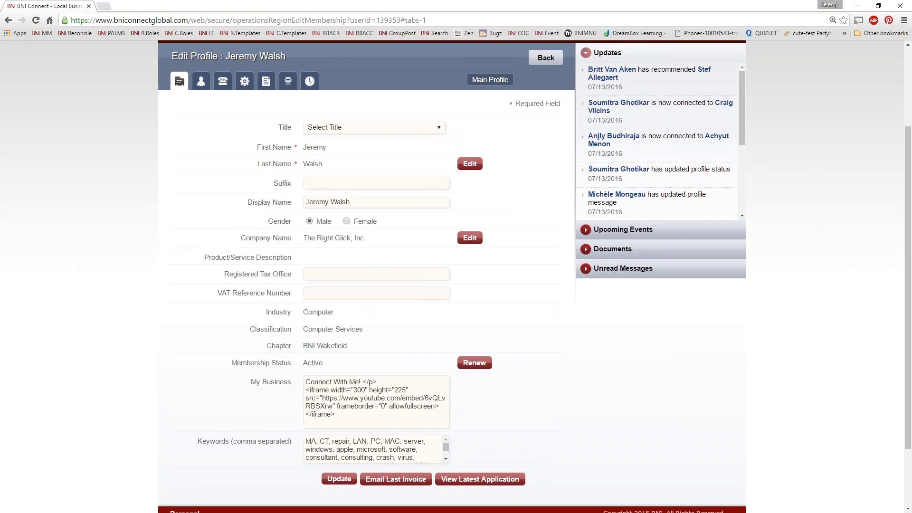
scroll("down", 3)
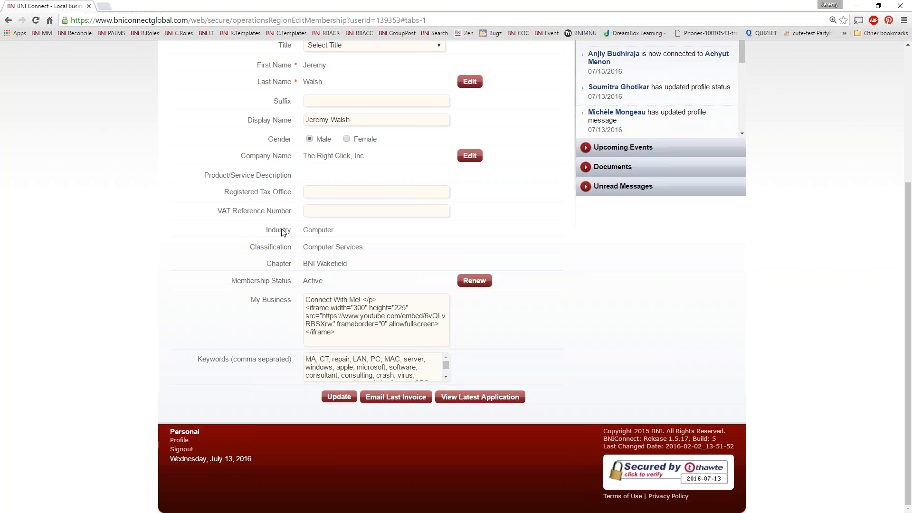
mouse_move(283, 234)
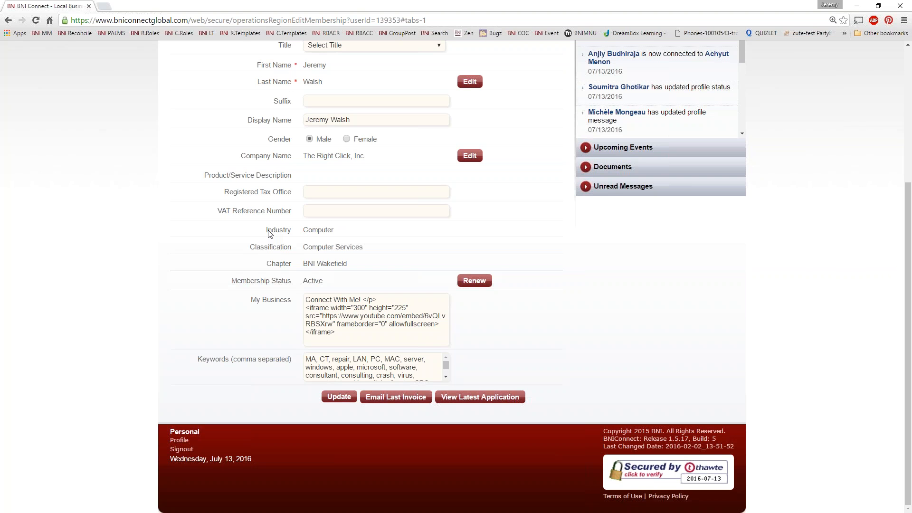
mouse_move(336, 263)
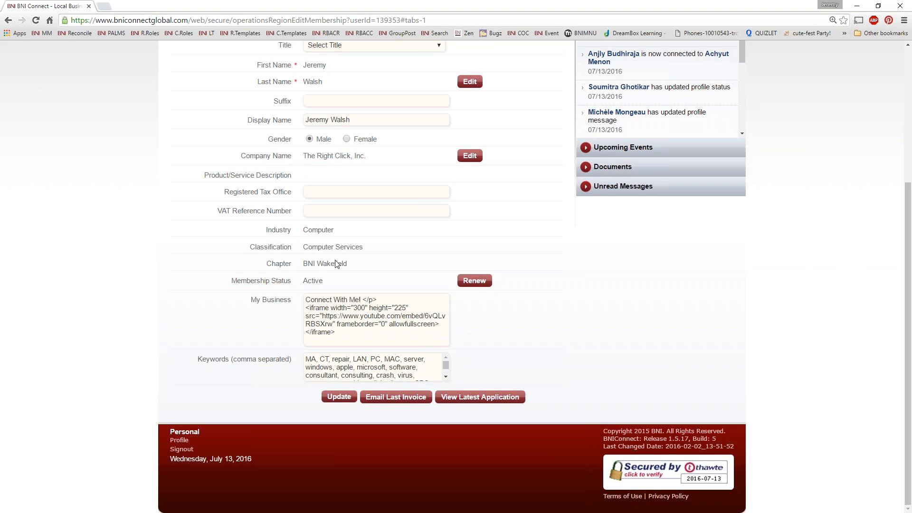
mouse_move(325, 242)
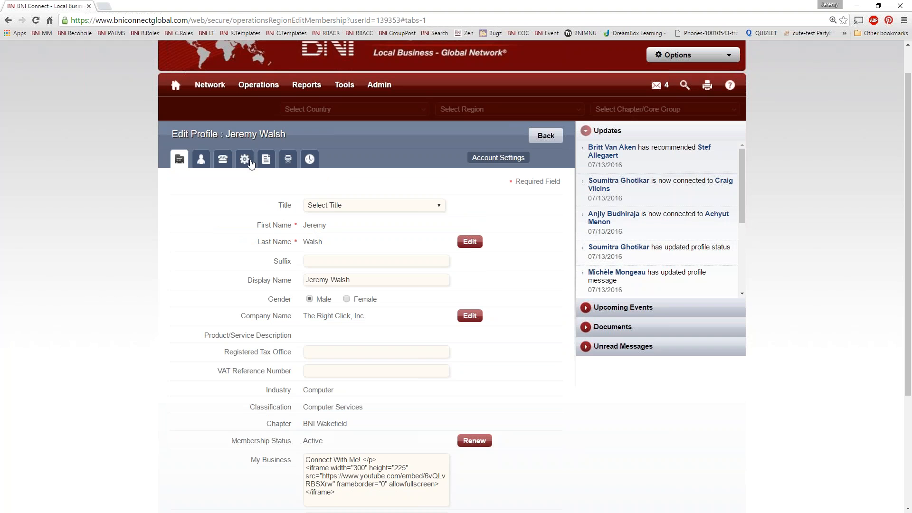
Step: Review the member-to-member visibility settings for the My Bio tab and contact details
left_click(244, 159)
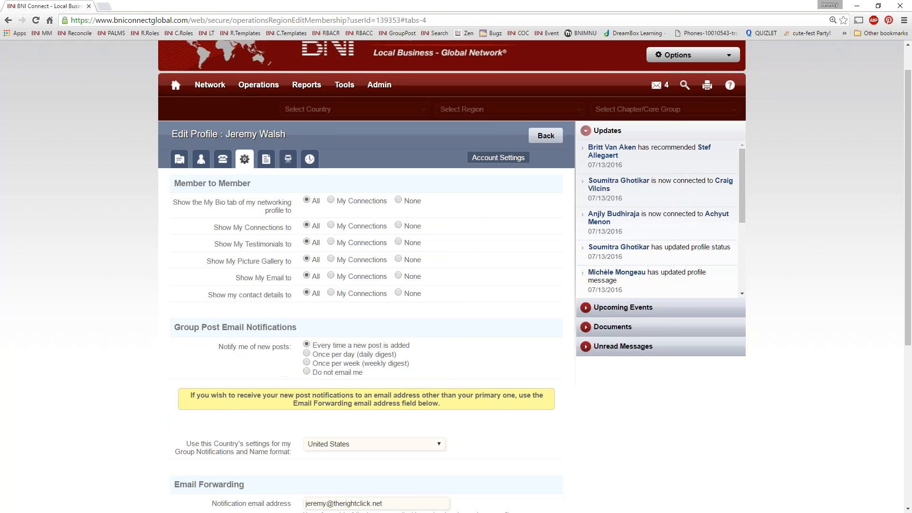
mouse_move(187, 200)
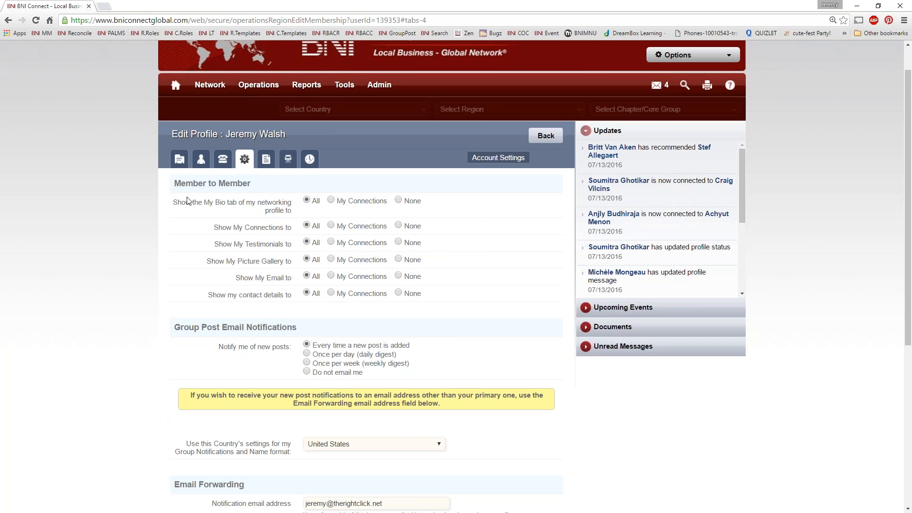
mouse_move(238, 222)
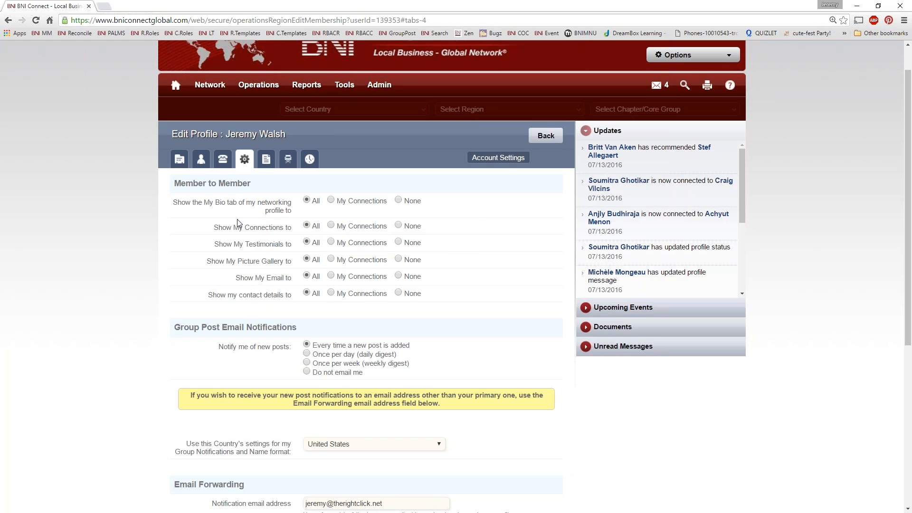
mouse_move(237, 223)
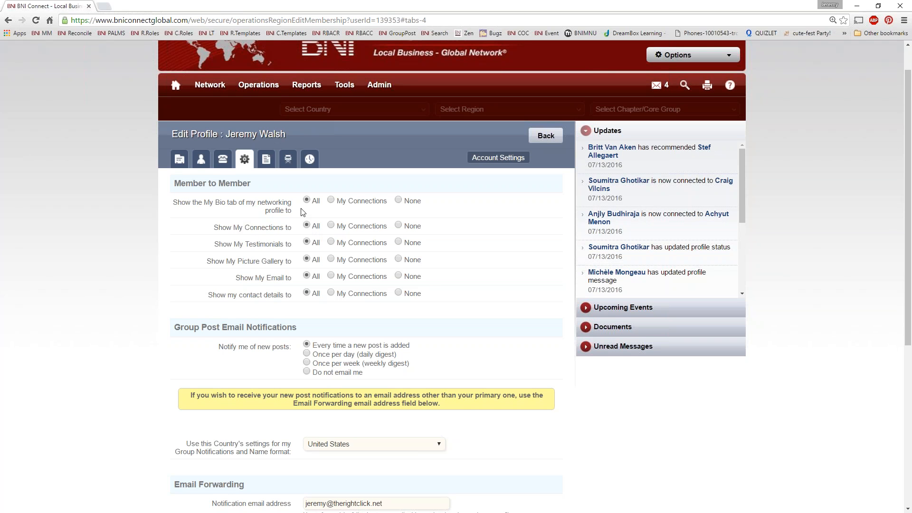
mouse_move(367, 244)
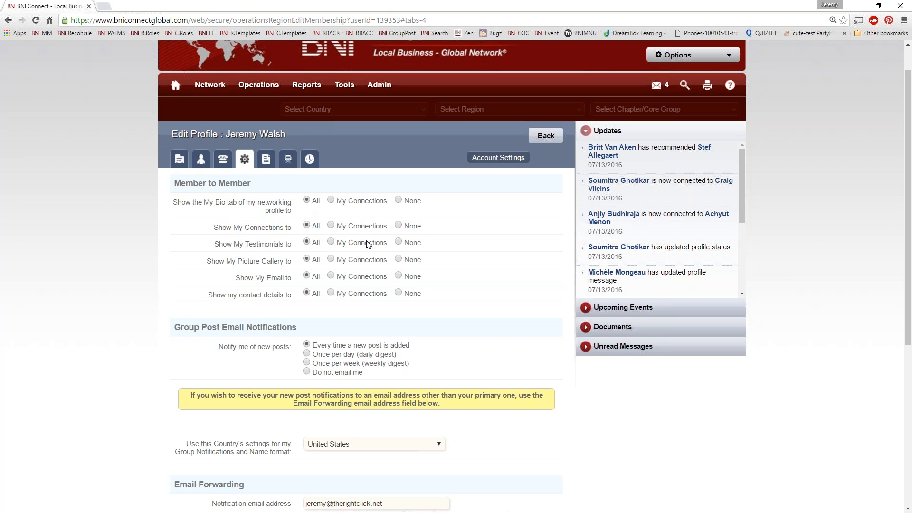
mouse_move(380, 274)
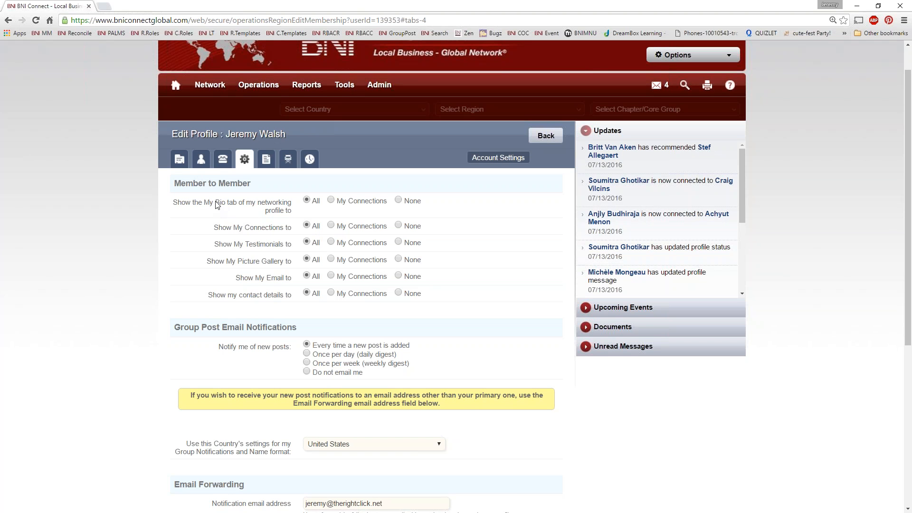
double_click(220, 201)
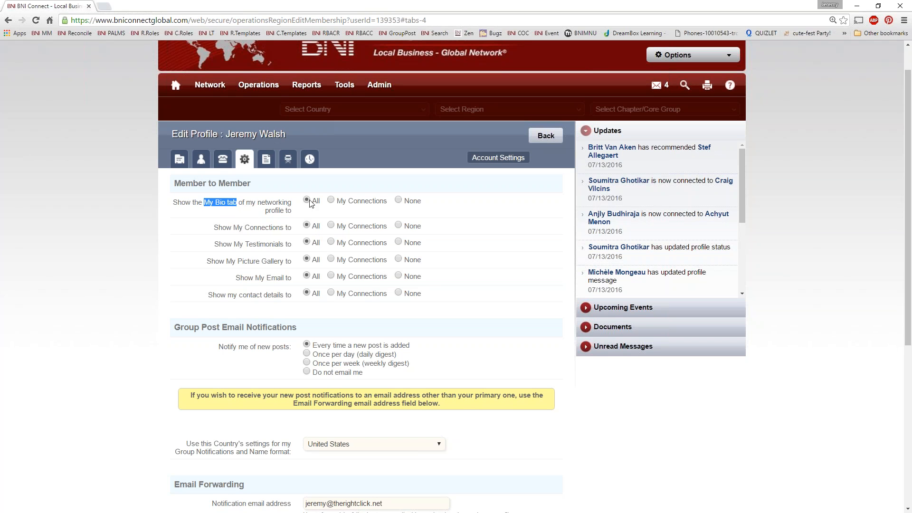
mouse_move(344, 199)
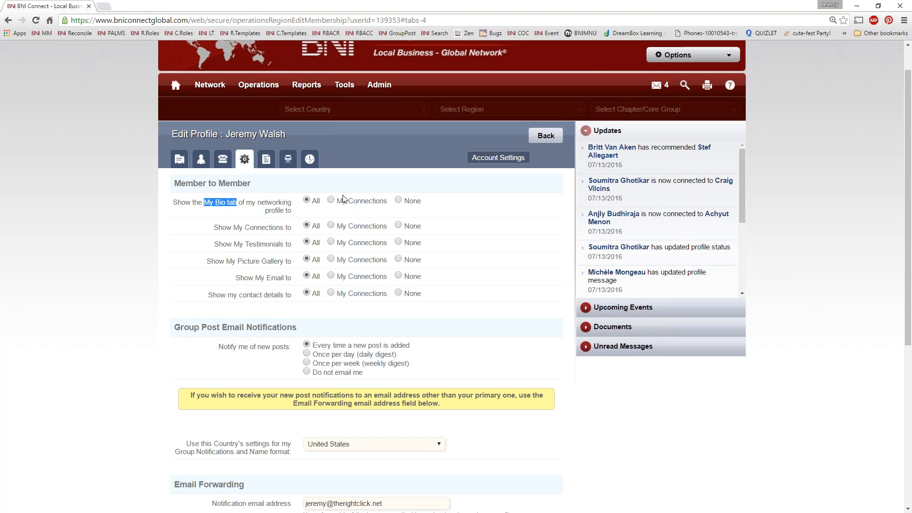
mouse_move(413, 197)
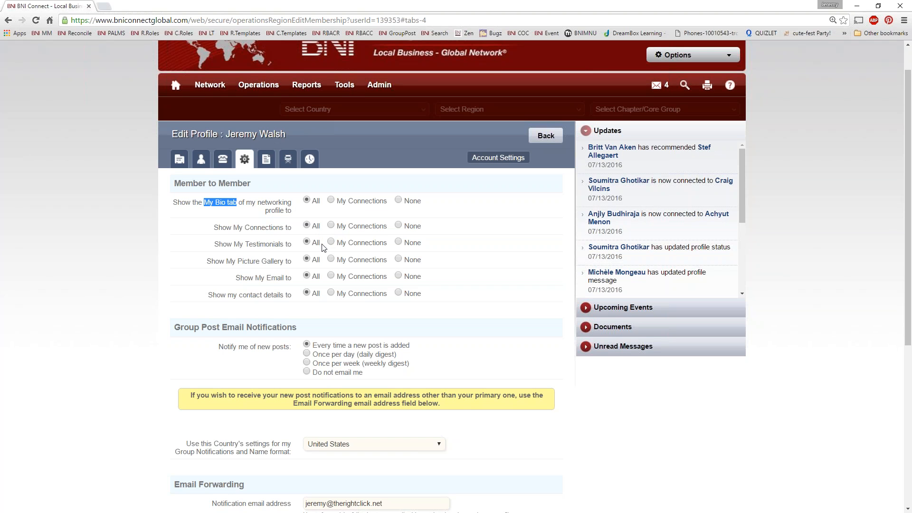
mouse_move(219, 305)
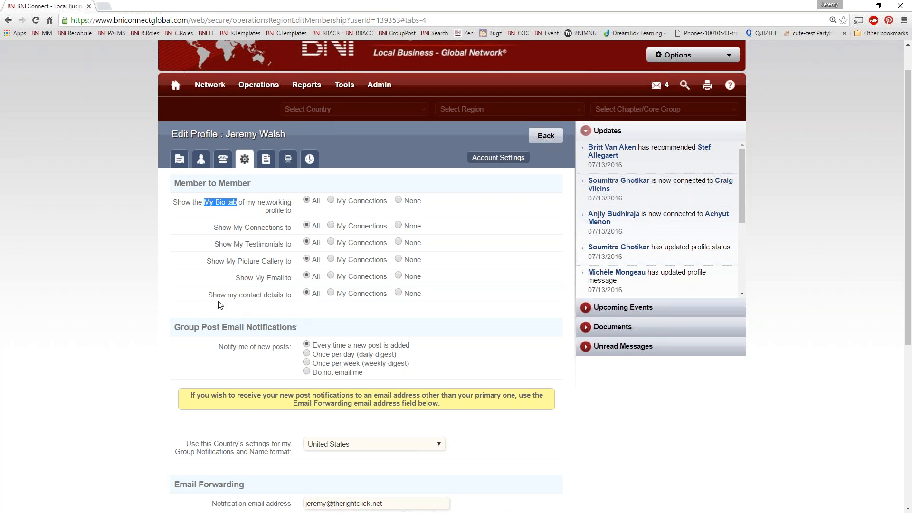
double_click(247, 294)
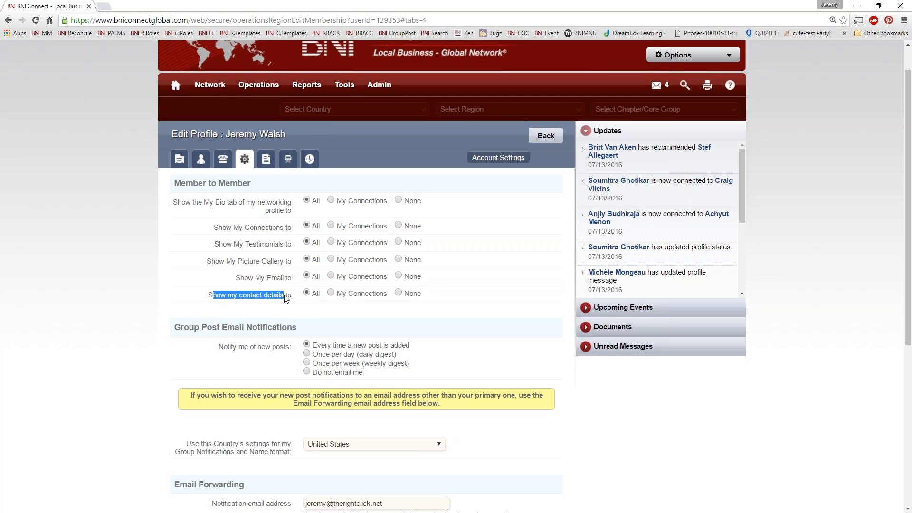
mouse_move(282, 305)
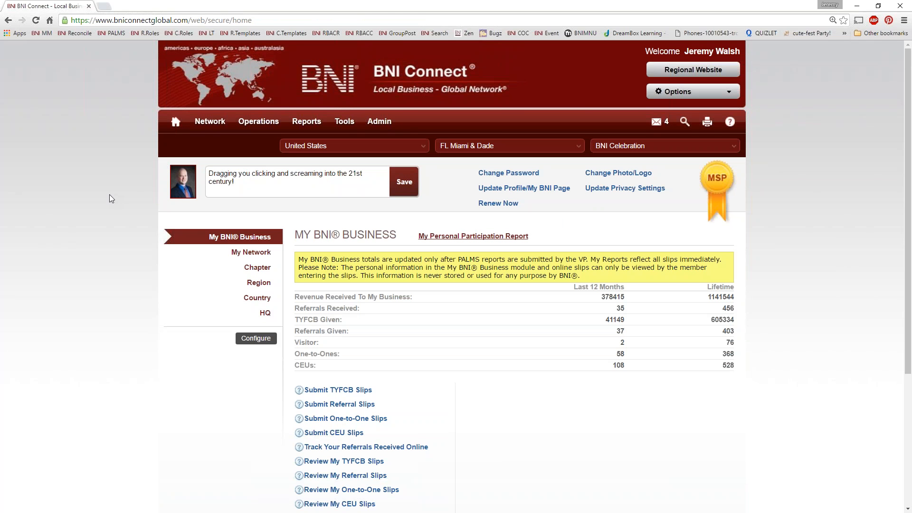
mouse_move(251, 251)
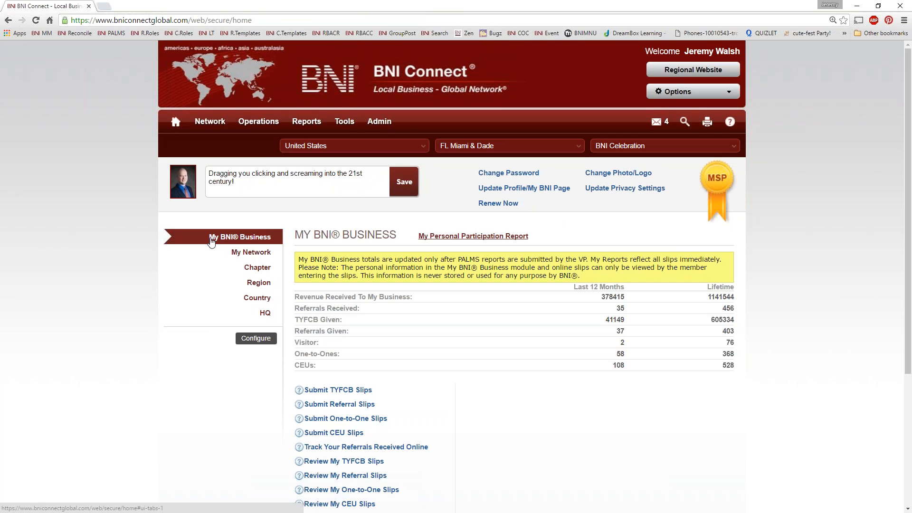
mouse_move(250, 252)
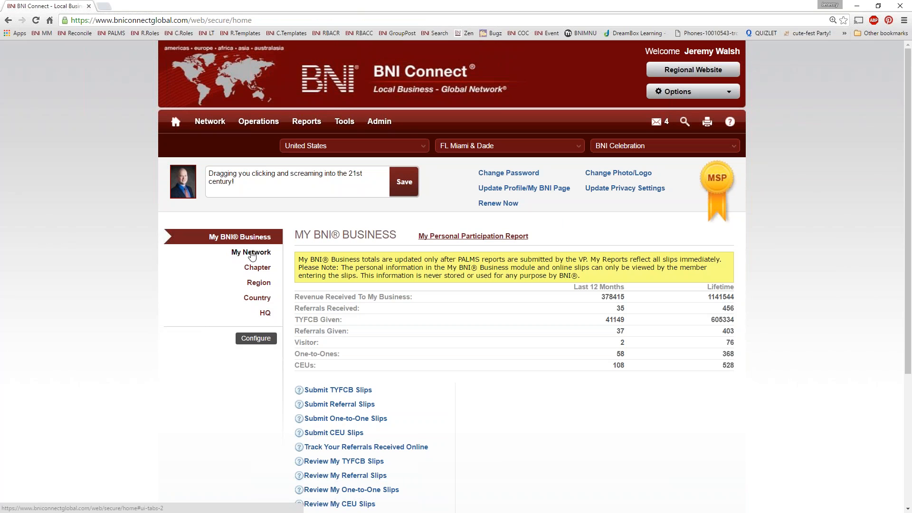
Step: Show the My Network overview of connections, groups, documents, testimonials and messages
left_click(250, 252)
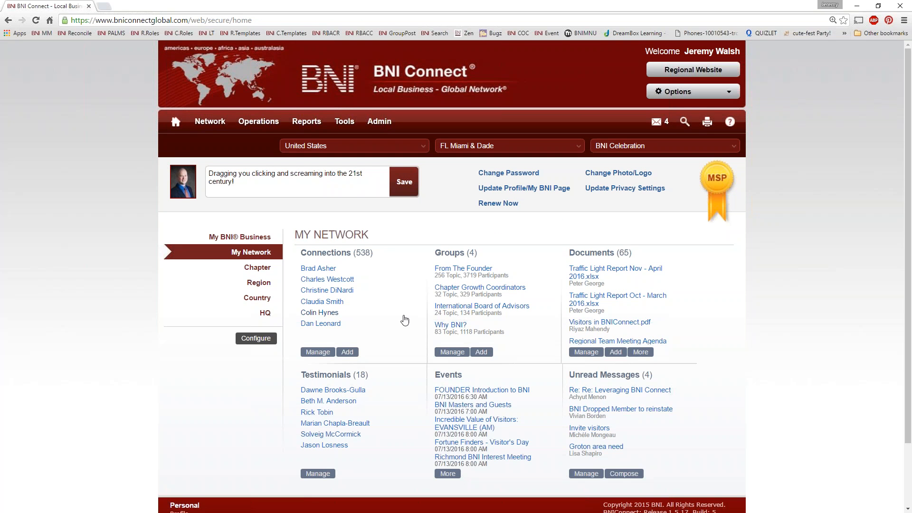
mouse_move(774, 410)
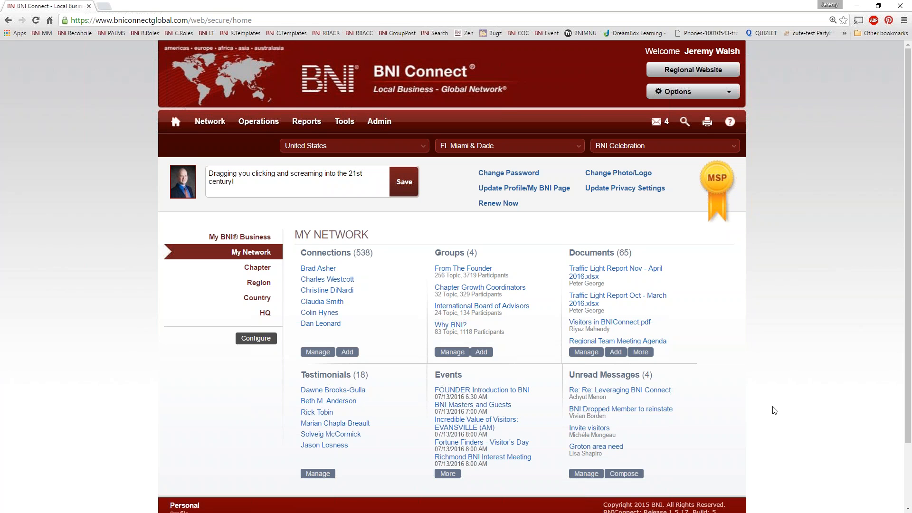
mouse_move(627, 467)
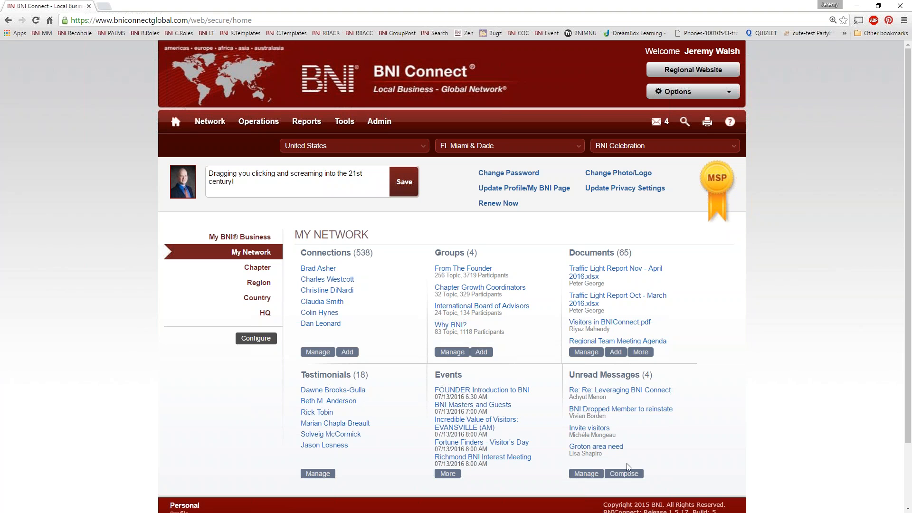
mouse_move(318, 267)
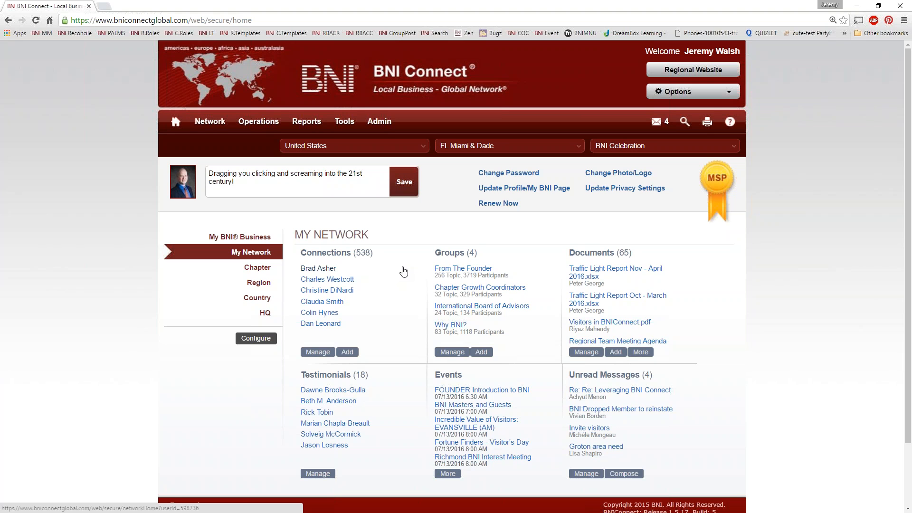
mouse_move(514, 231)
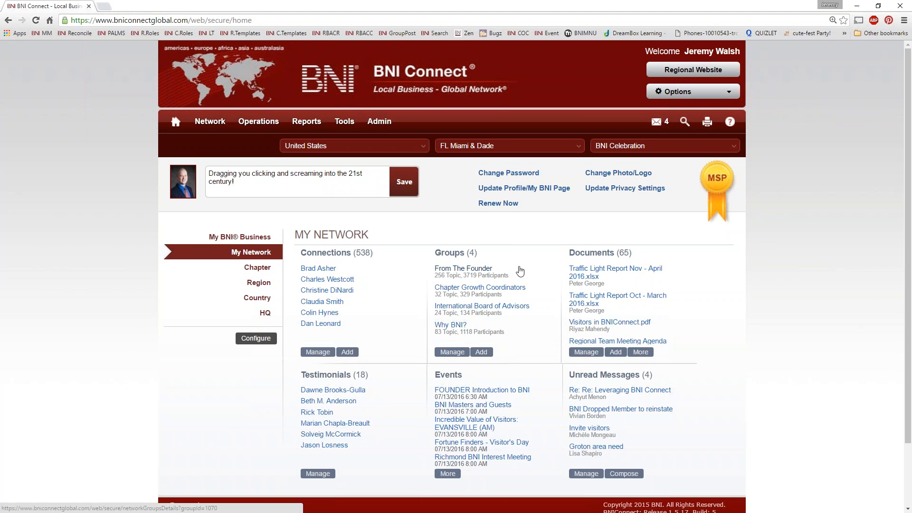
mouse_move(519, 270)
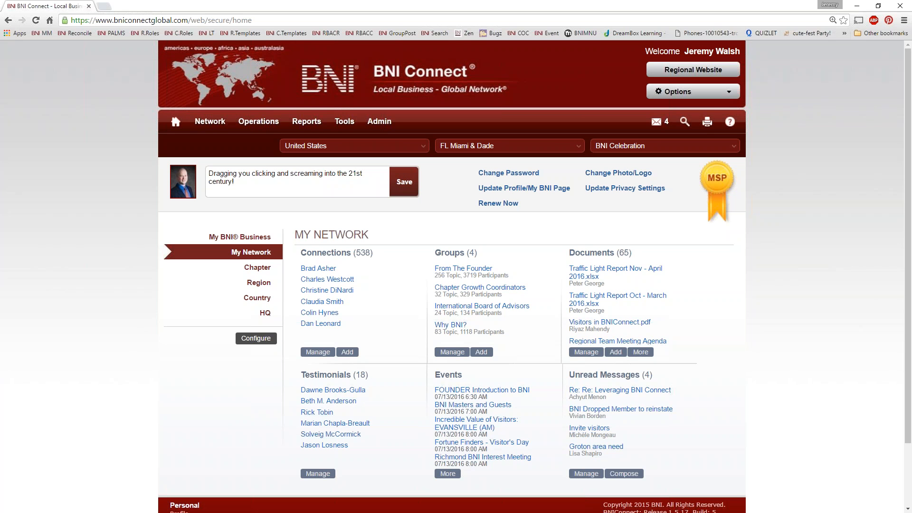
mouse_move(475, 371)
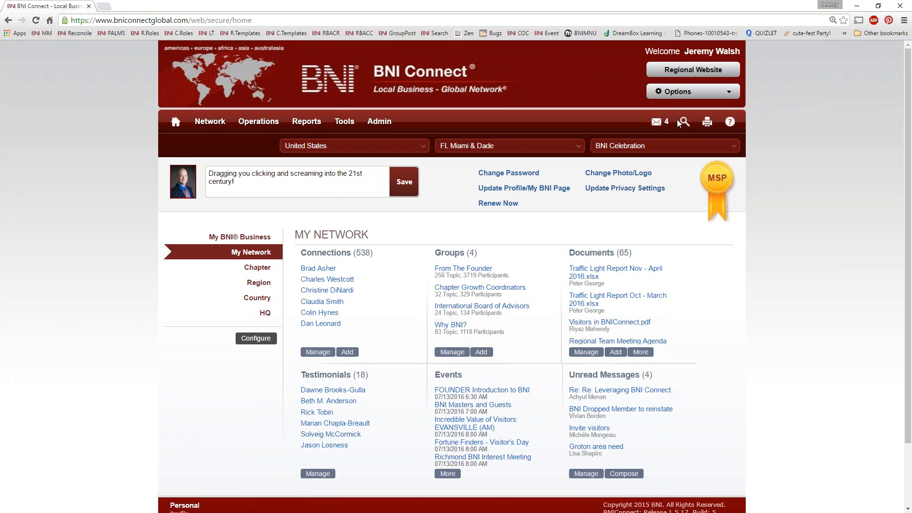
mouse_move(684, 122)
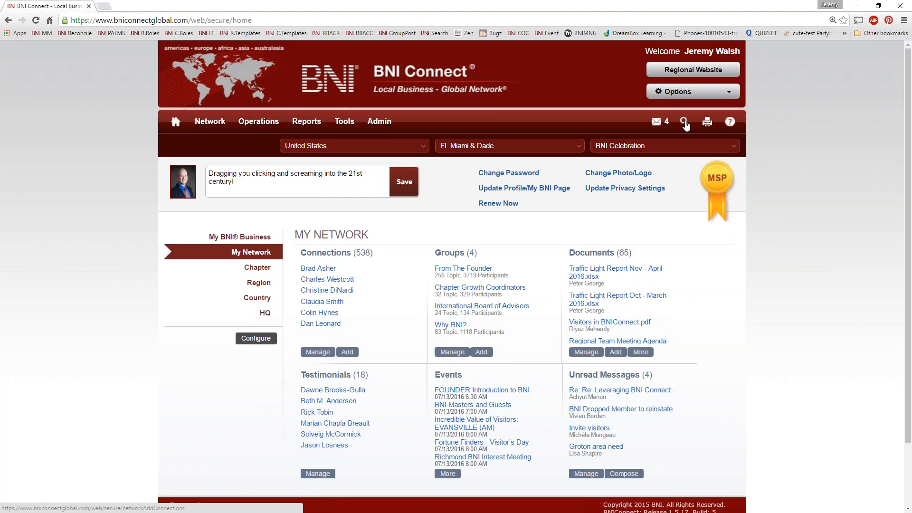
mouse_move(685, 122)
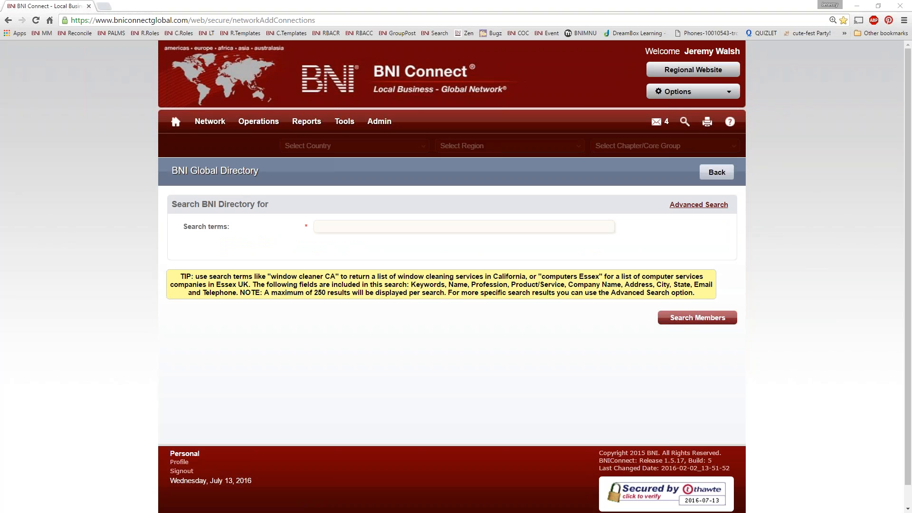
mouse_move(182, 144)
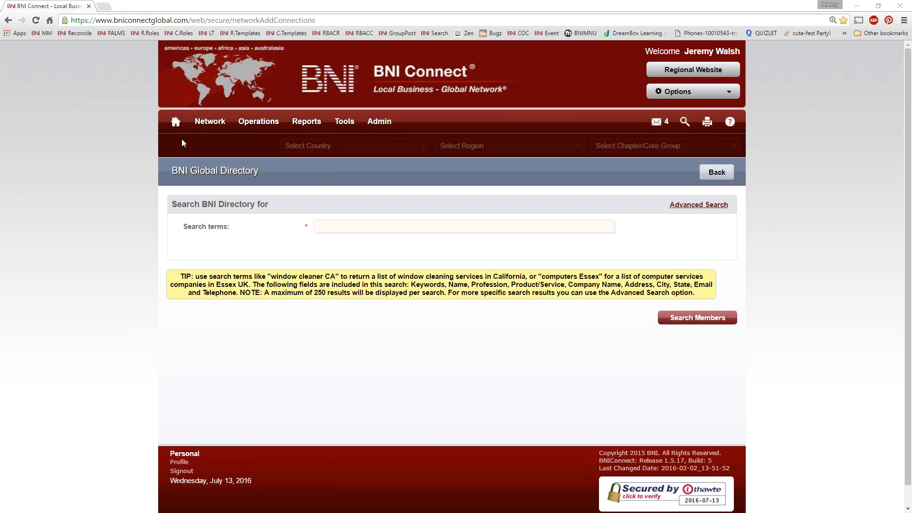
left_click(463, 226)
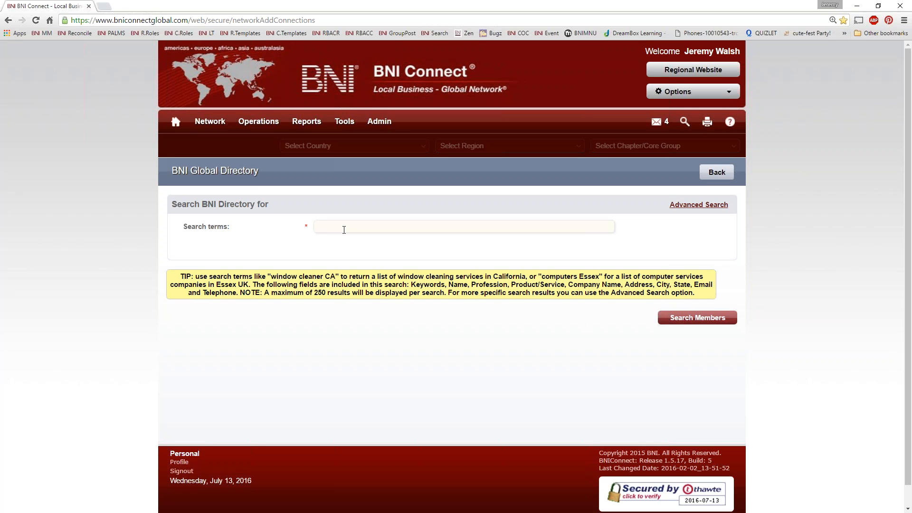
type("david elliot")
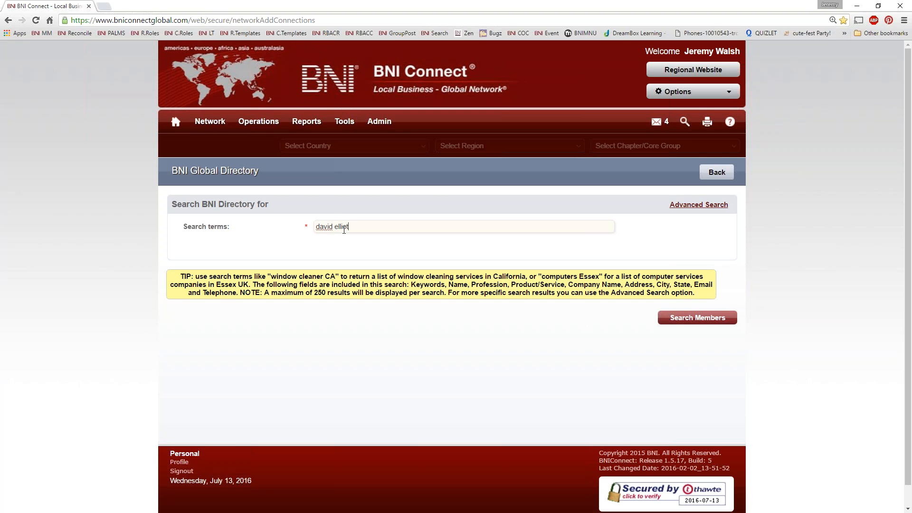
left_click(696, 317)
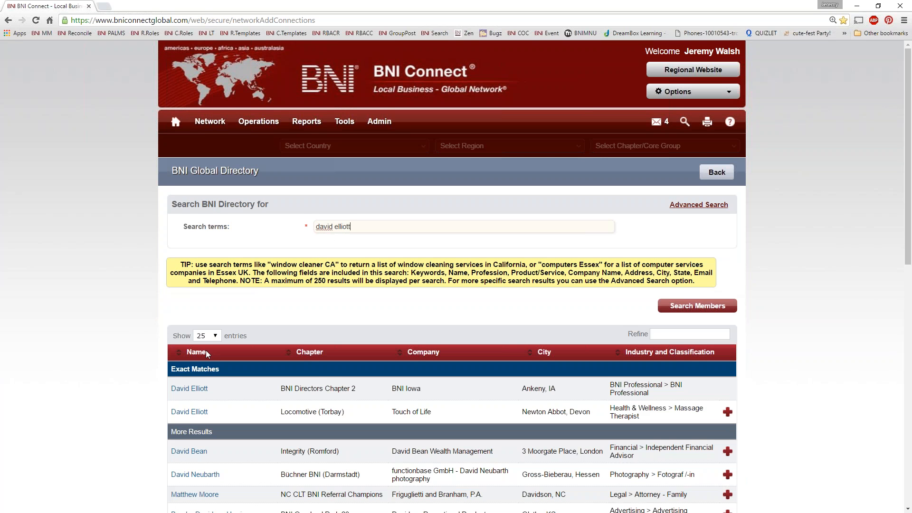
scroll("down", 3)
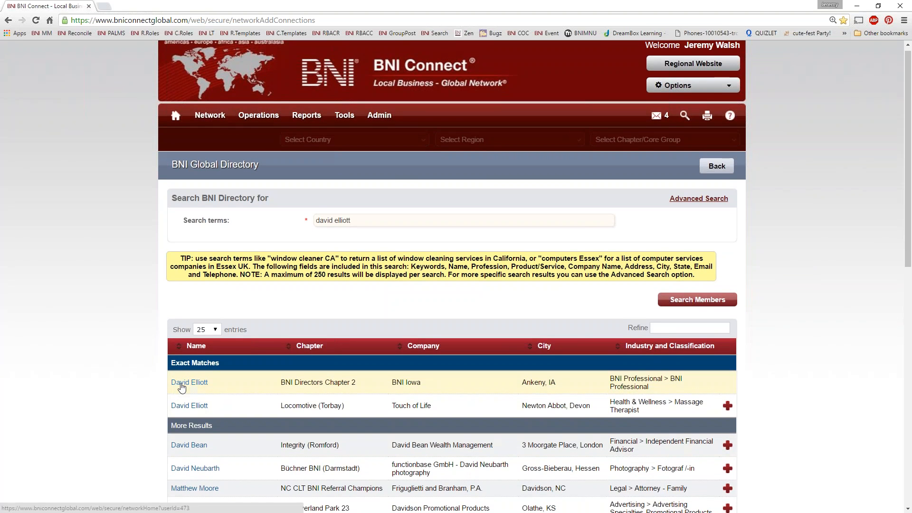
left_click(189, 382)
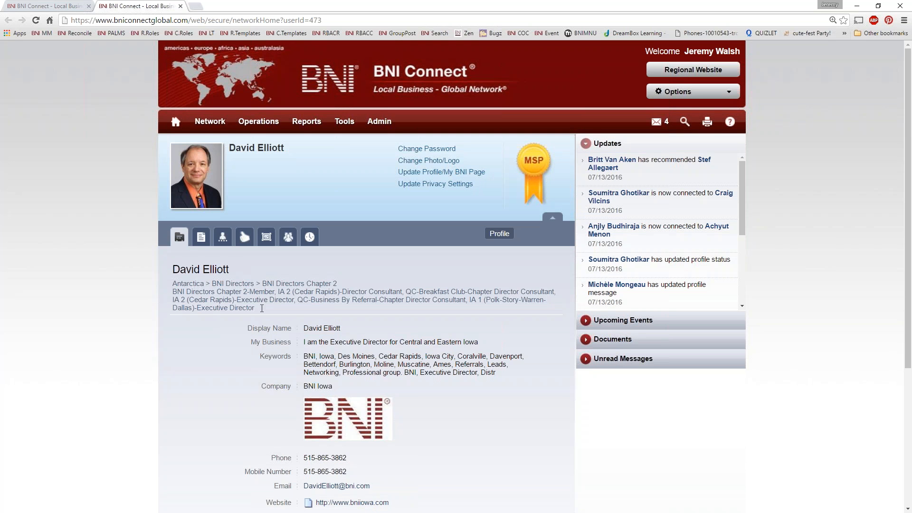
scroll("down", 3)
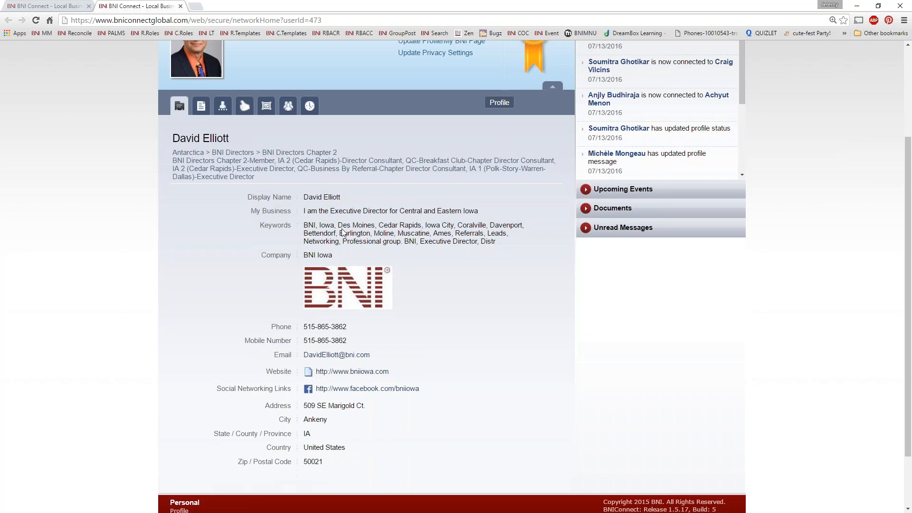
mouse_move(374, 410)
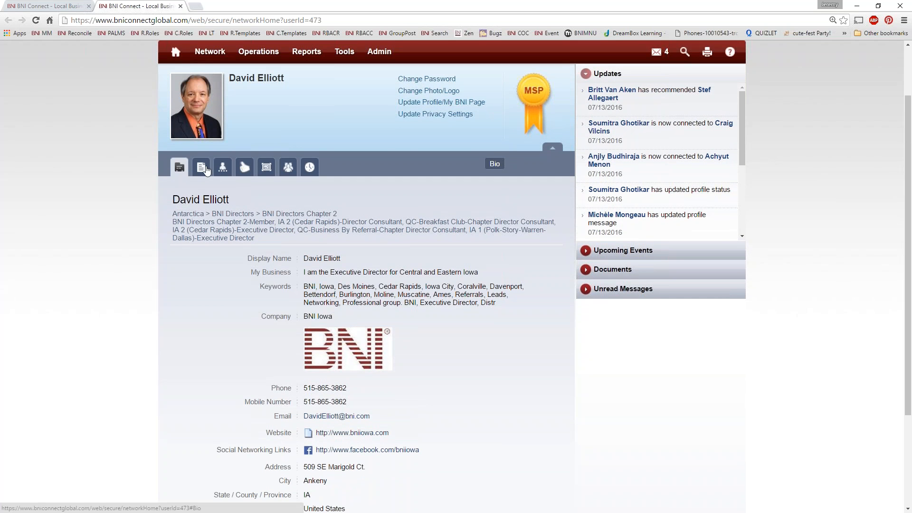
mouse_move(203, 174)
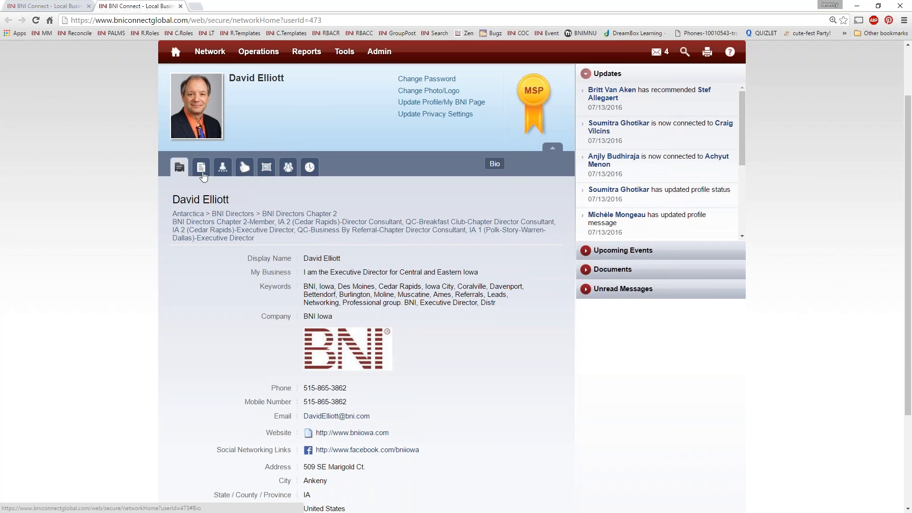
left_click(200, 167)
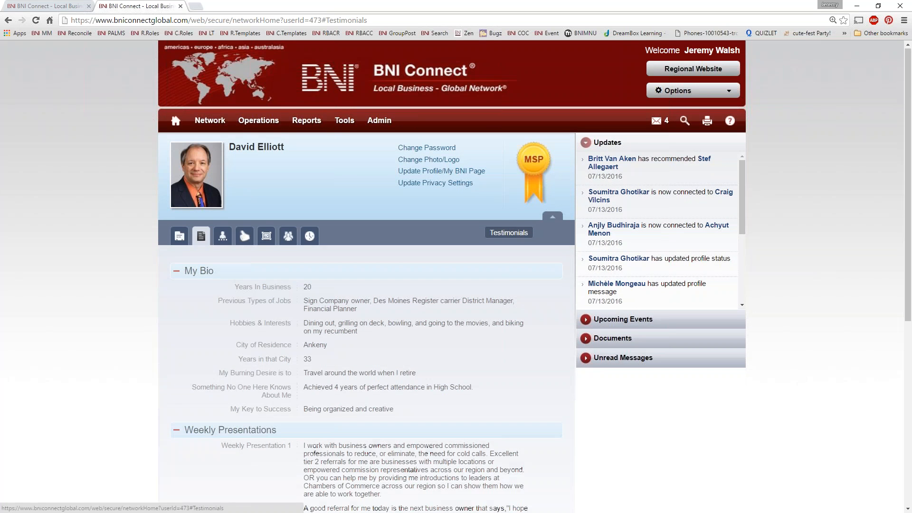
left_click(266, 236)
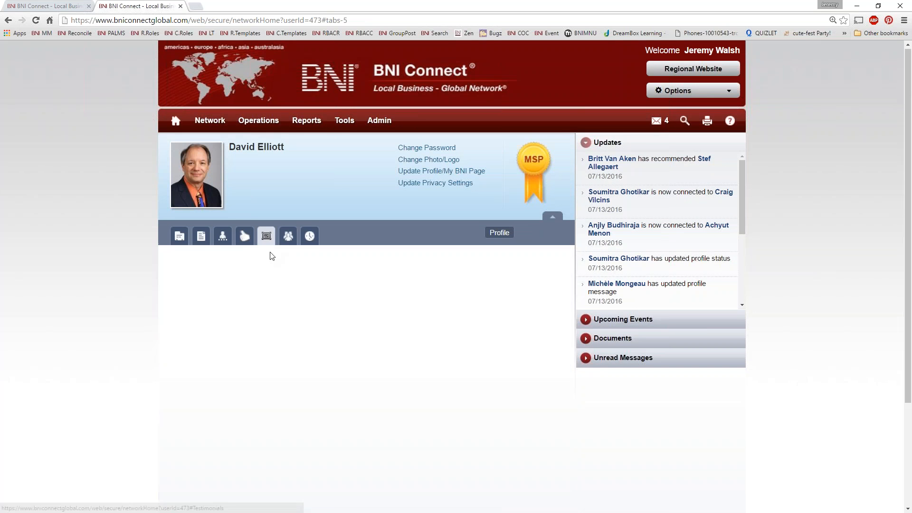
left_click(287, 235)
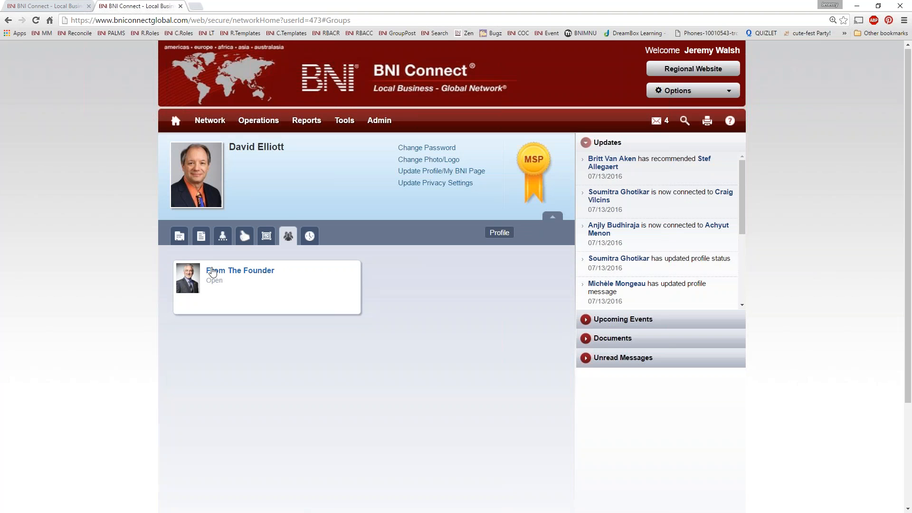
left_click(179, 236)
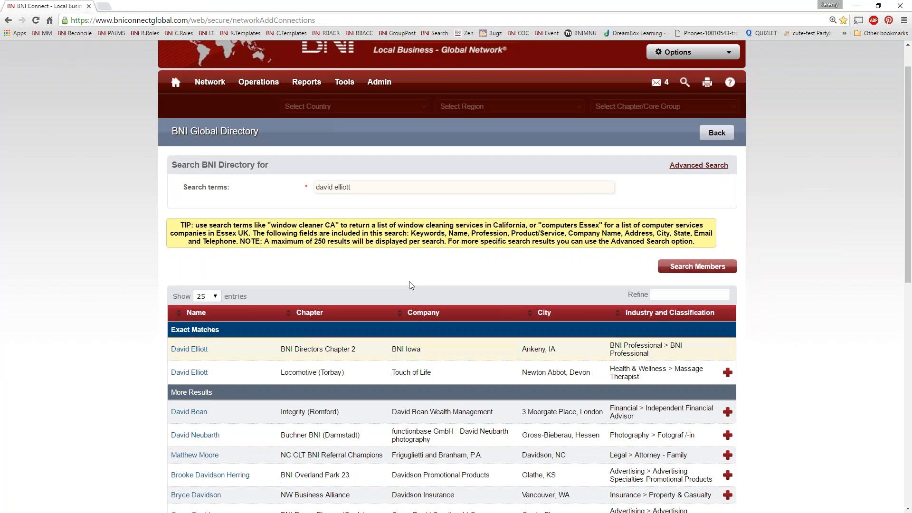
mouse_move(405, 261)
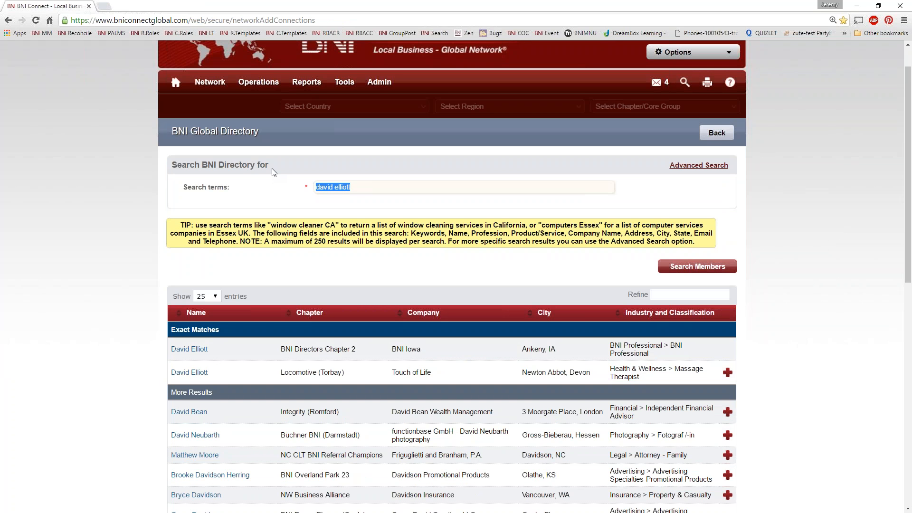
Step: Search the directory for 'massage hong kong' and look down the Hong Kong results
type("massage")
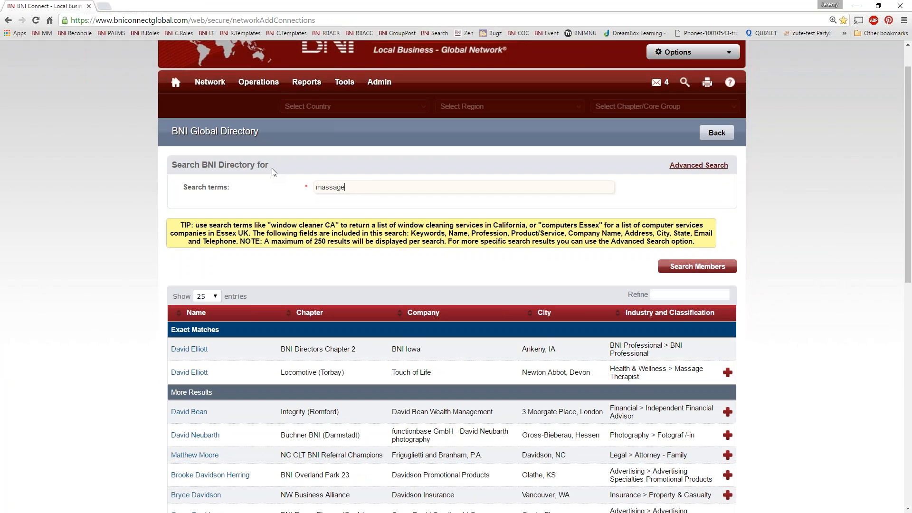
type("hong k")
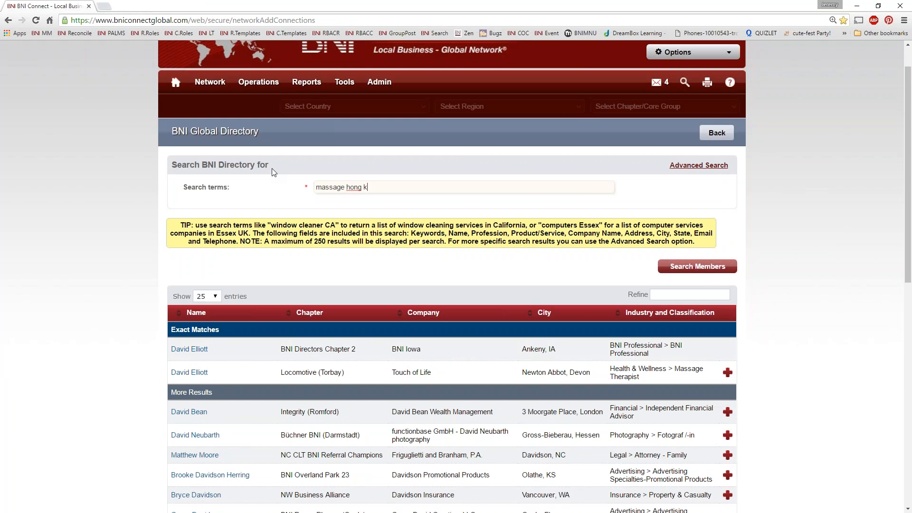
type("ong")
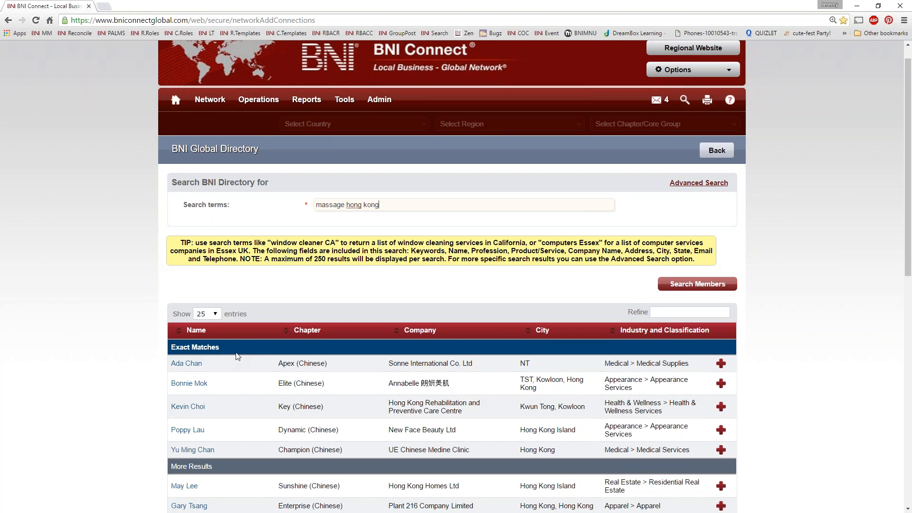
scroll("down", 3)
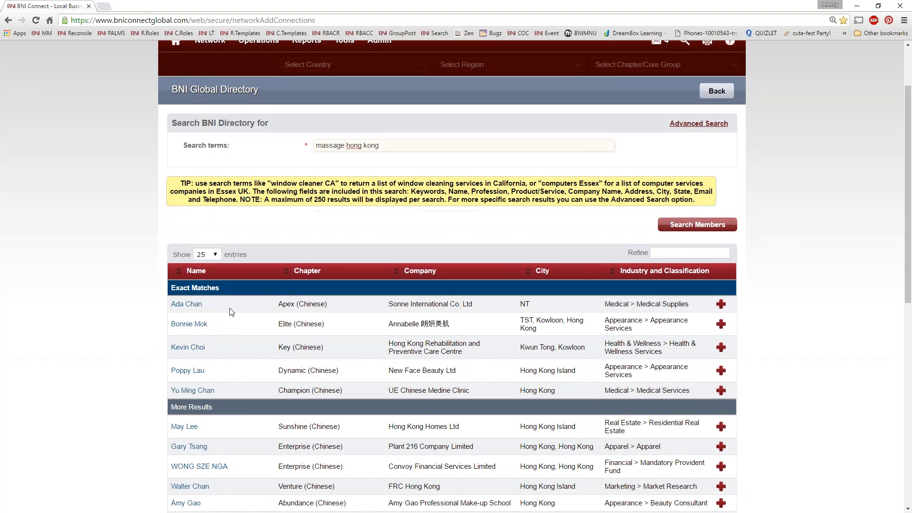
mouse_move(248, 370)
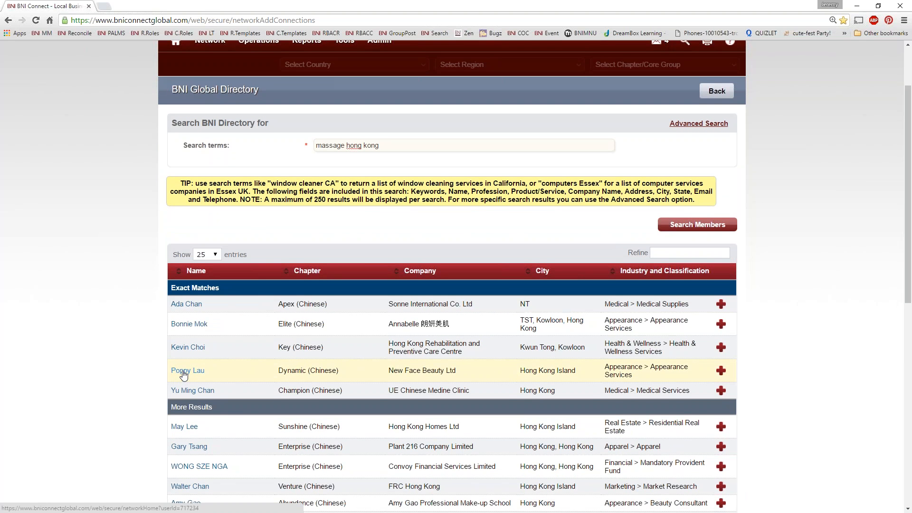
left_click(187, 370)
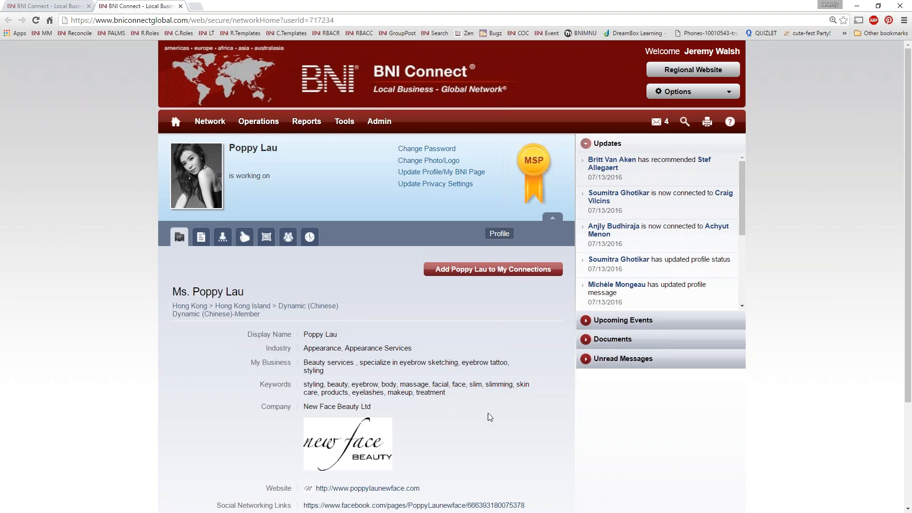
scroll("down", 3)
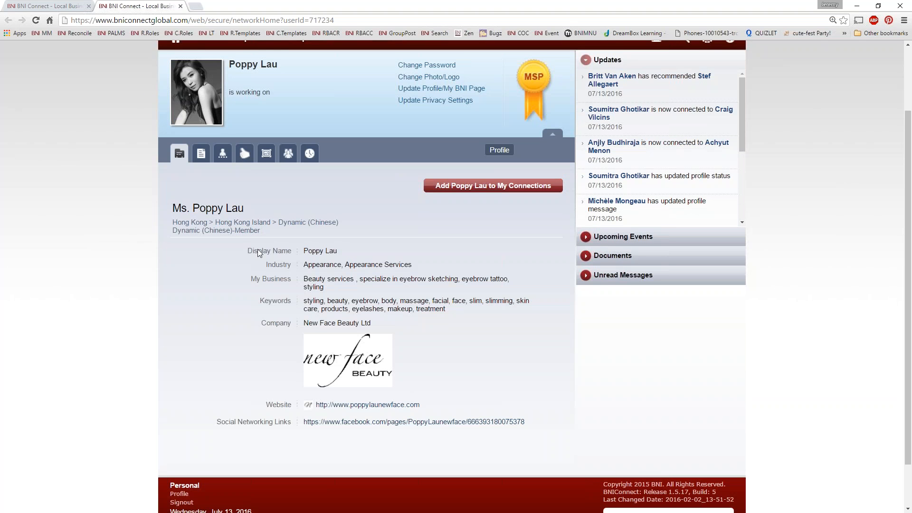
mouse_move(385, 274)
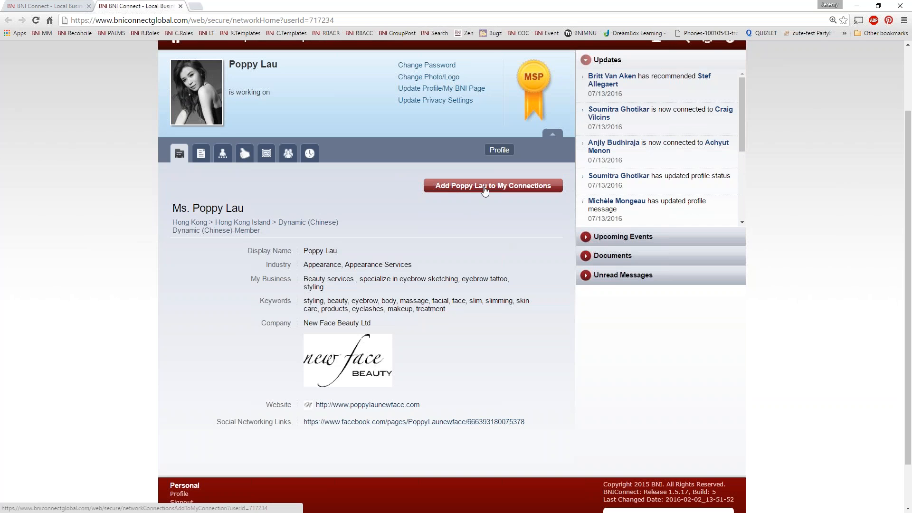
left_click(493, 185)
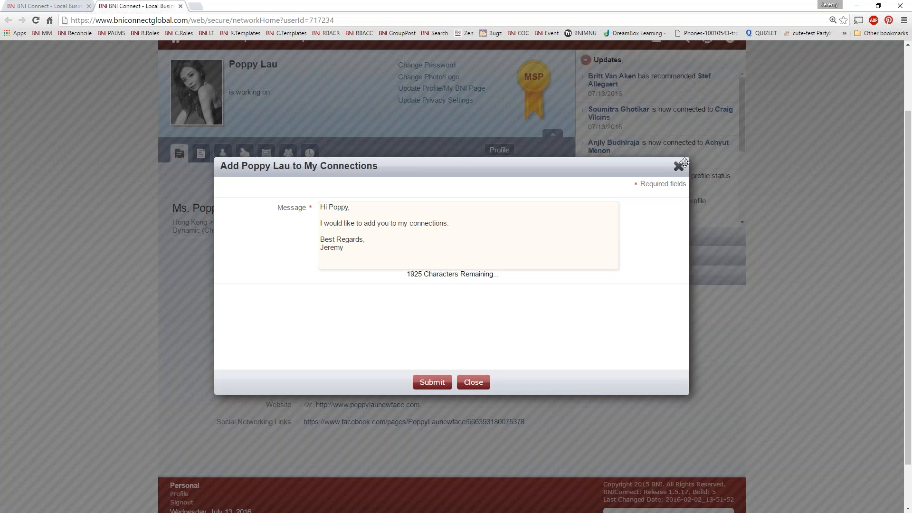
left_click(473, 382)
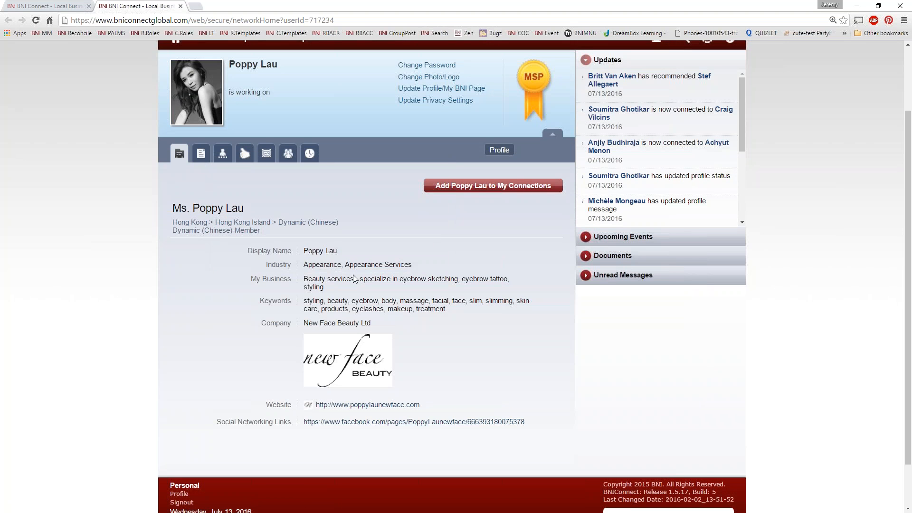
mouse_move(377, 344)
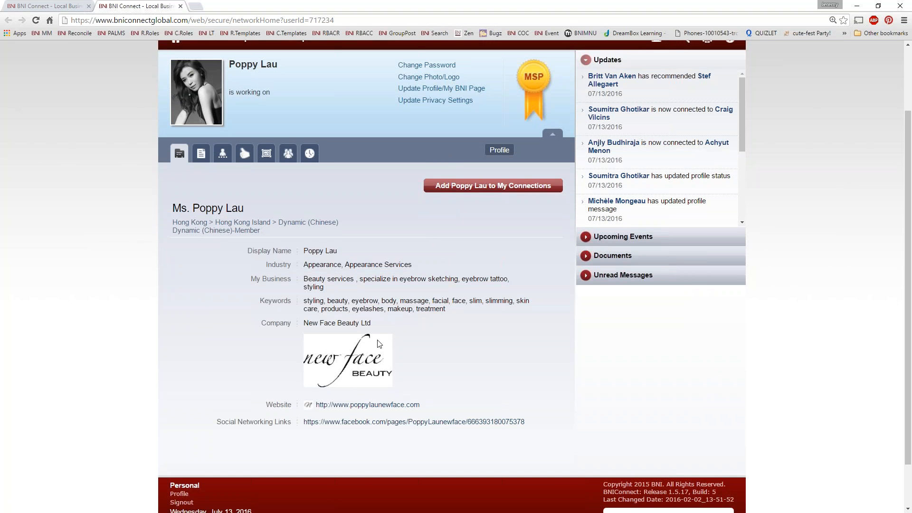
mouse_move(367, 368)
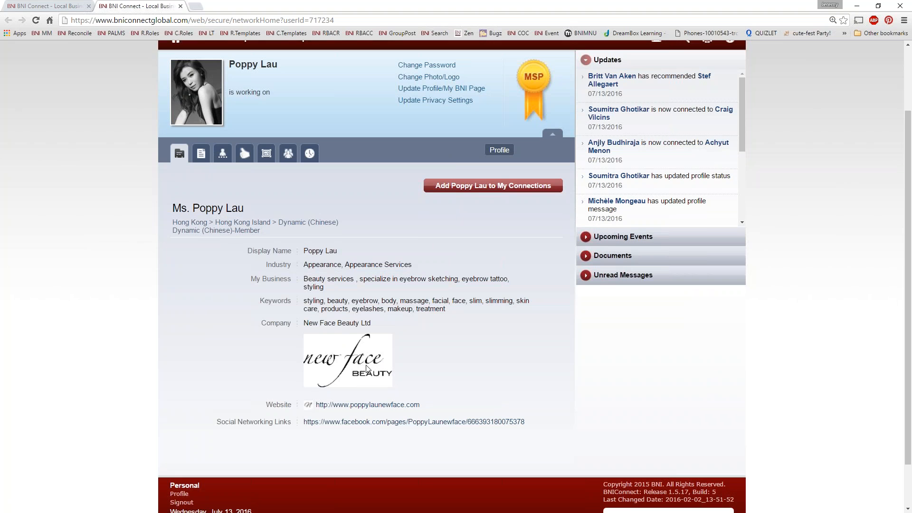
mouse_move(355, 342)
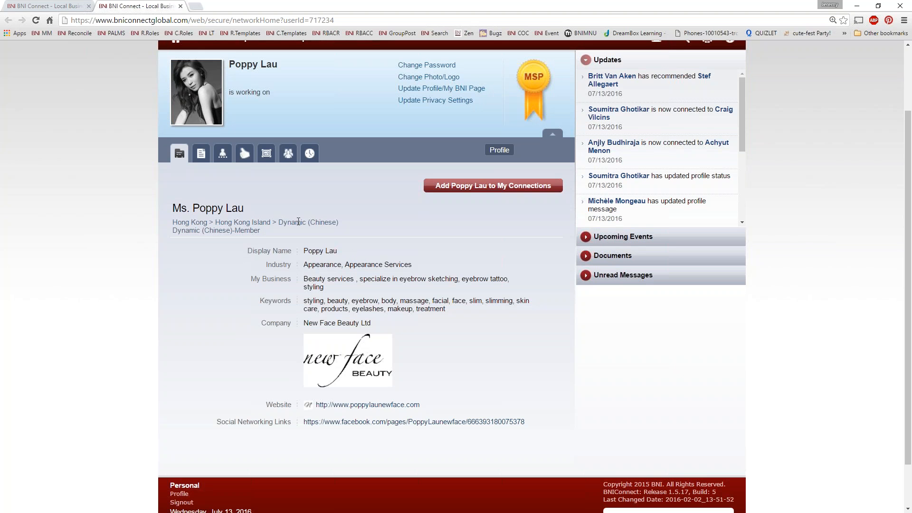
mouse_move(286, 220)
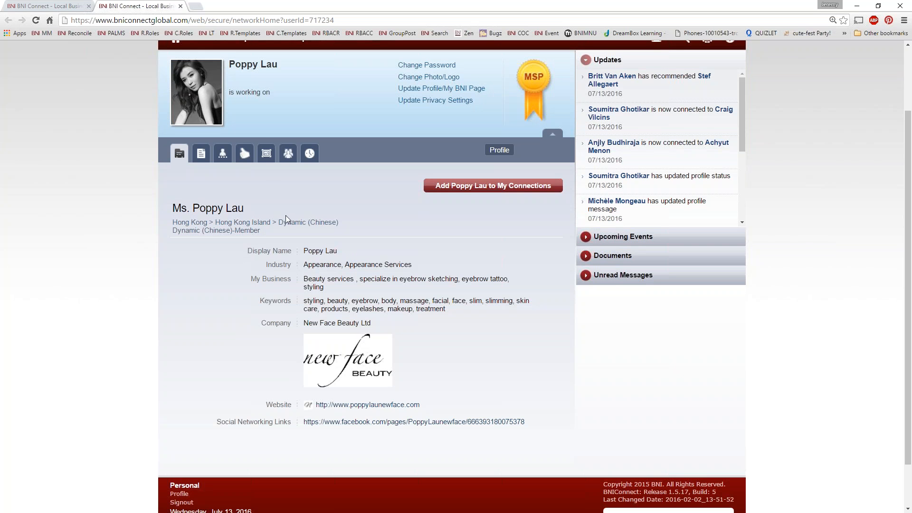
mouse_move(466, 189)
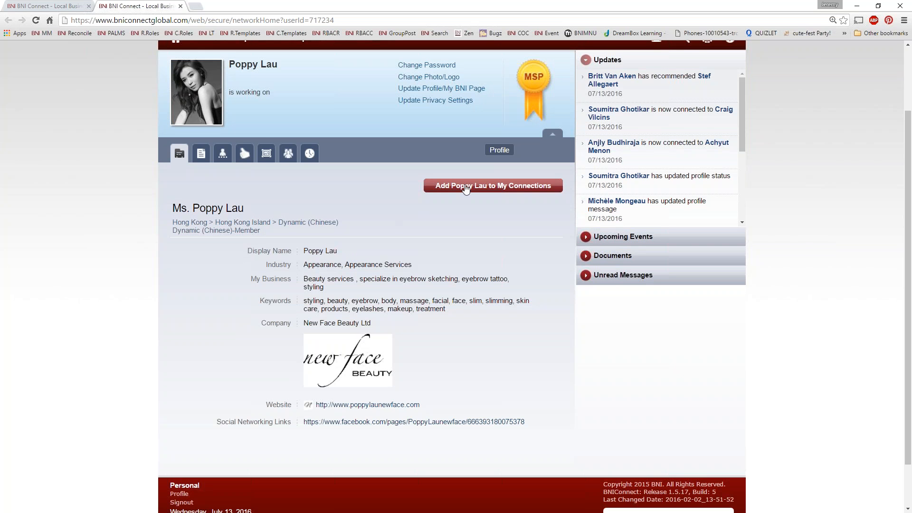
mouse_move(180, 10)
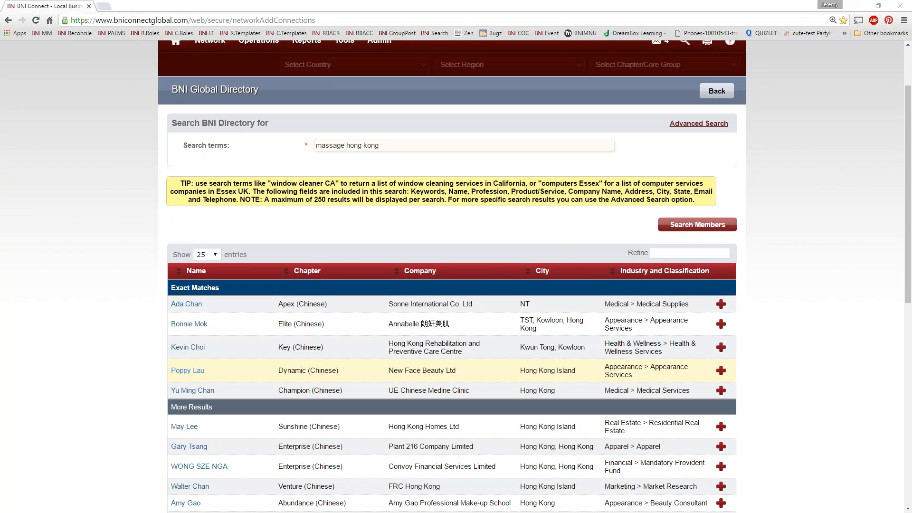
mouse_move(196, 354)
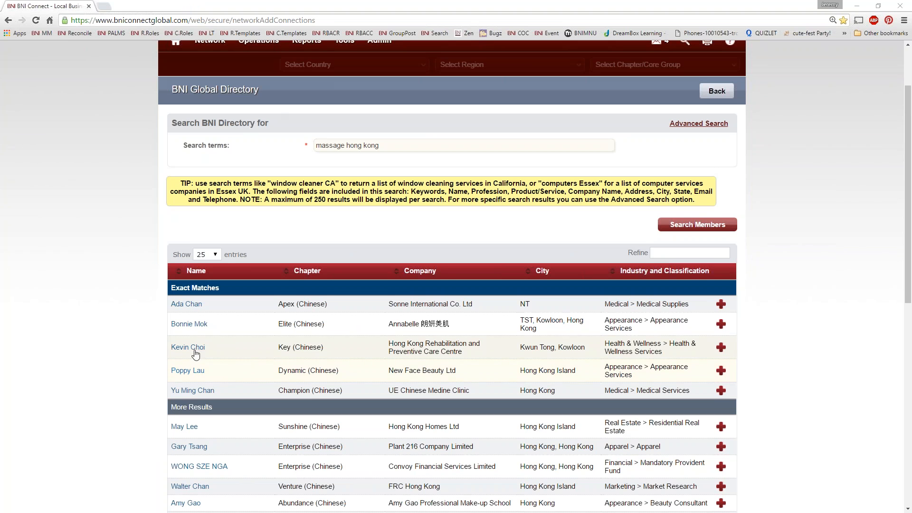
mouse_move(436, 156)
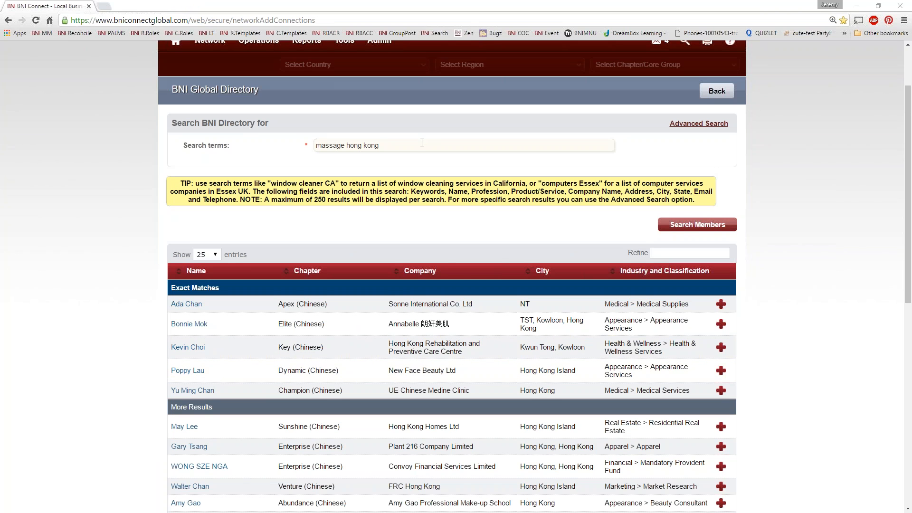
mouse_move(667, 139)
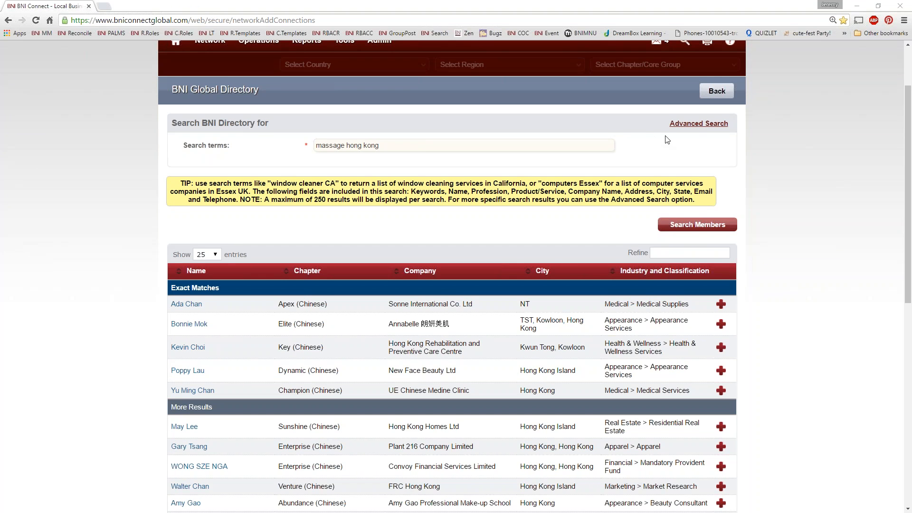
mouse_move(698, 122)
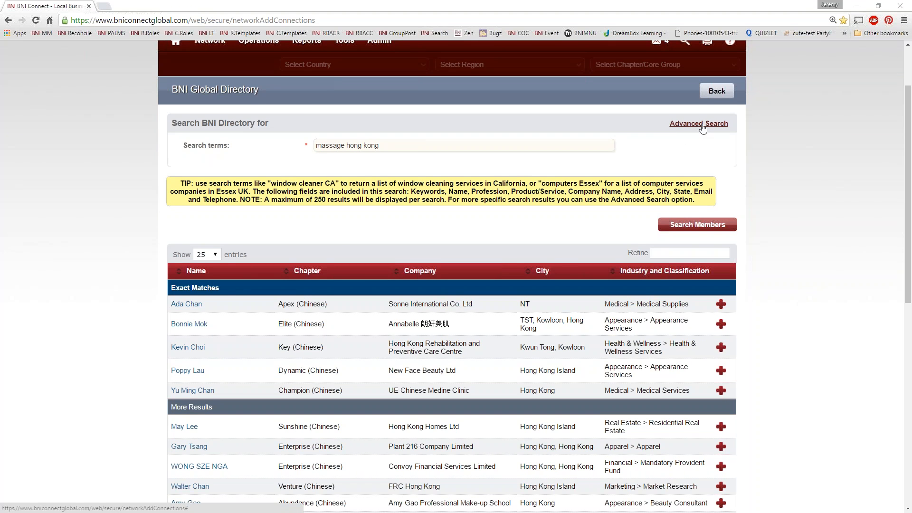
left_click(698, 124)
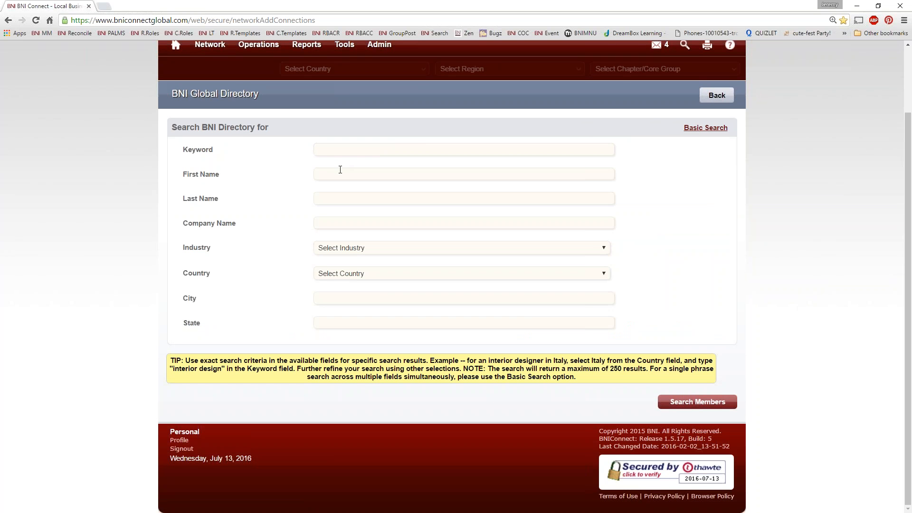
left_click(464, 172)
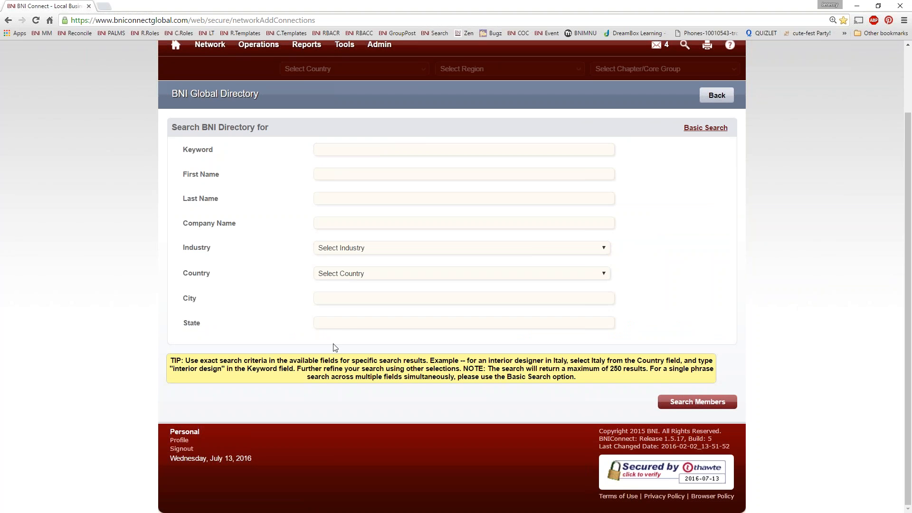
left_click(464, 174)
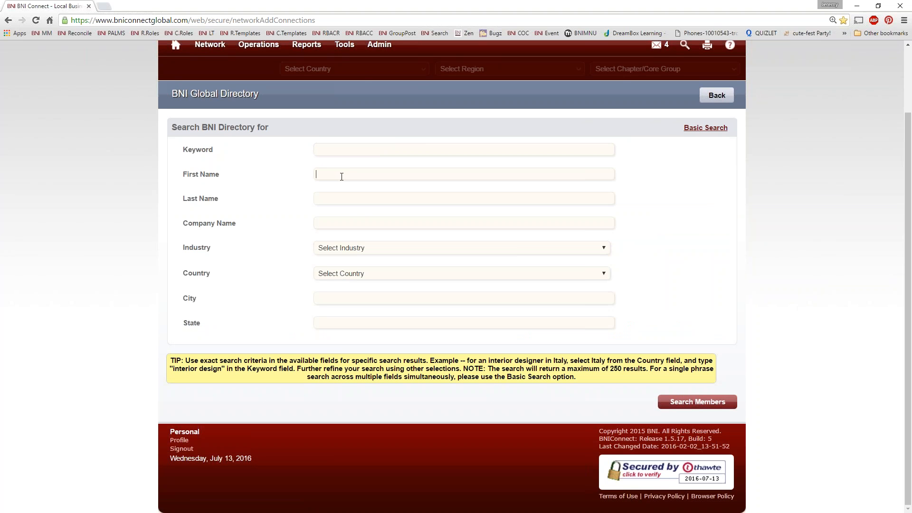
left_click(379, 44)
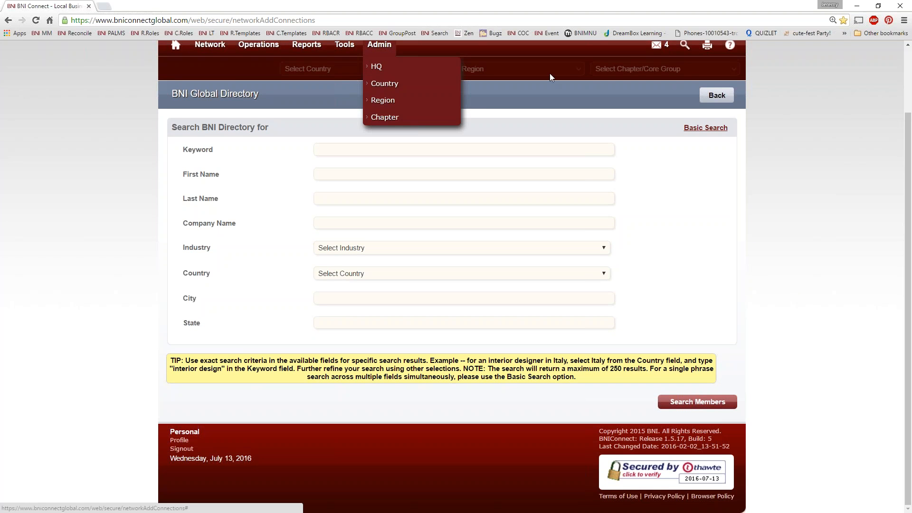
type("John")
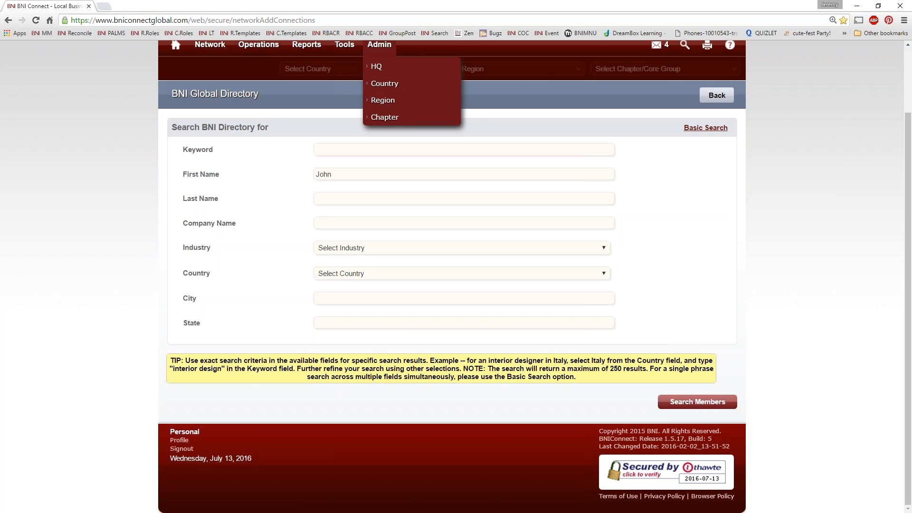
left_click(379, 44)
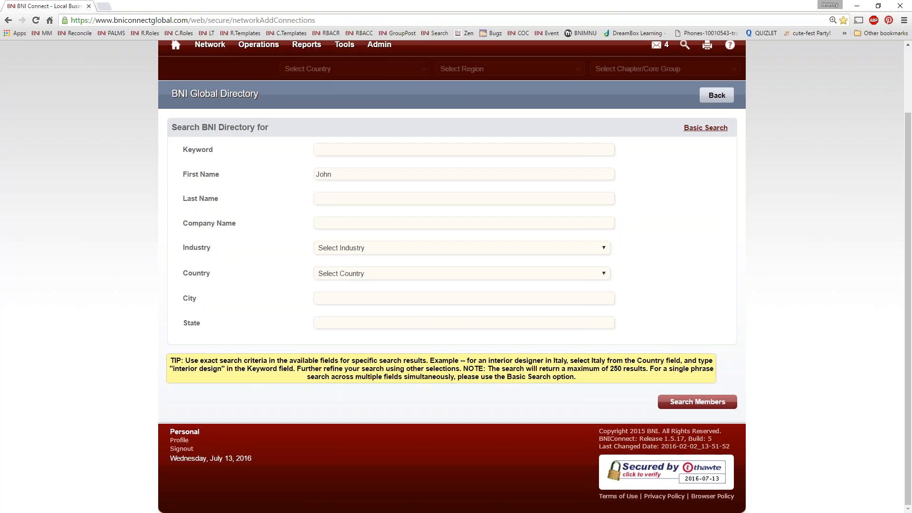
type("Sanchez")
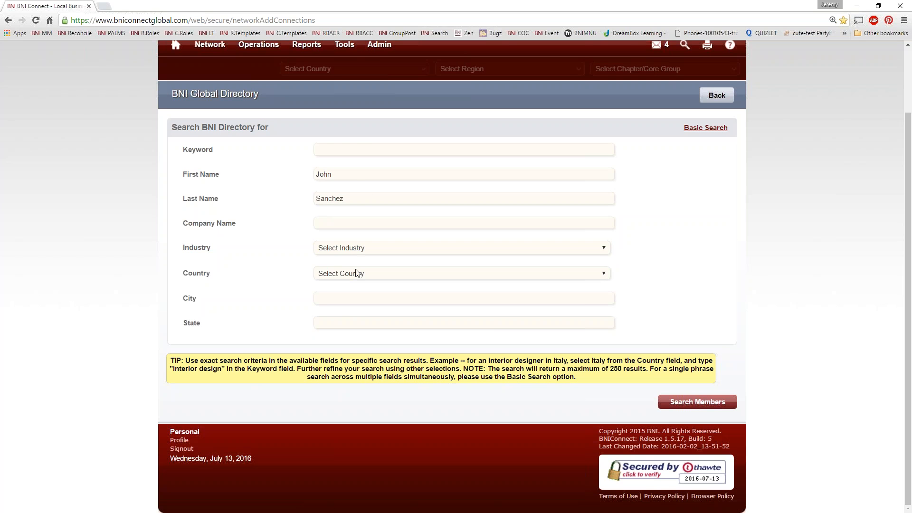
Step: Limit the search to the United States and list the matching members
left_click(461, 274)
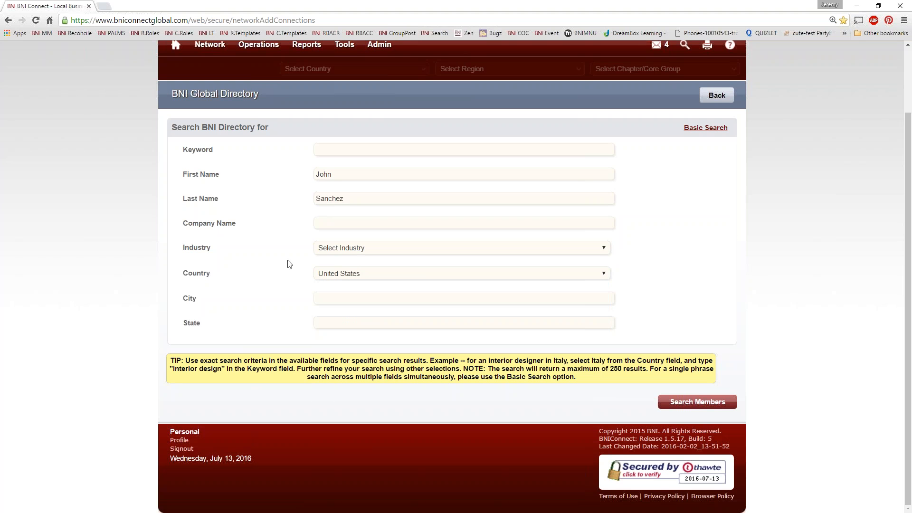
mouse_move(322, 235)
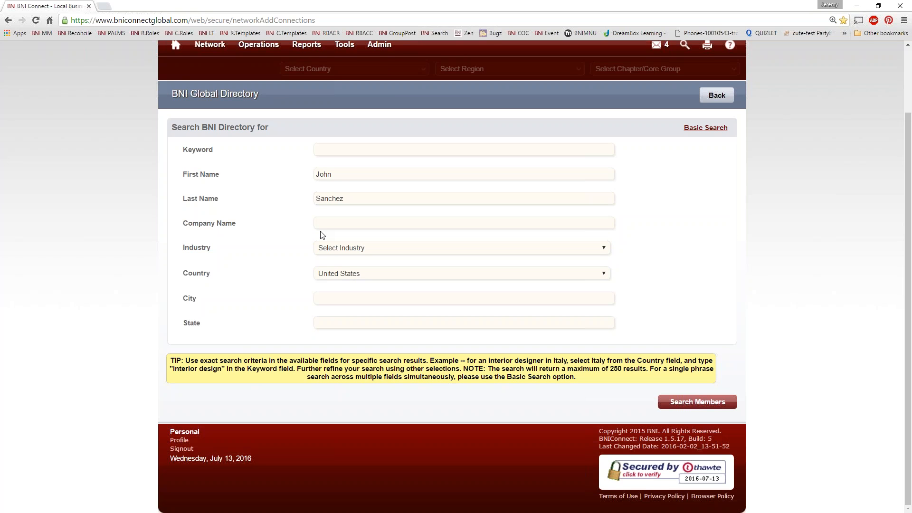
left_click(696, 401)
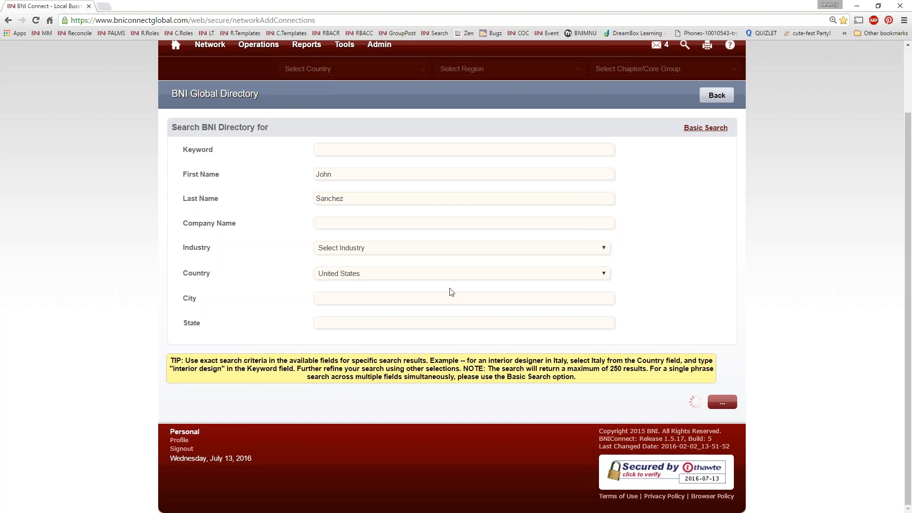
mouse_move(806, 313)
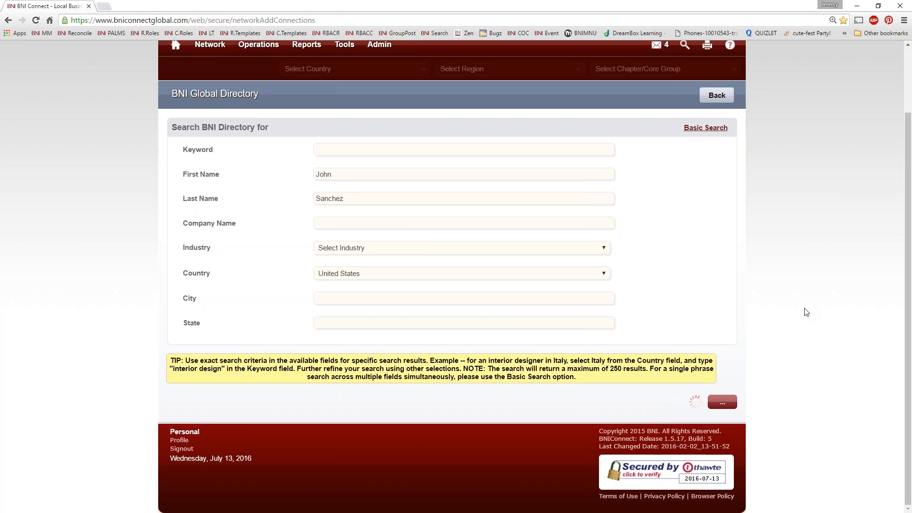
left_click(696, 401)
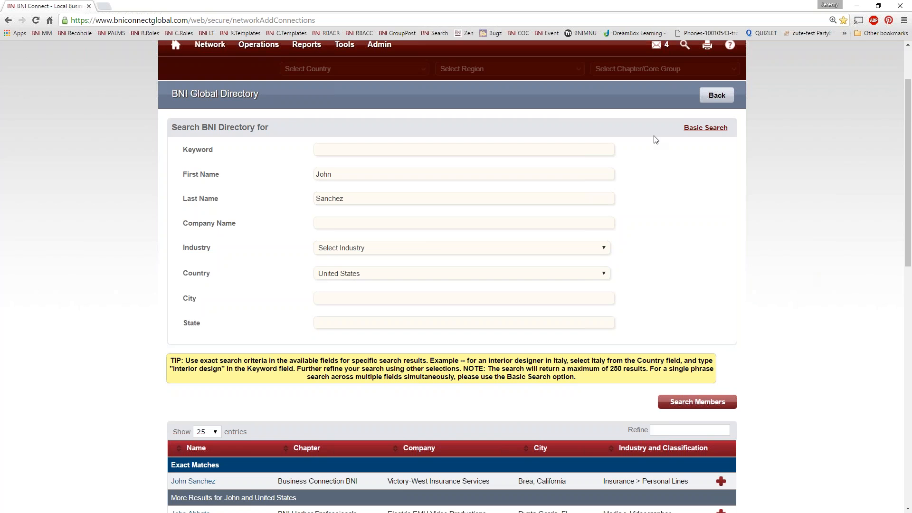
scroll("down", 3)
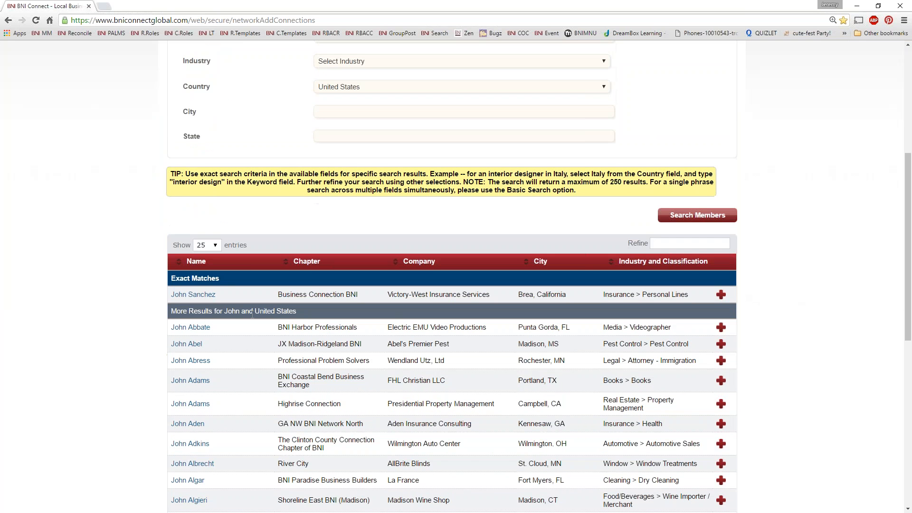
mouse_move(192, 293)
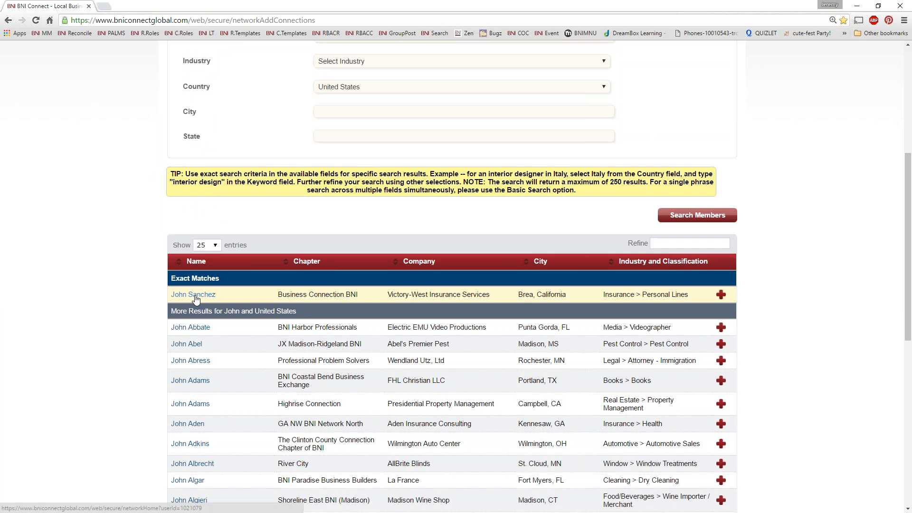
left_click(193, 295)
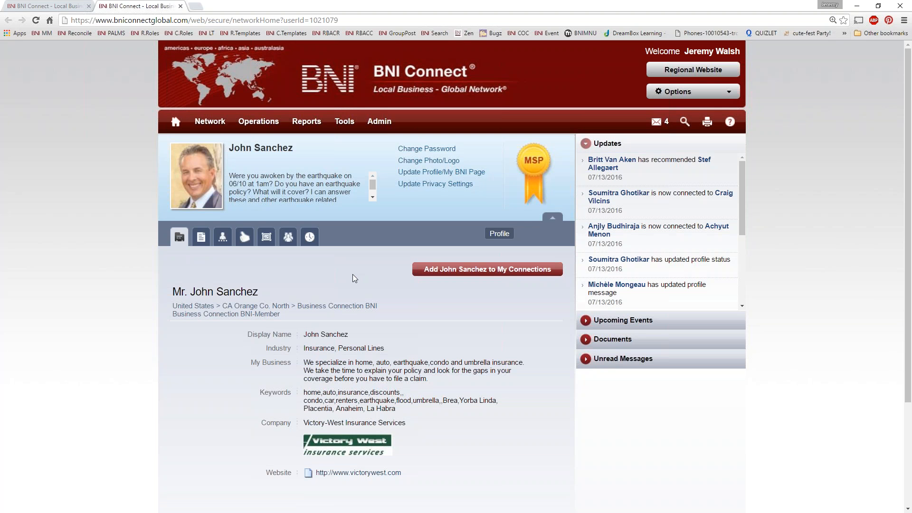
mouse_move(474, 289)
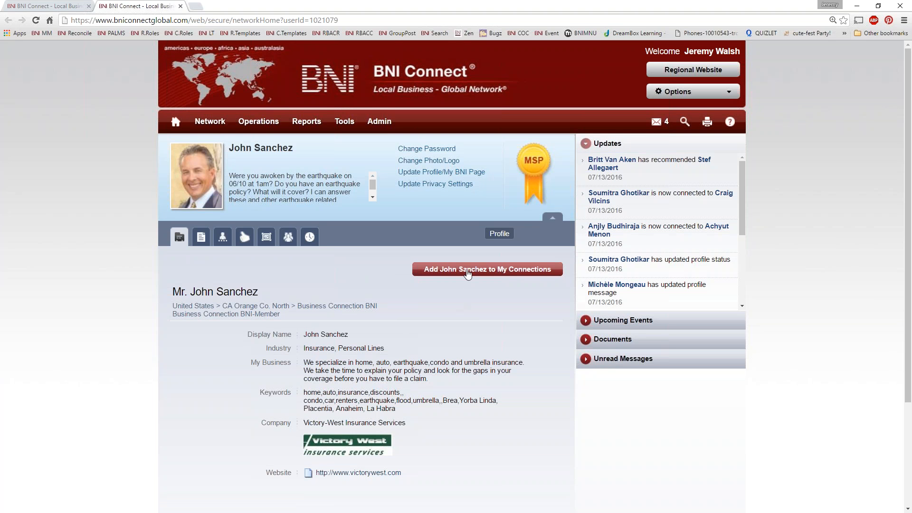
mouse_move(480, 273)
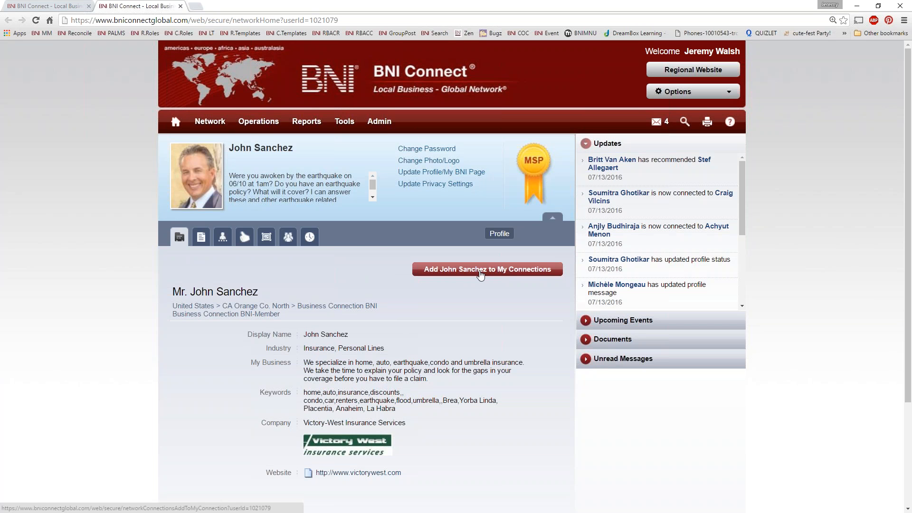
left_click(487, 269)
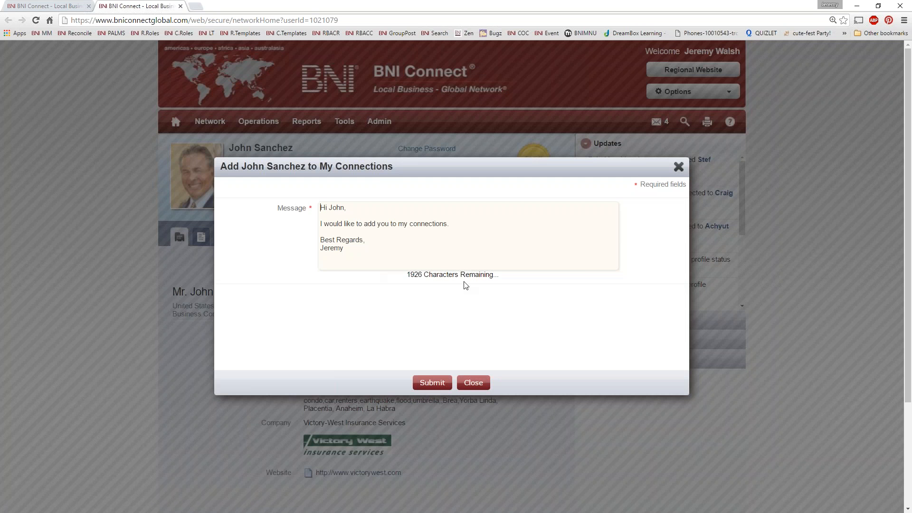
mouse_move(417, 236)
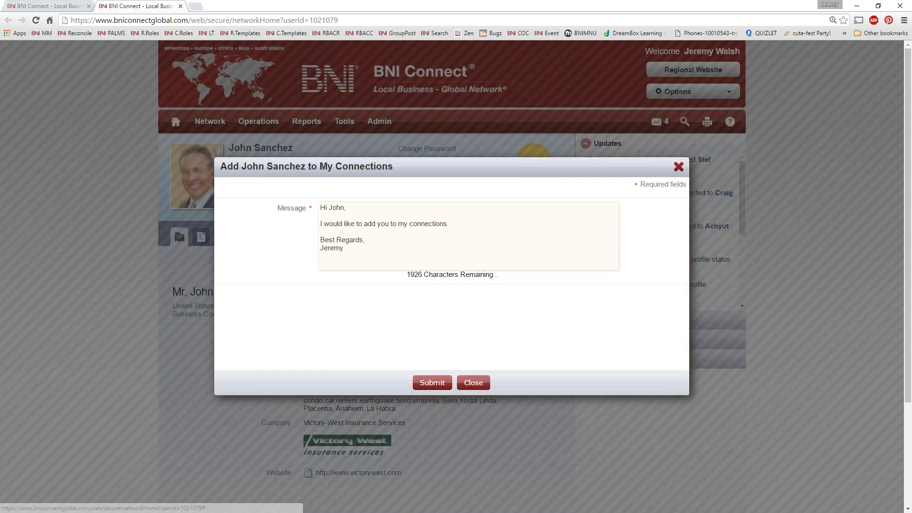
left_click(472, 381)
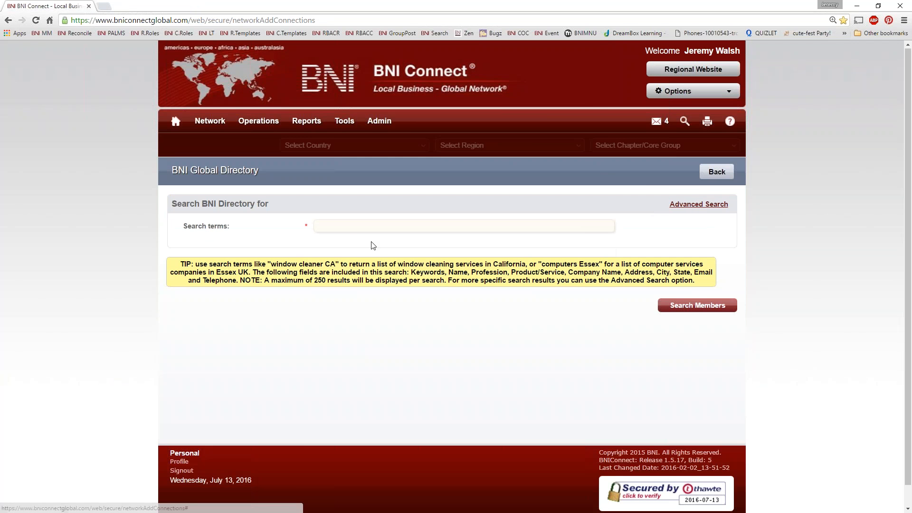
type("Jere")
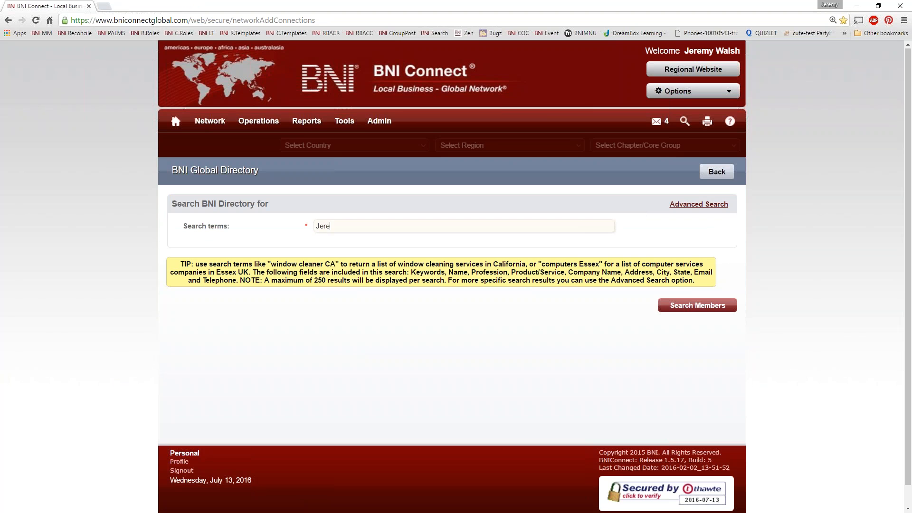
left_click(696, 305)
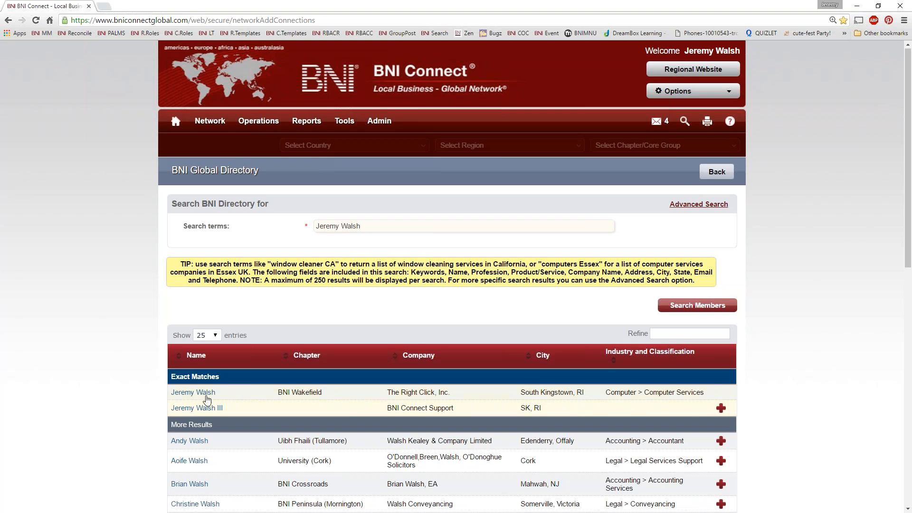
left_click(193, 392)
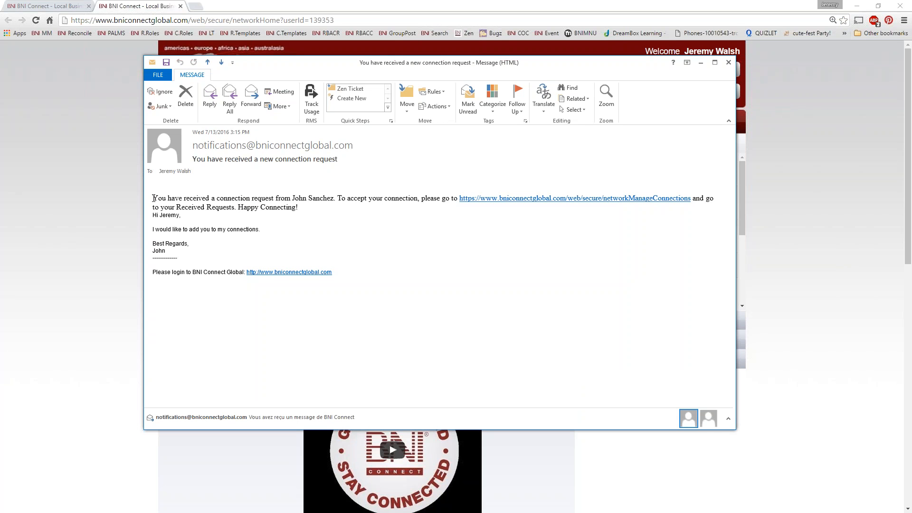
left_click_drag(152, 198, 335, 197)
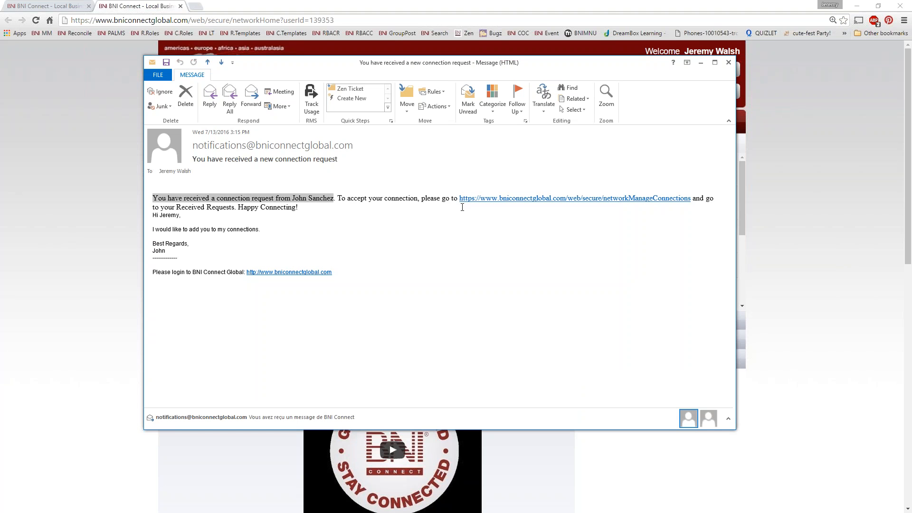
mouse_move(587, 204)
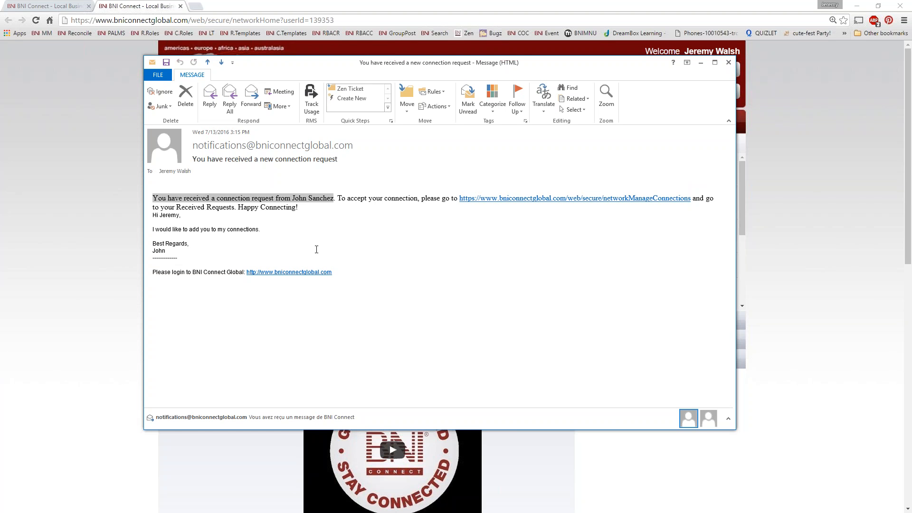
mouse_move(758, 63)
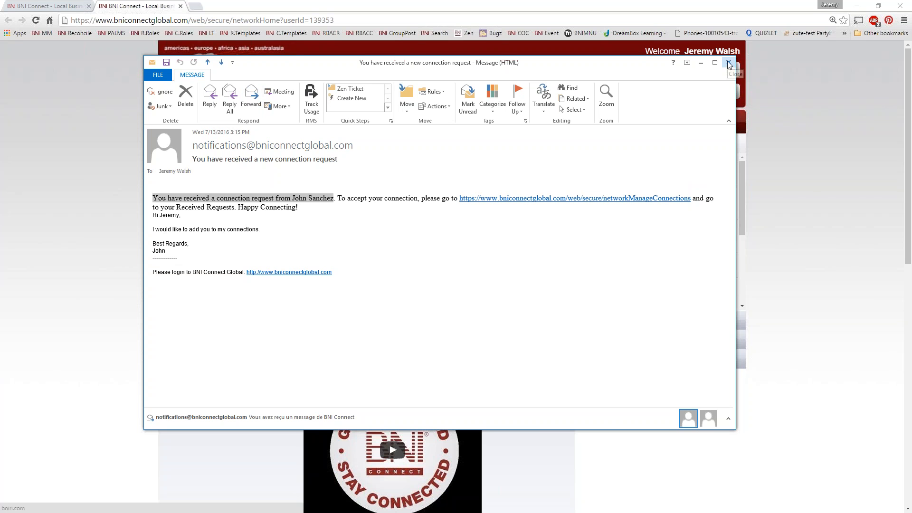
left_click(728, 62)
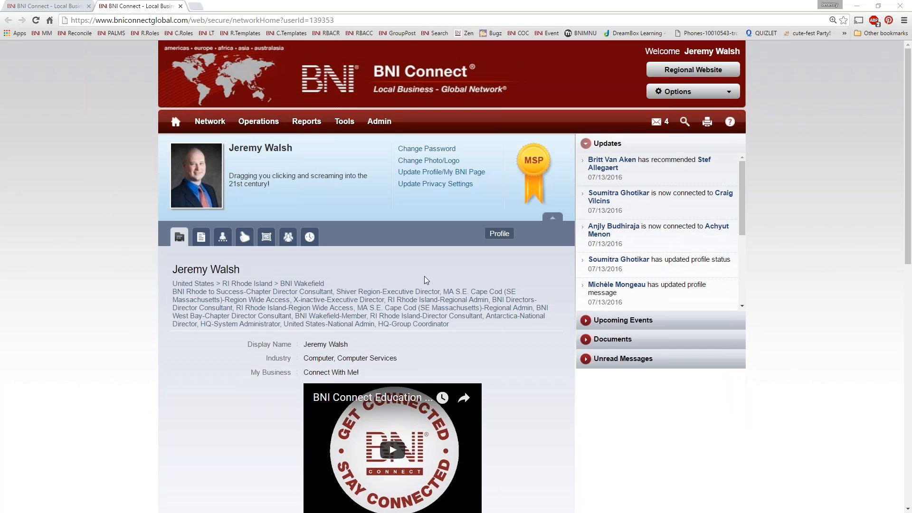
Step: Bring up the profile's Account Settings with privacy and notification options
left_click(440, 172)
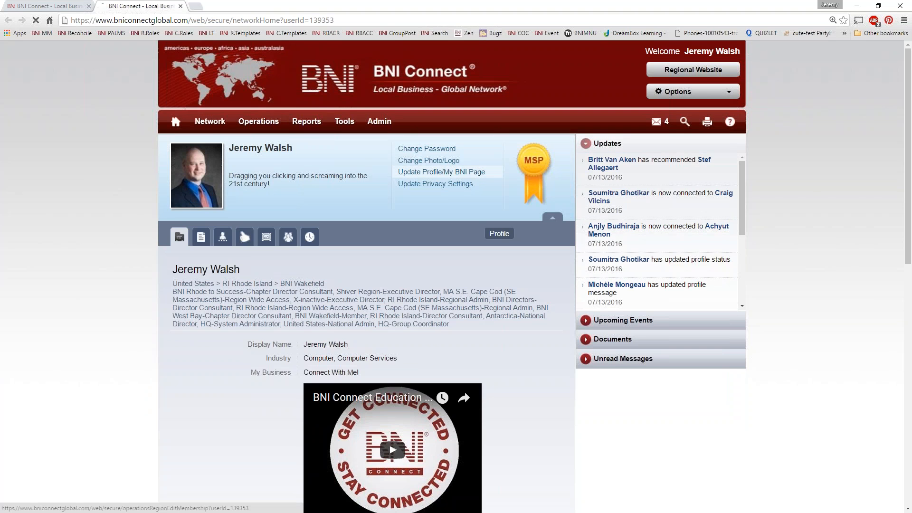
left_click(441, 172)
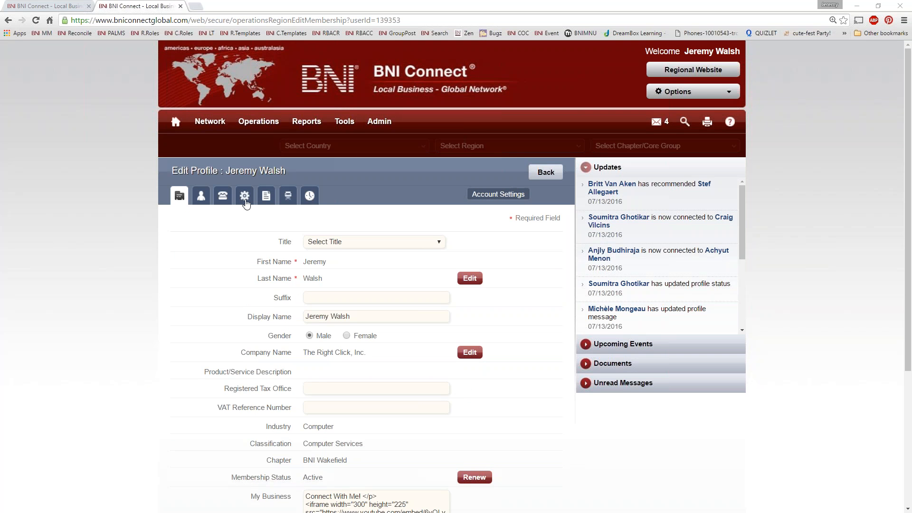
mouse_move(244, 196)
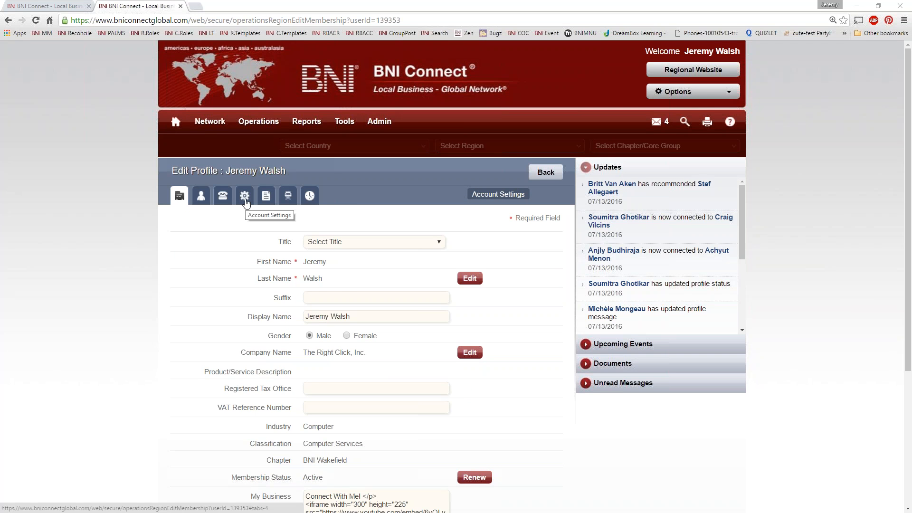
left_click(245, 195)
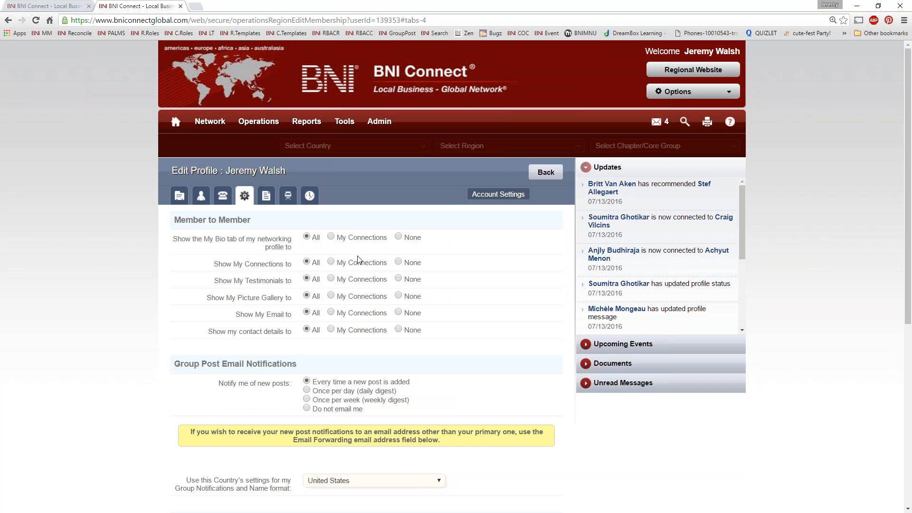
scroll("down", 3)
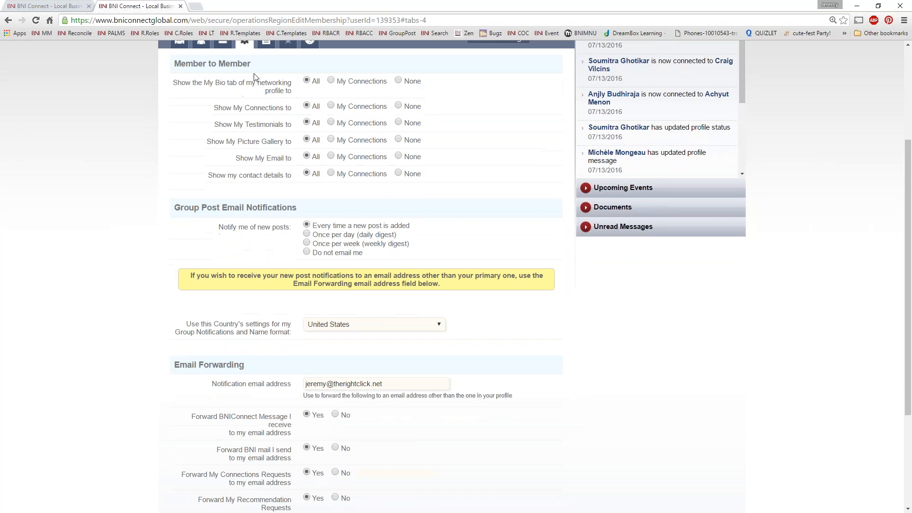
scroll("down", 3)
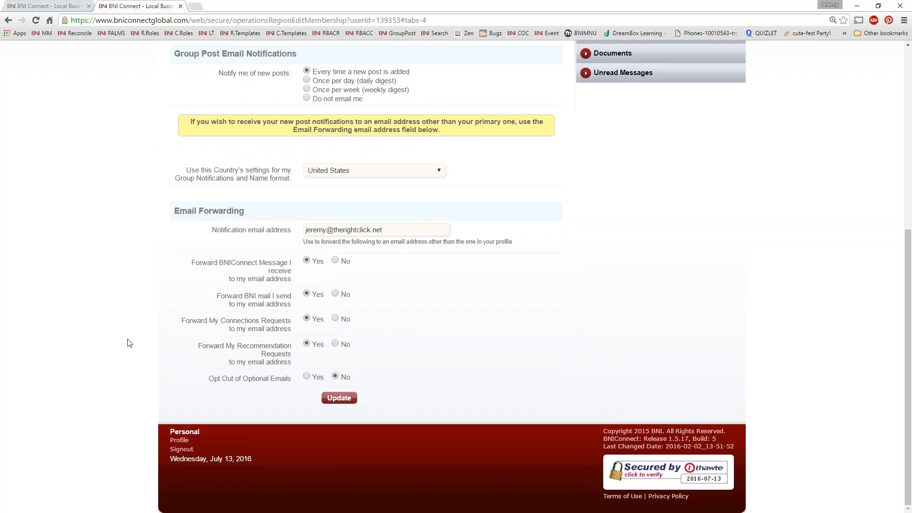
Step: Review the email forwarding settings further down, then return to the home page
left_click_drag(181, 320, 263, 328)
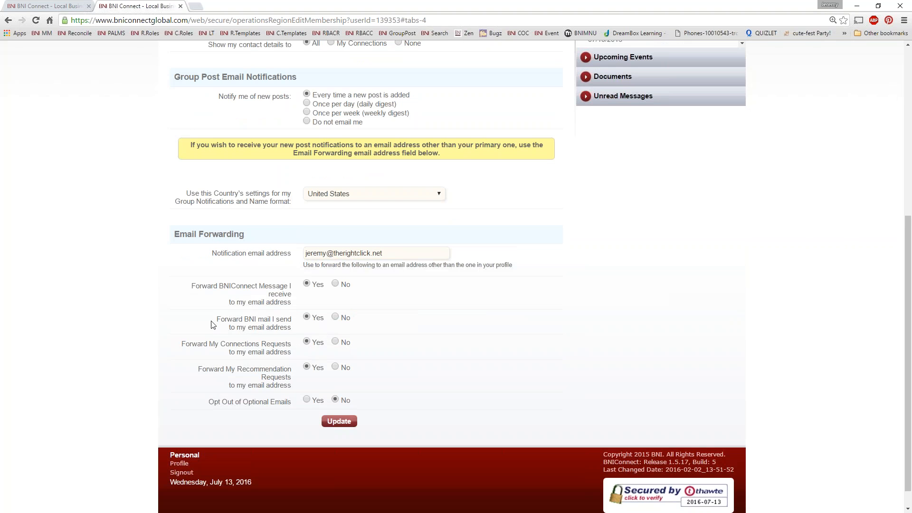
mouse_move(311, 361)
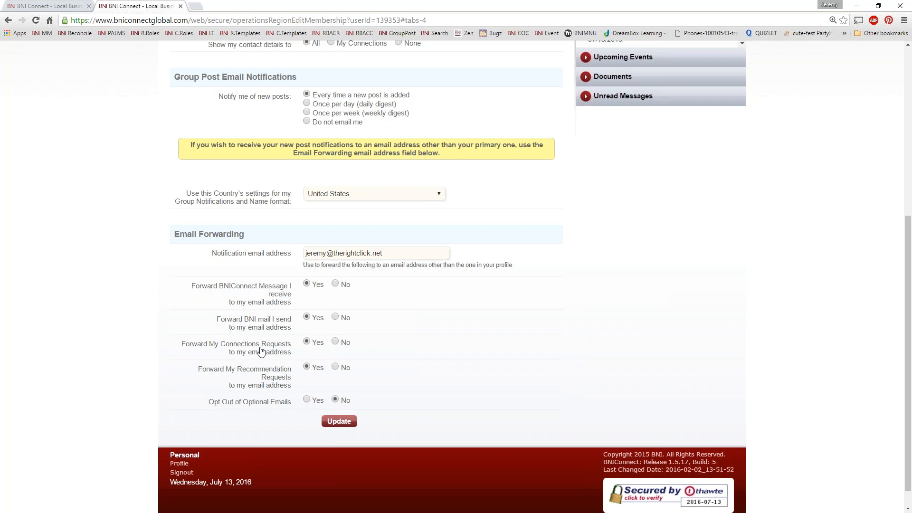
mouse_move(224, 260)
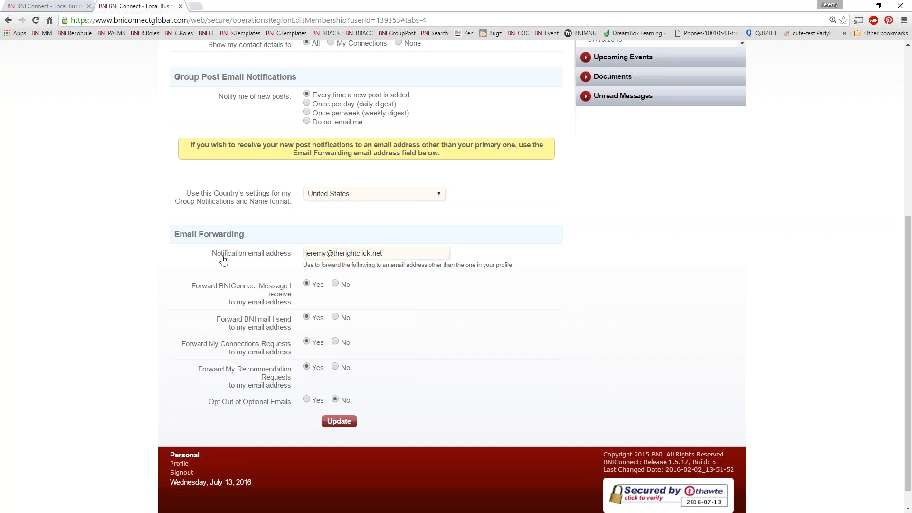
scroll("down", 3)
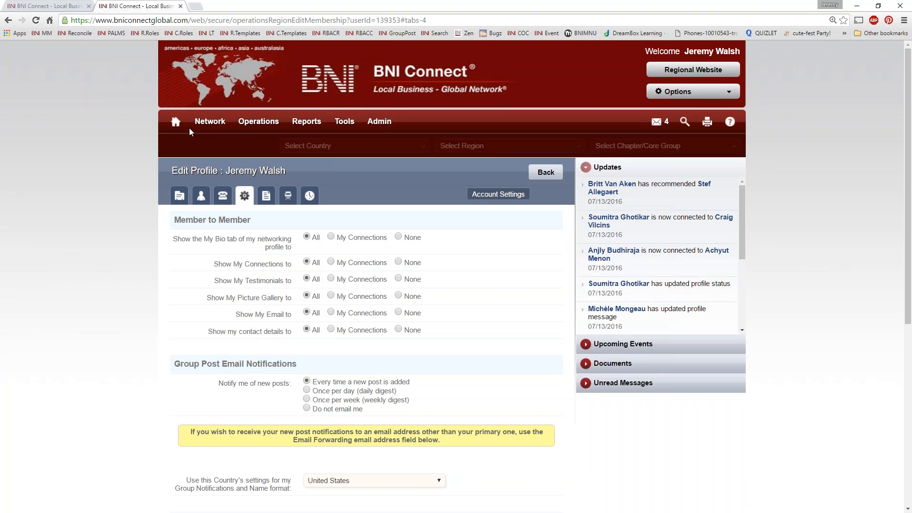
mouse_move(175, 120)
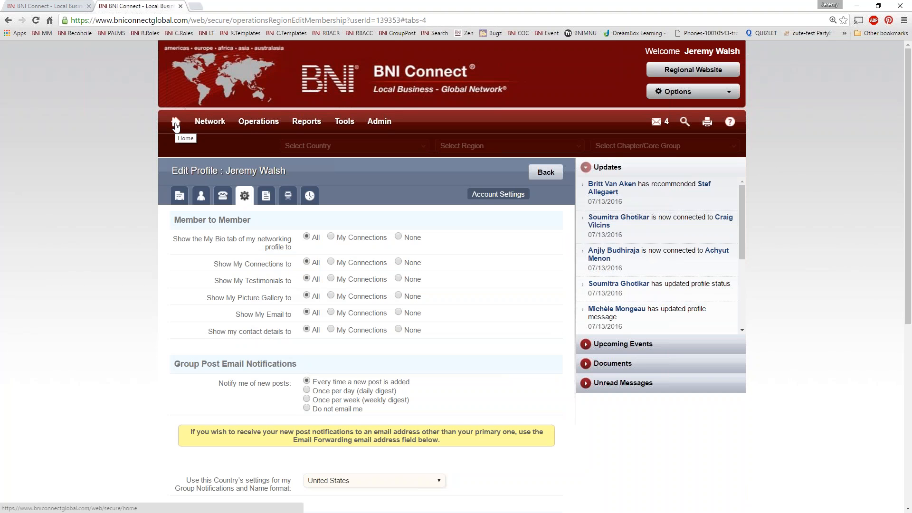
left_click(176, 121)
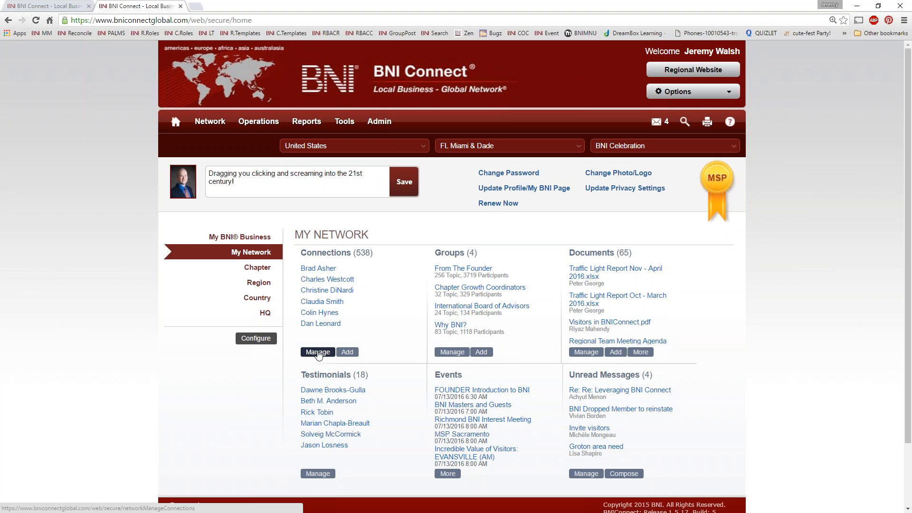
left_click(209, 120)
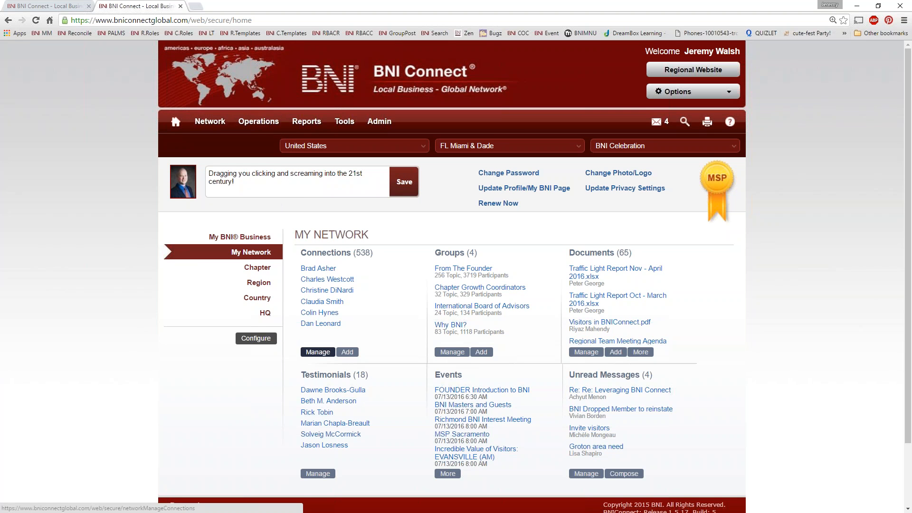
left_click(264, 312)
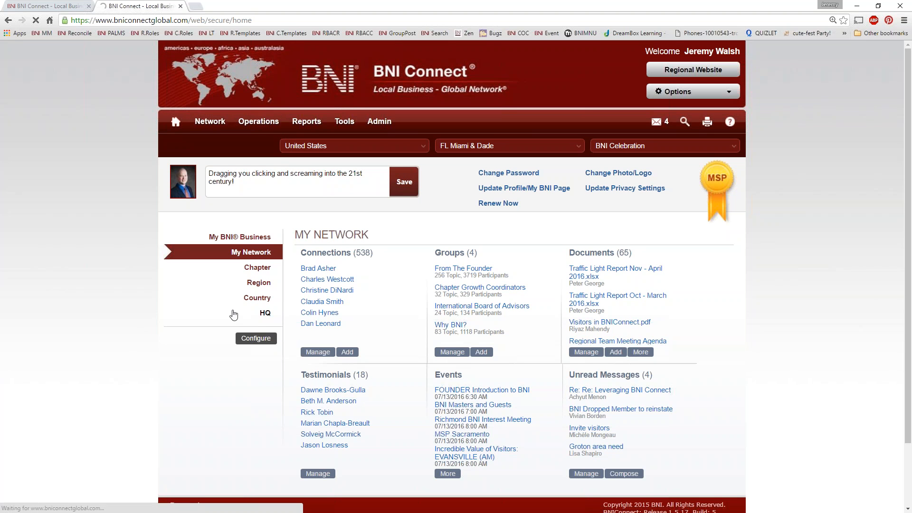
left_click(317, 352)
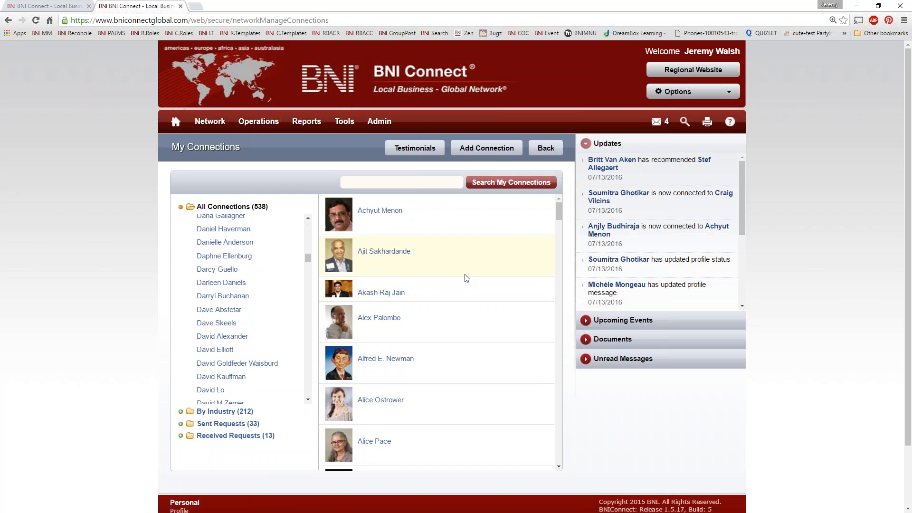
left_click(223, 295)
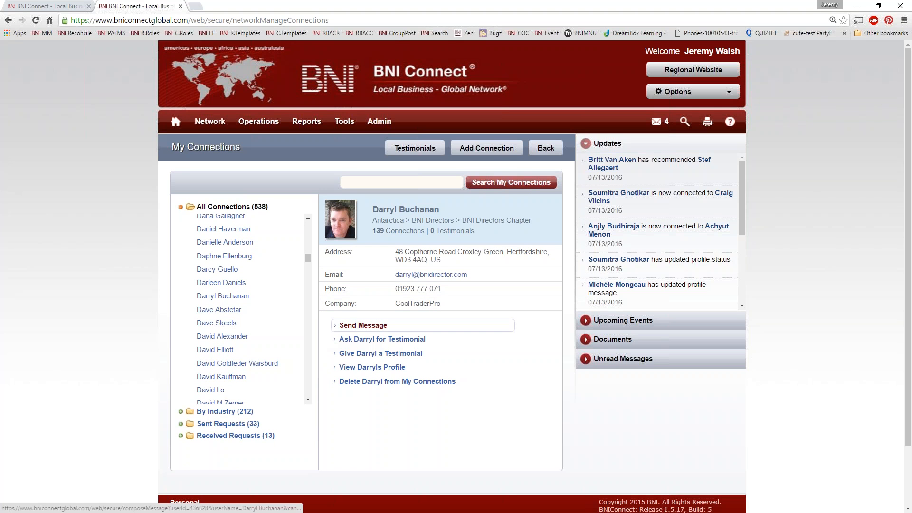
mouse_move(366, 328)
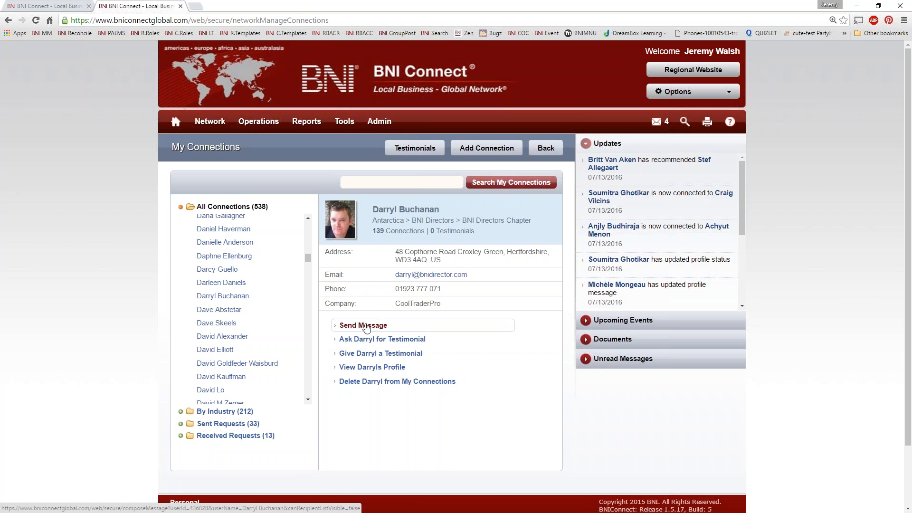
left_click(362, 325)
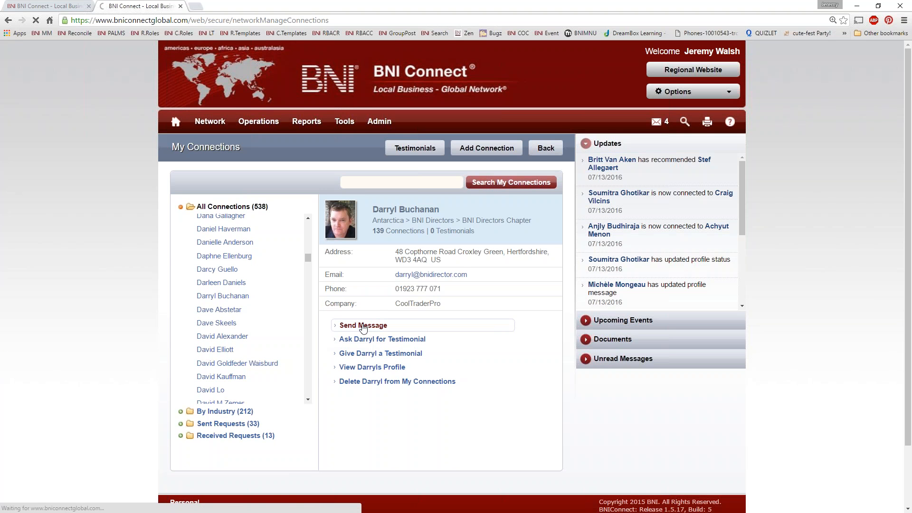
left_click(363, 325)
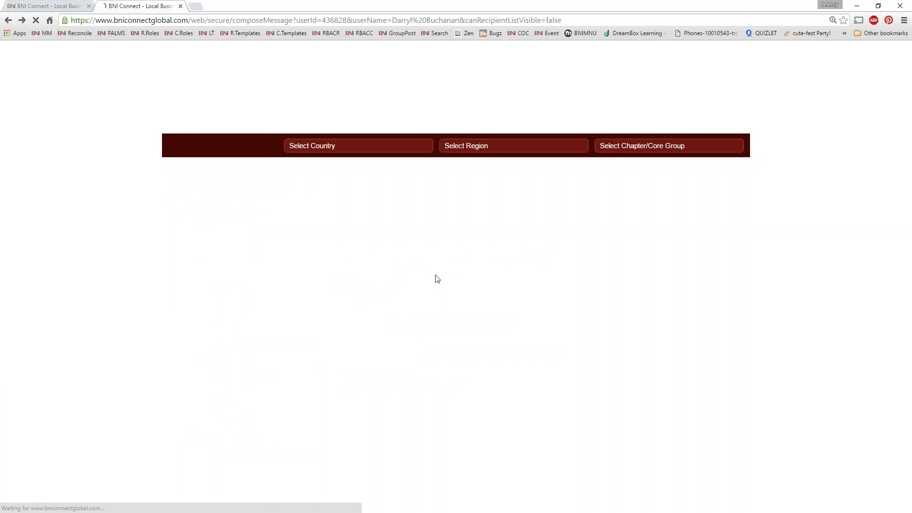
mouse_move(443, 231)
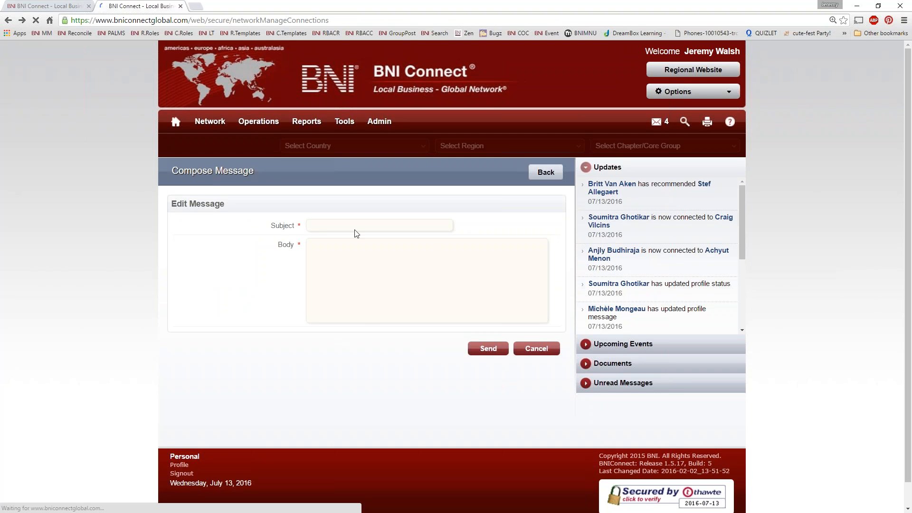
left_click(535, 349)
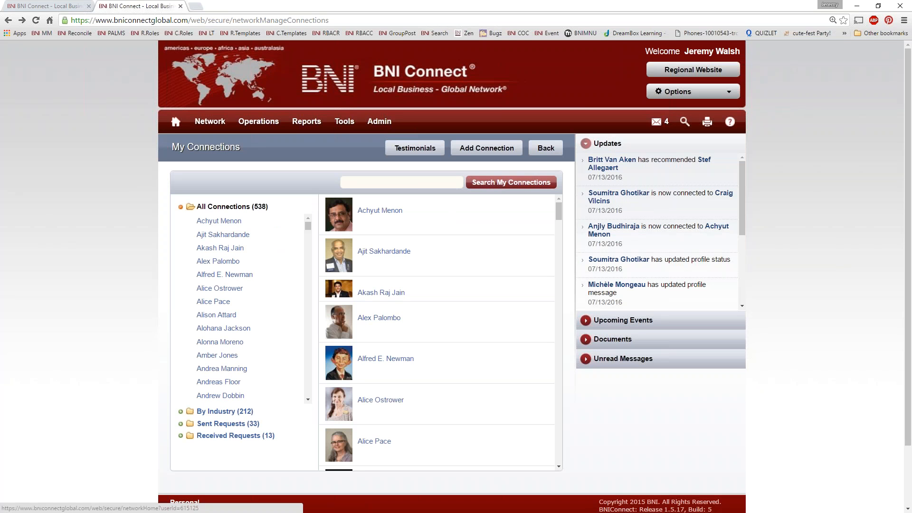
mouse_move(227, 342)
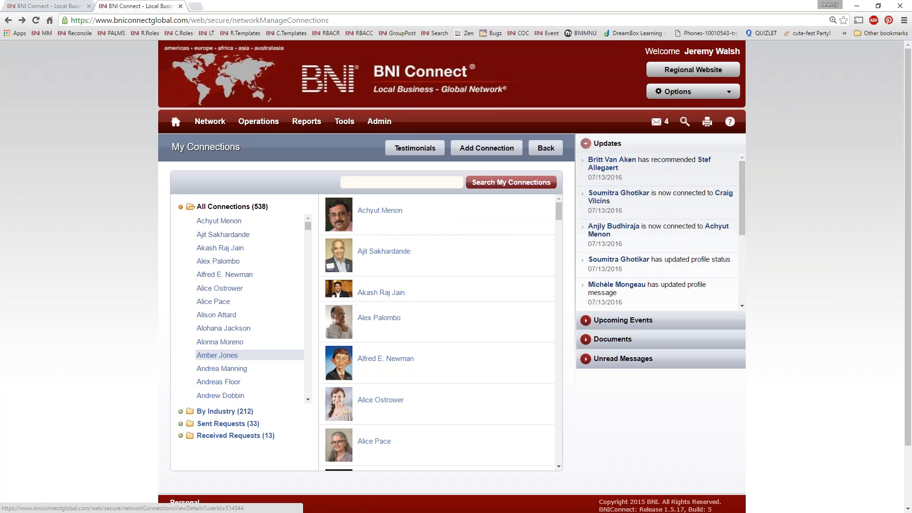
mouse_move(498, 355)
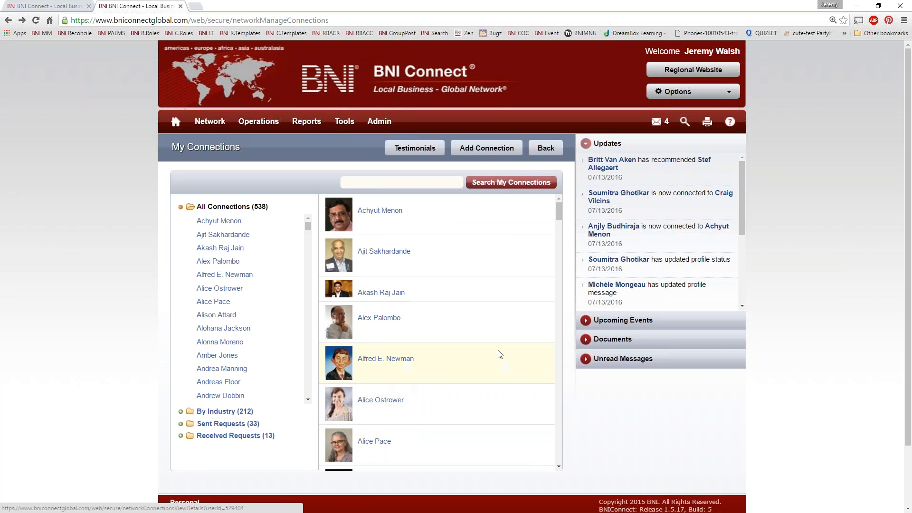
mouse_move(517, 439)
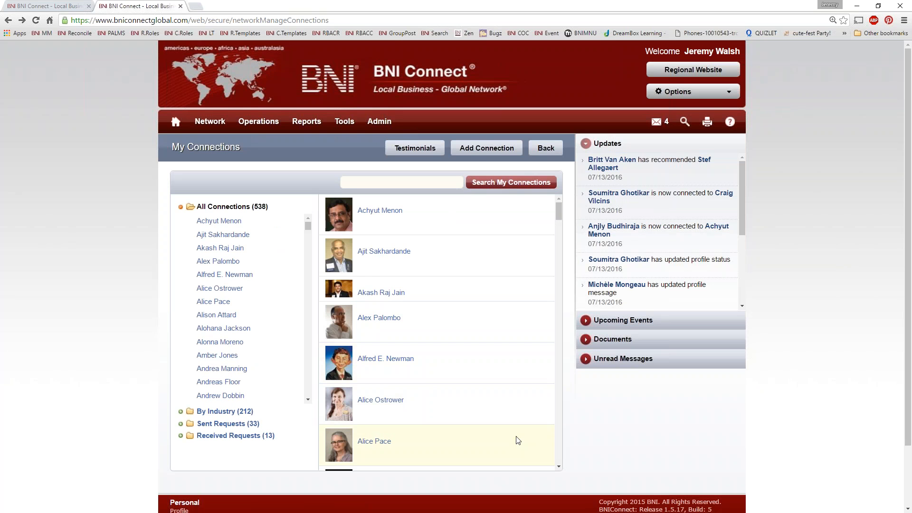
Step: View the photographer connection's details, then the Gates Insurance Agency member's contact details
left_click(216, 355)
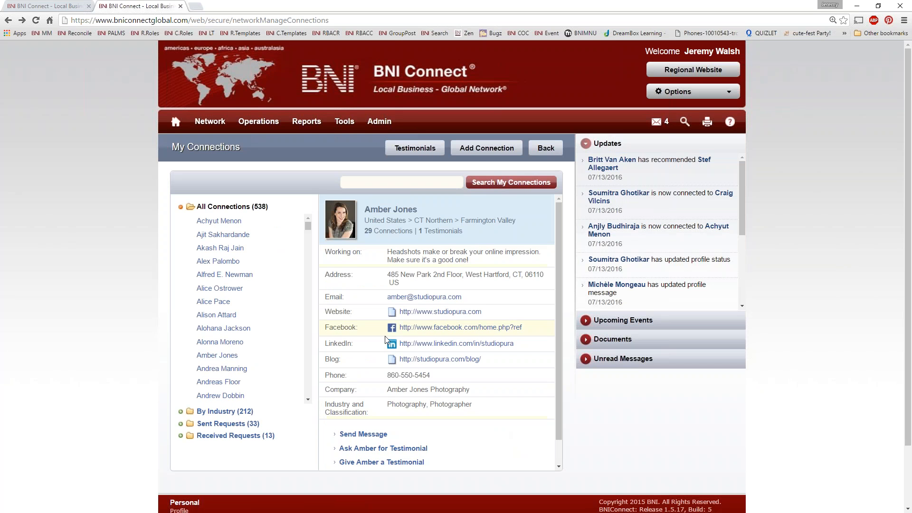
scroll("down", 3)
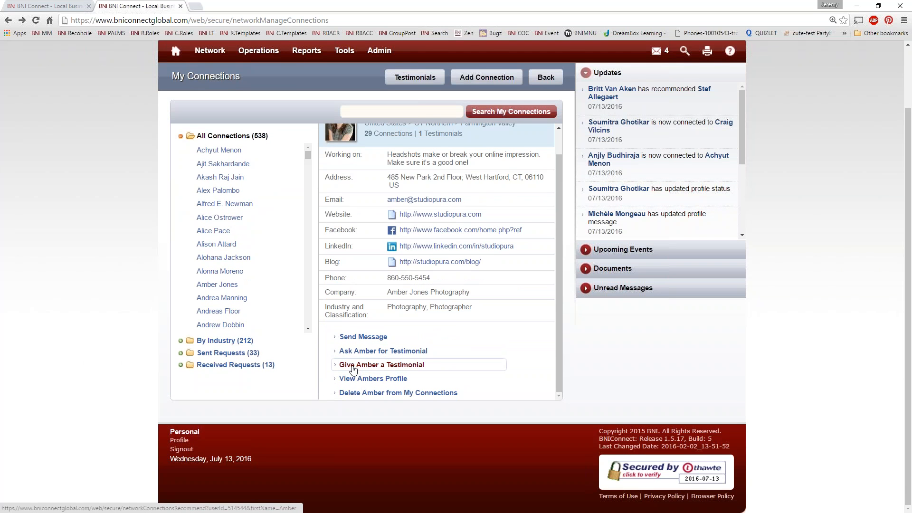
mouse_move(380, 370)
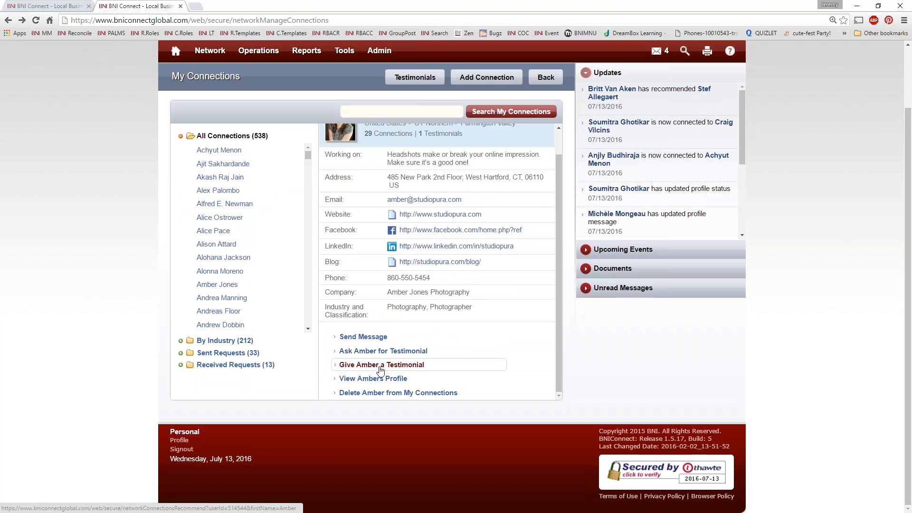
mouse_move(378, 369)
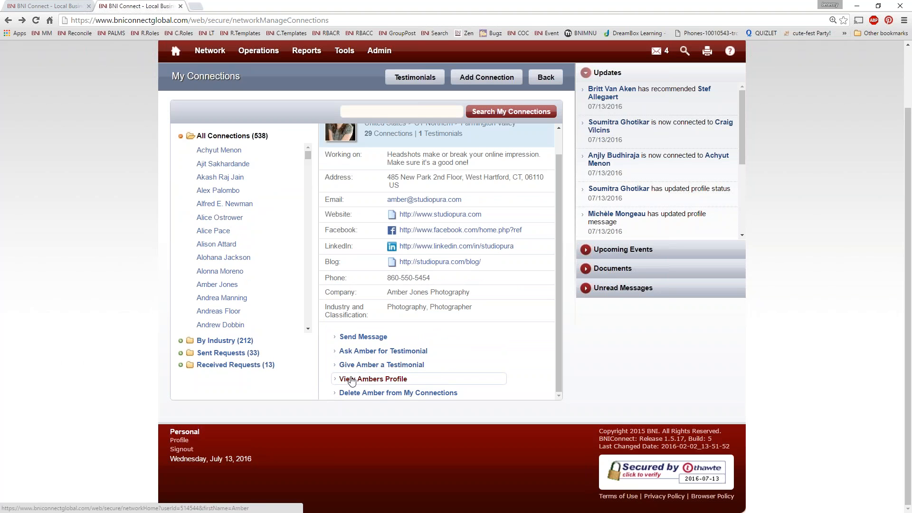
mouse_move(384, 383)
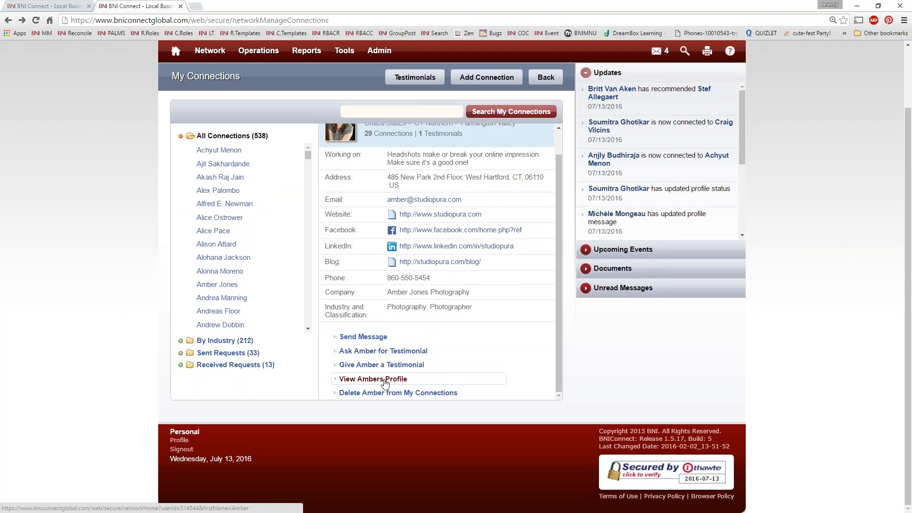
mouse_move(351, 392)
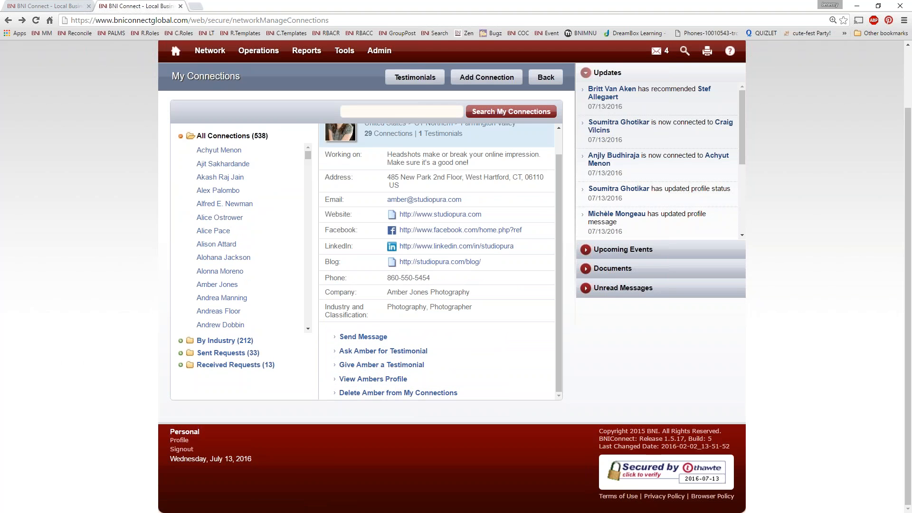
mouse_move(372, 379)
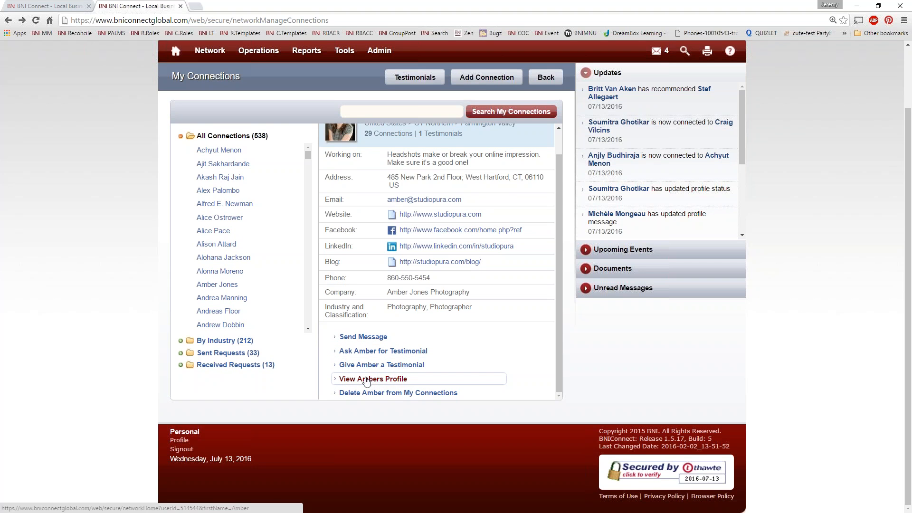
mouse_move(313, 285)
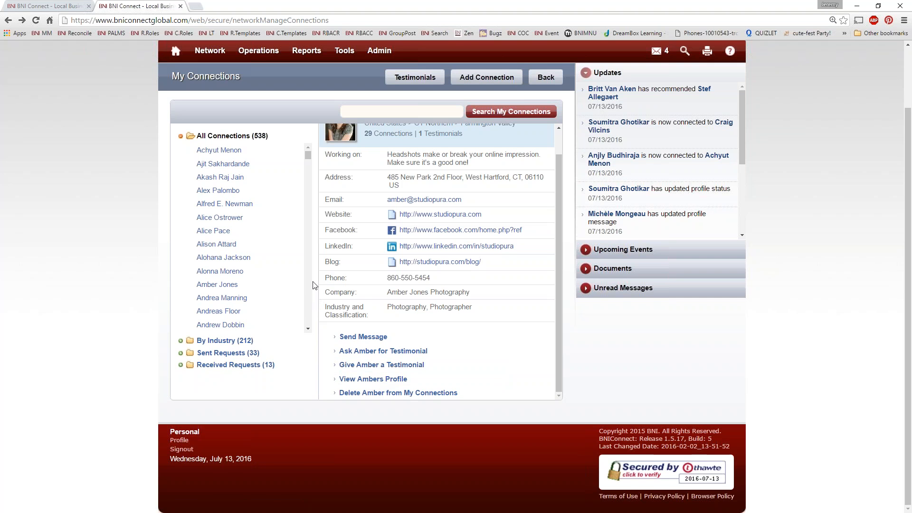
scroll("down", 3)
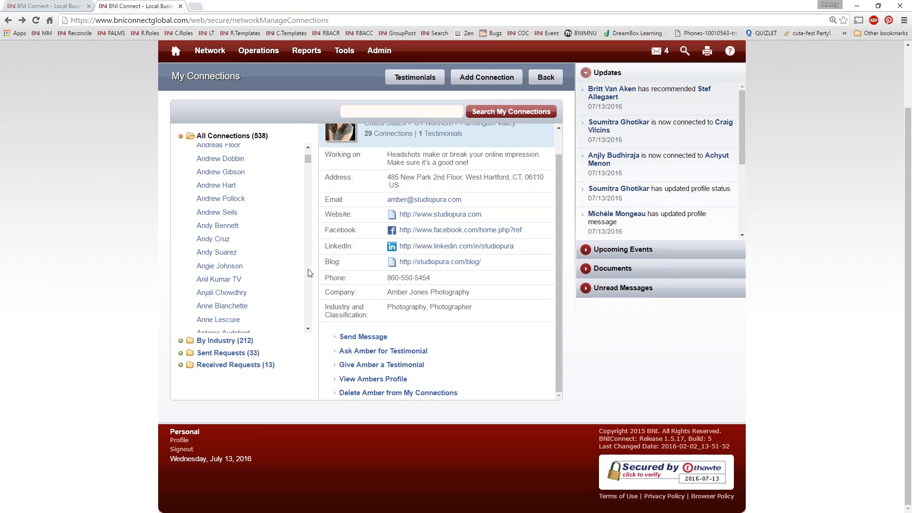
scroll("down", 3)
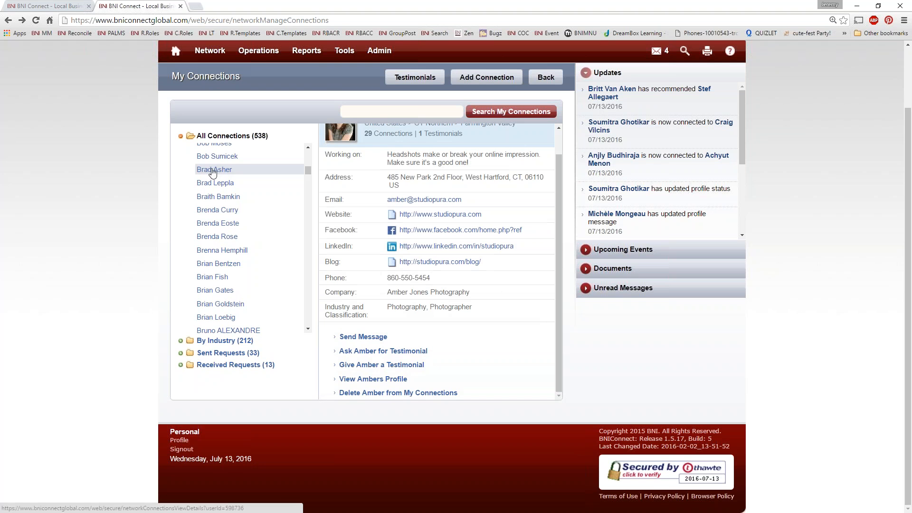
left_click(214, 169)
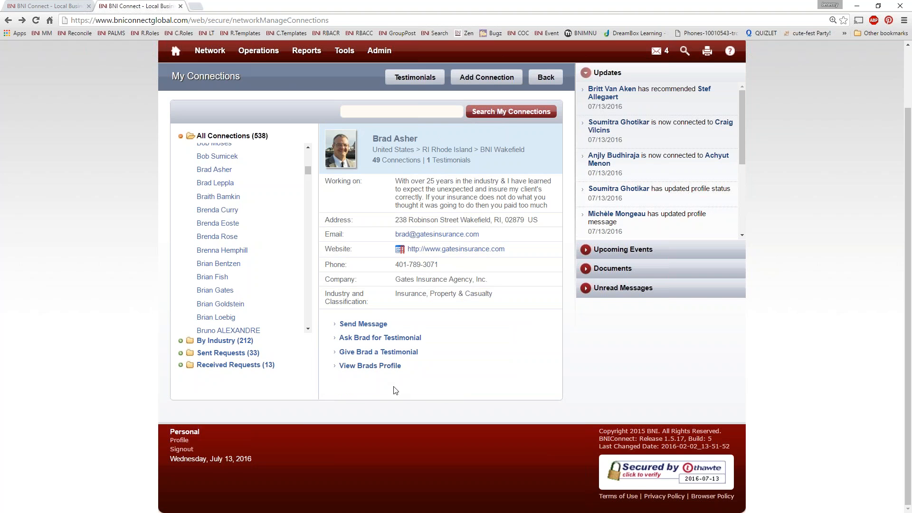
mouse_move(276, 340)
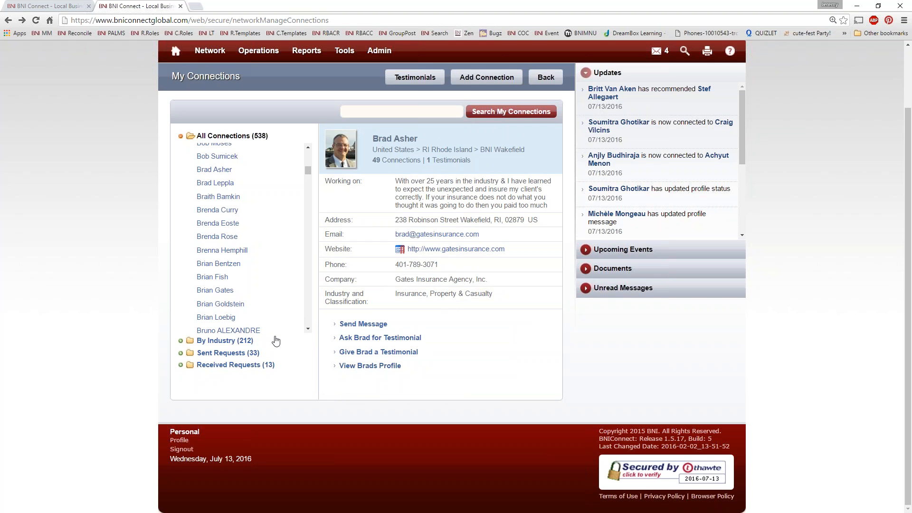
mouse_move(194, 408)
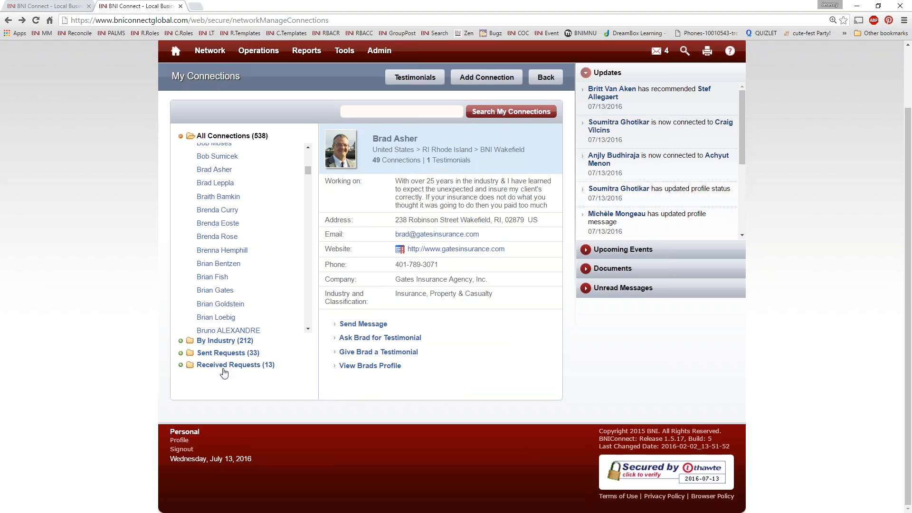
Step: List the pending received connection requests and browse down through them
left_click(236, 364)
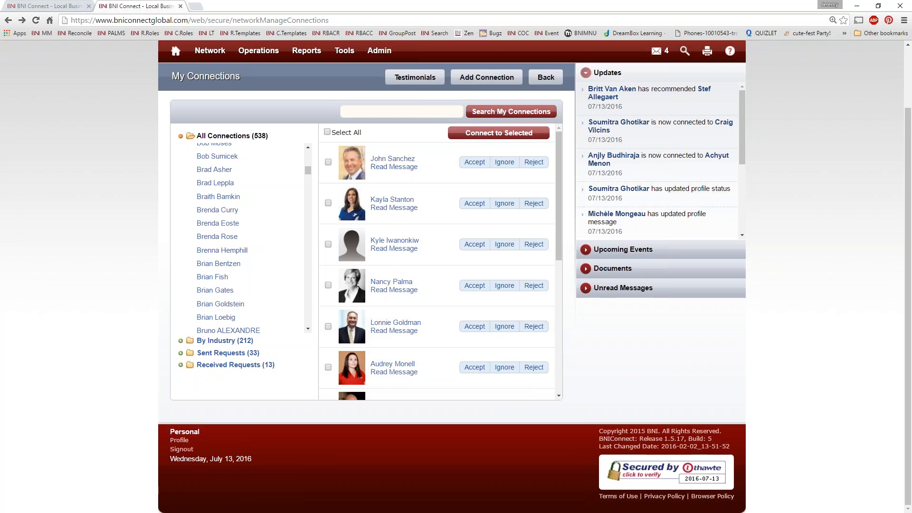
mouse_move(387, 356)
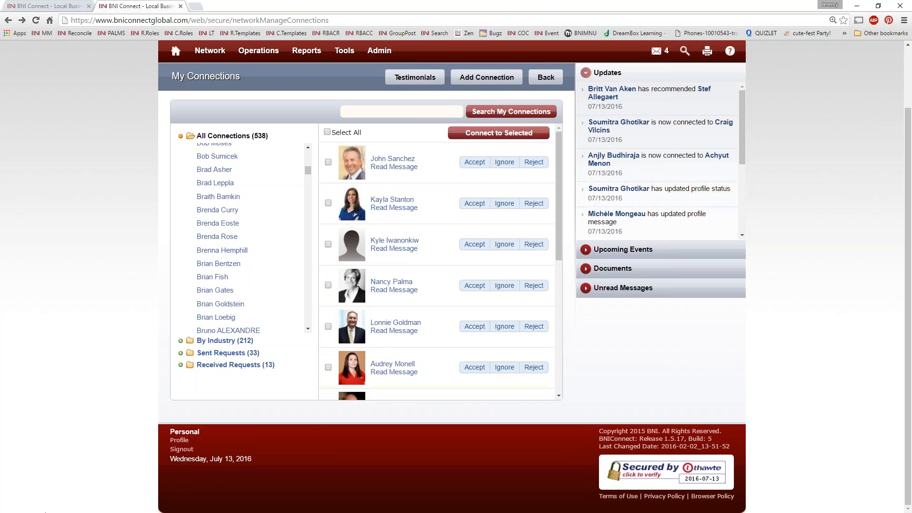
mouse_move(390, 371)
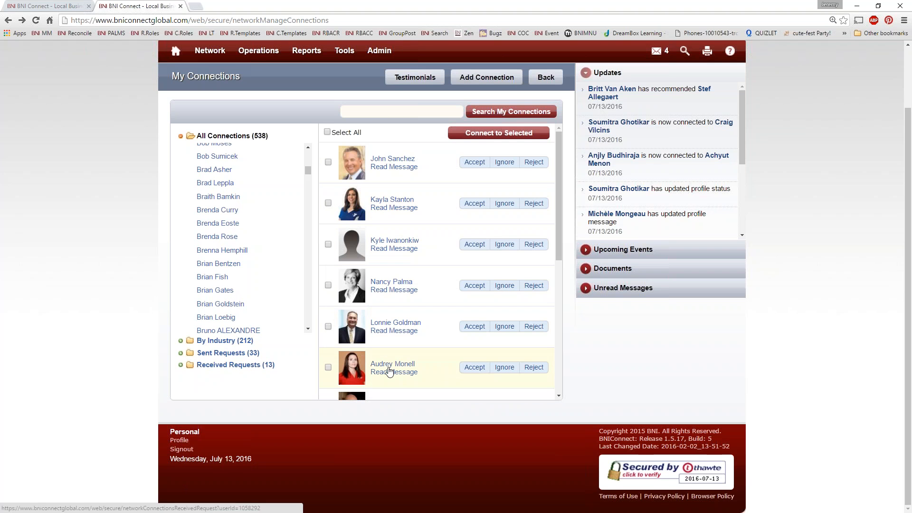
scroll("down", 3)
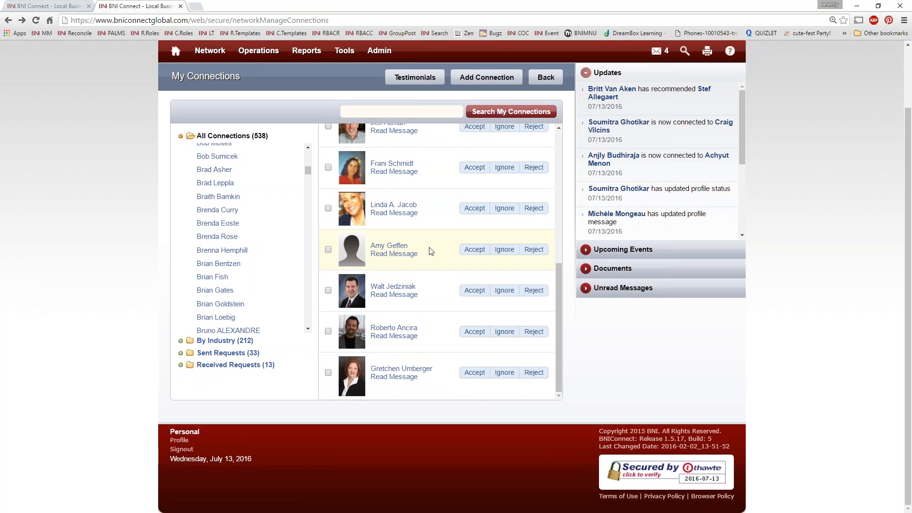
mouse_move(385, 315)
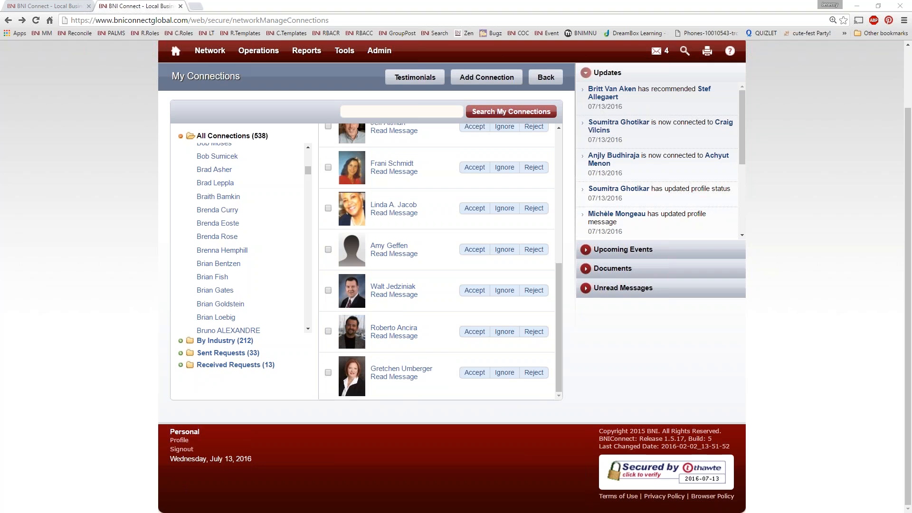
scroll("down", 3)
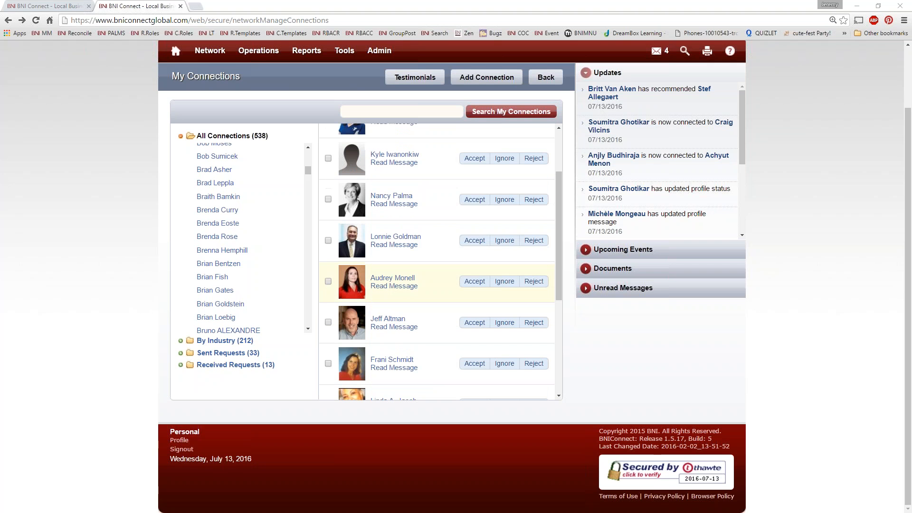
mouse_move(387, 253)
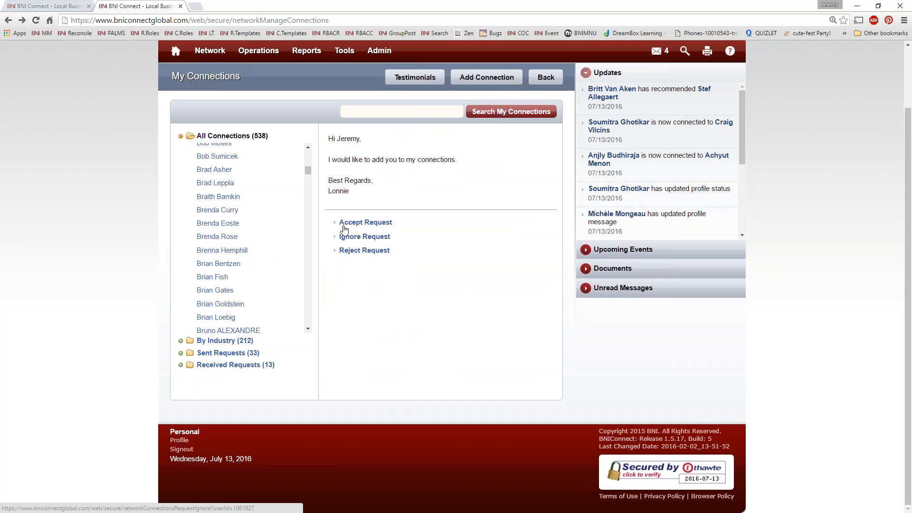
mouse_move(364, 250)
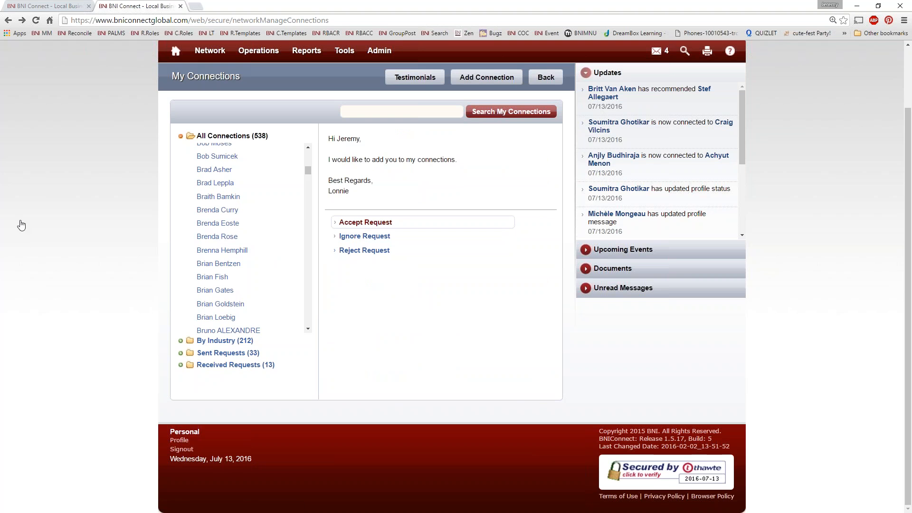
mouse_move(20, 224)
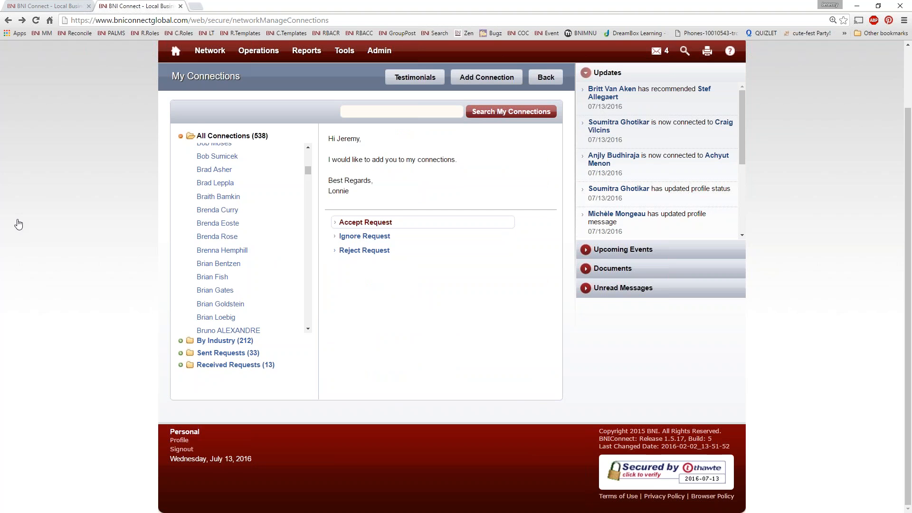
Step: From the received requests, view the second requester's full member profile
left_click(236, 364)
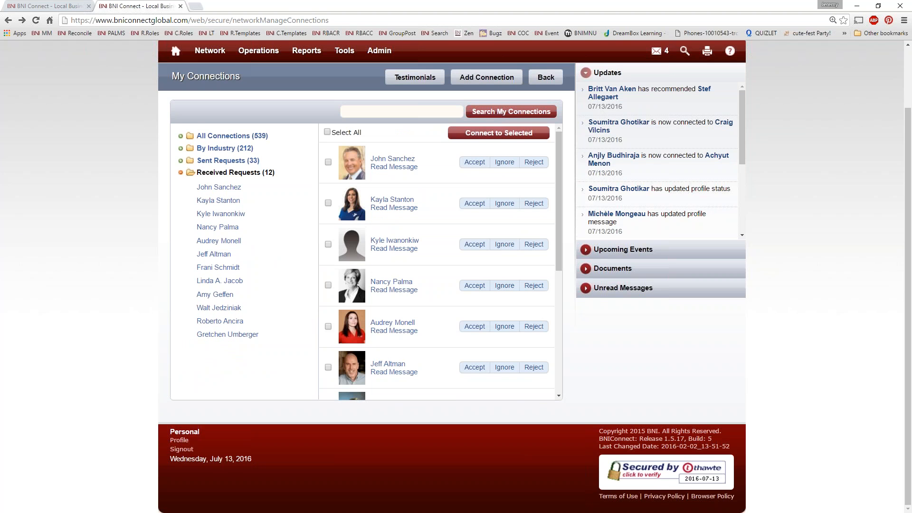
mouse_move(414, 367)
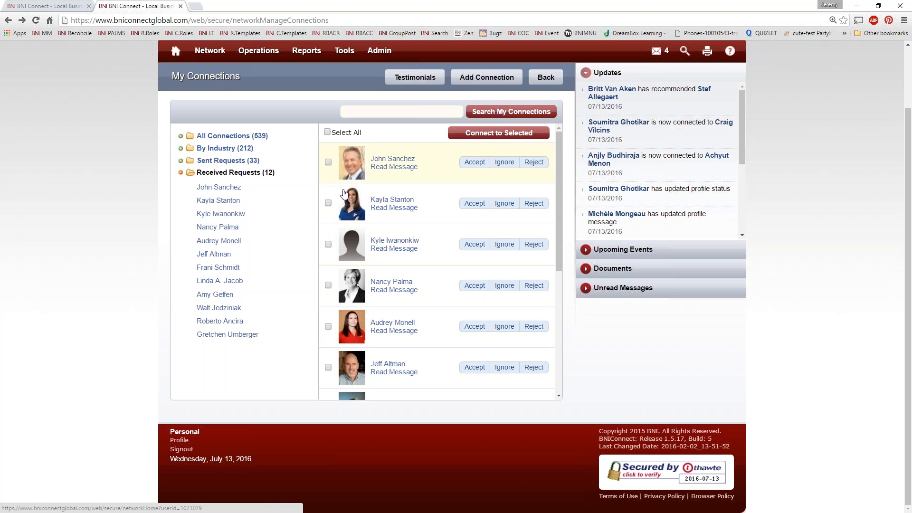
mouse_move(344, 170)
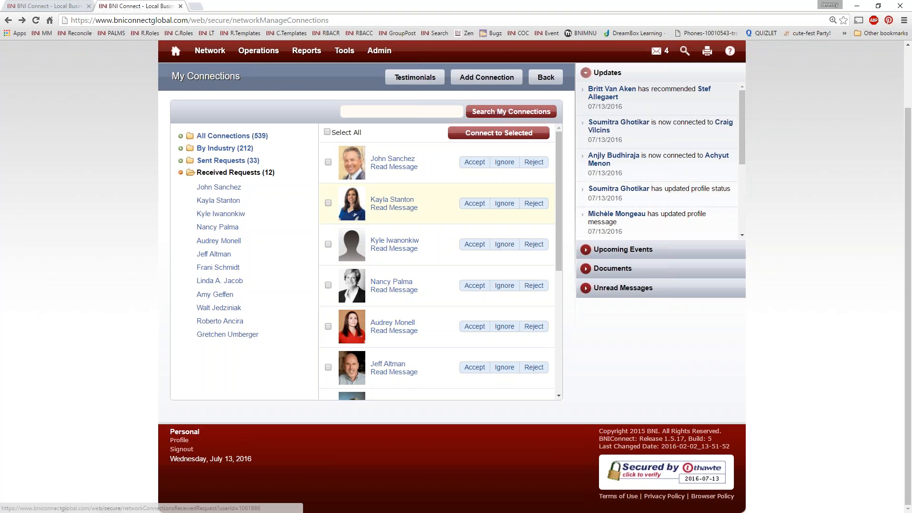
mouse_move(377, 228)
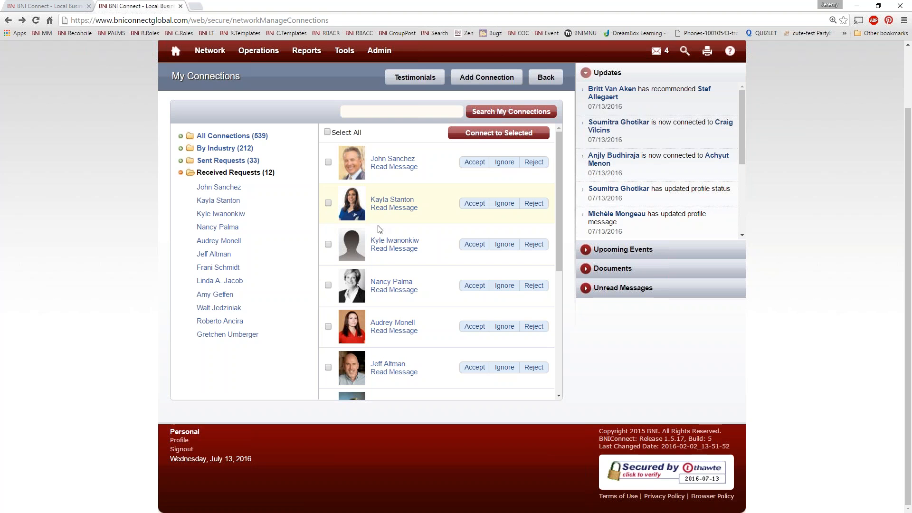
mouse_move(351, 203)
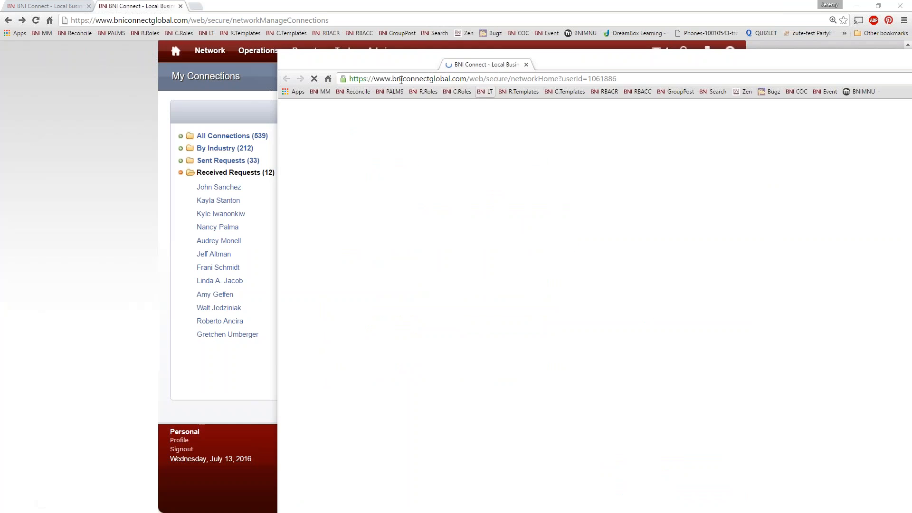
left_click(219, 200)
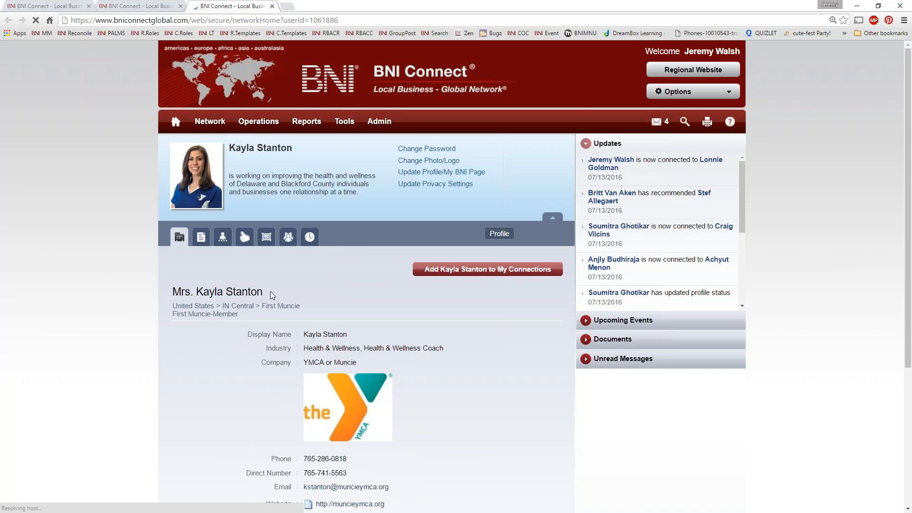
scroll("down", 3)
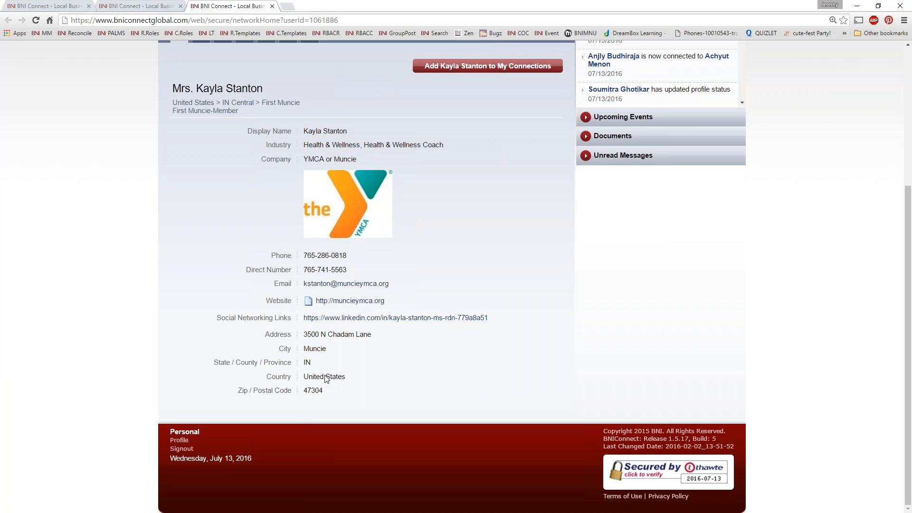
scroll("up", 3)
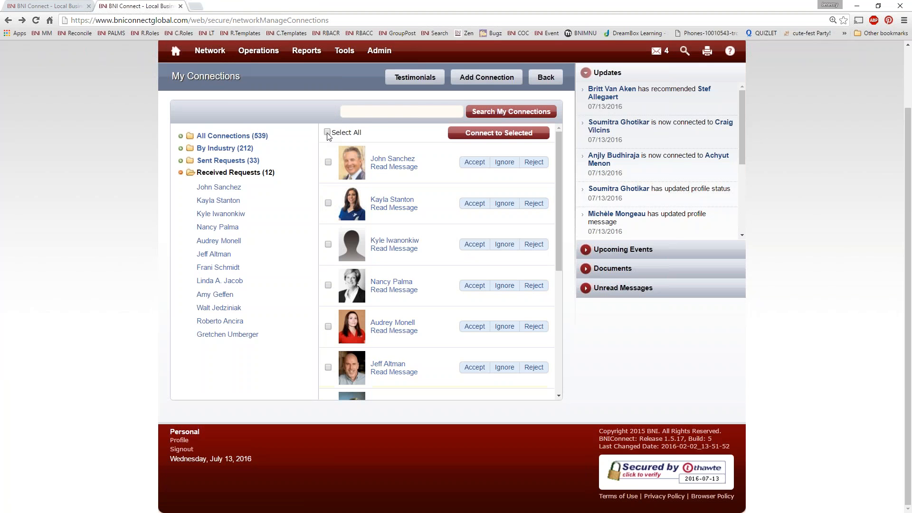
Step: Select all twelve received requests and connect to them at once
left_click(327, 132)
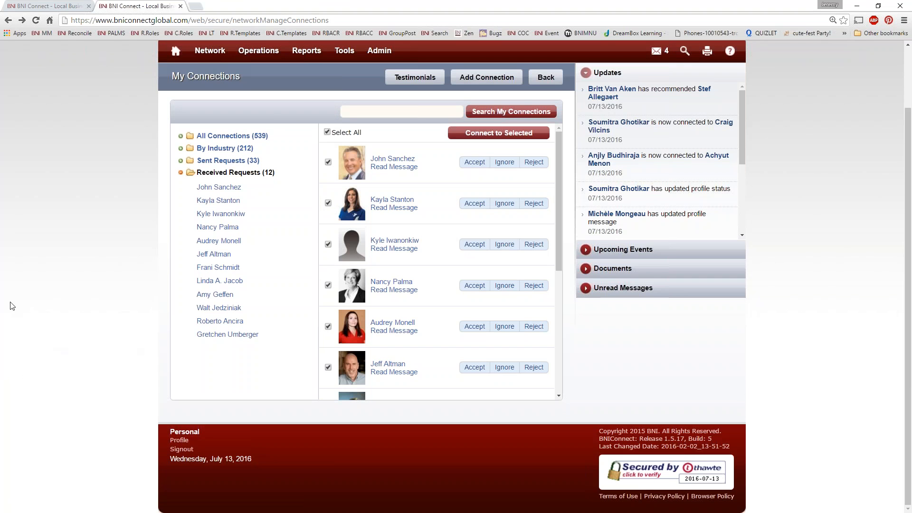
mouse_move(497, 133)
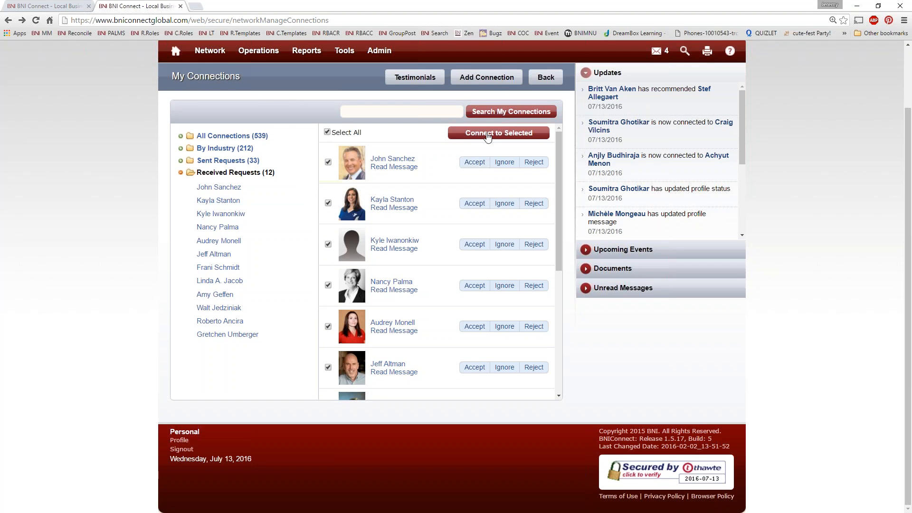
mouse_move(73, 138)
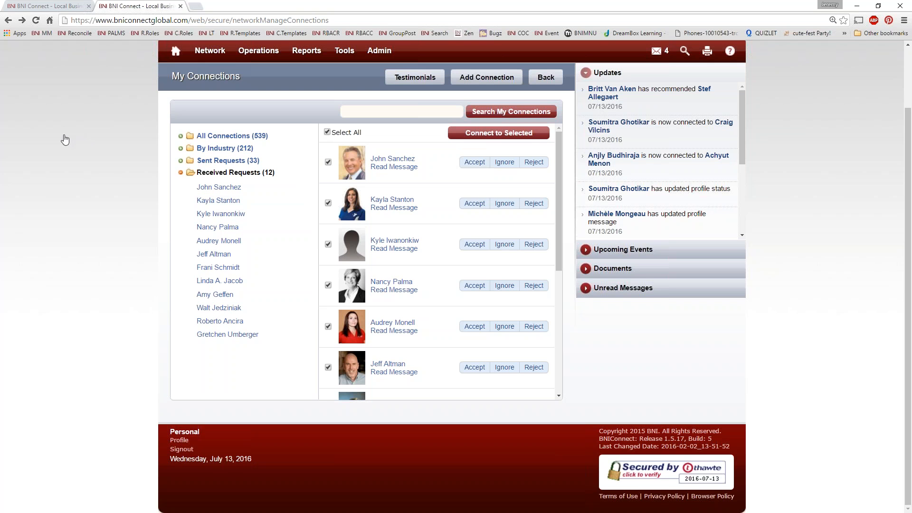
mouse_move(440, 174)
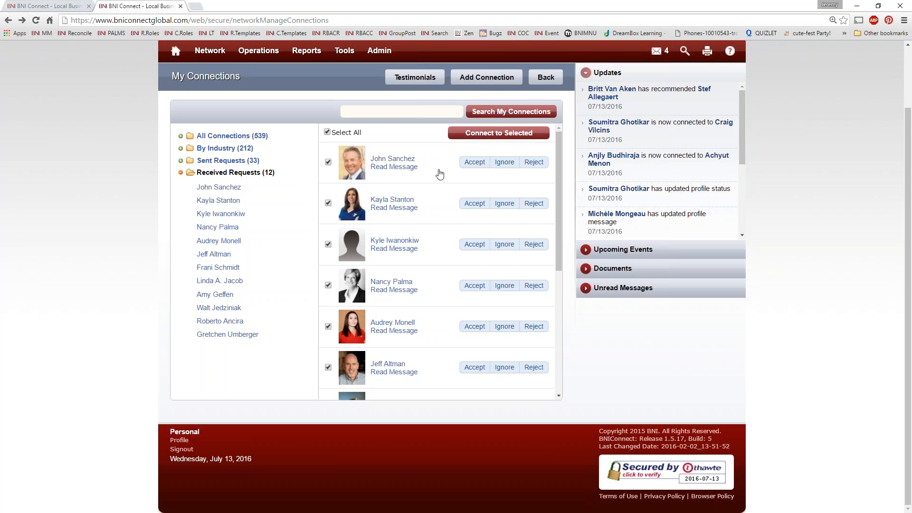
mouse_move(400, 279)
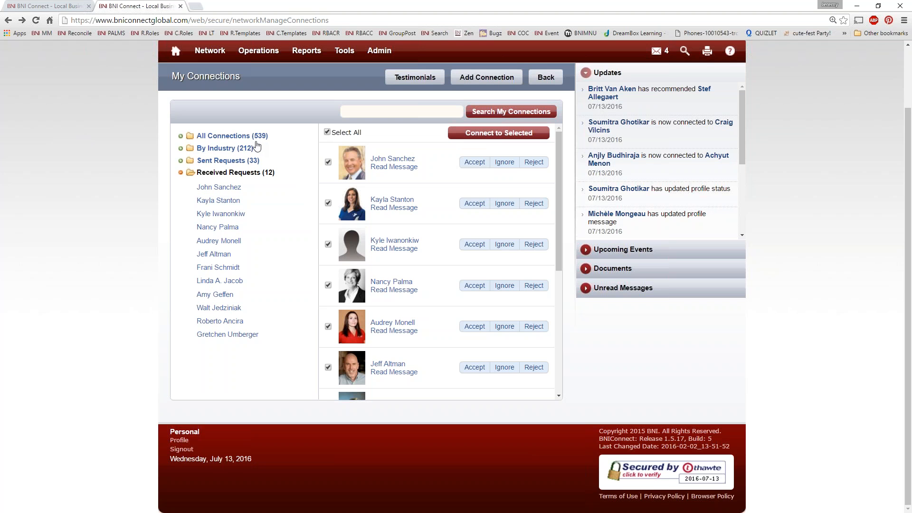
mouse_move(57, 187)
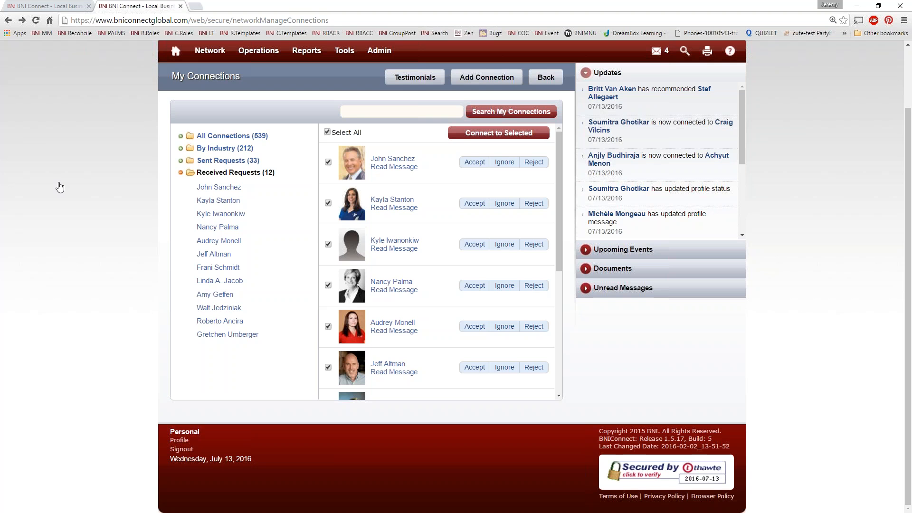
left_click(503, 133)
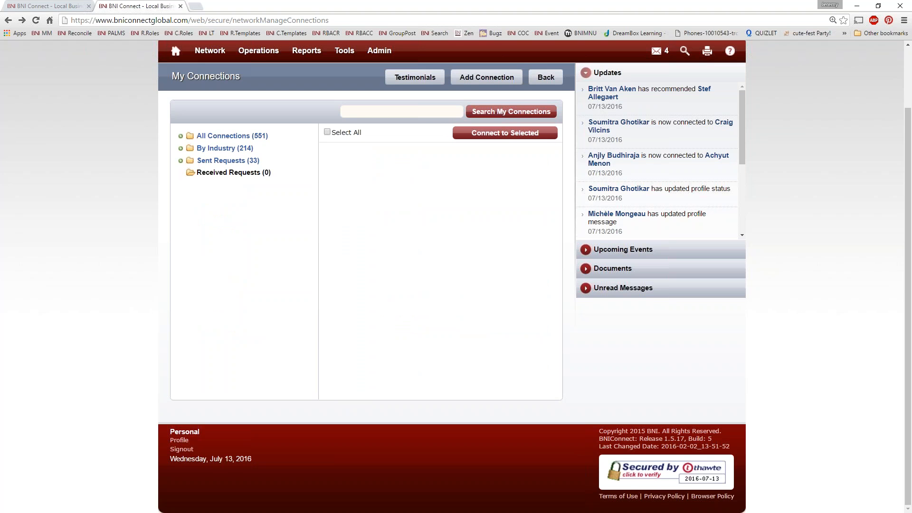
mouse_move(256, 140)
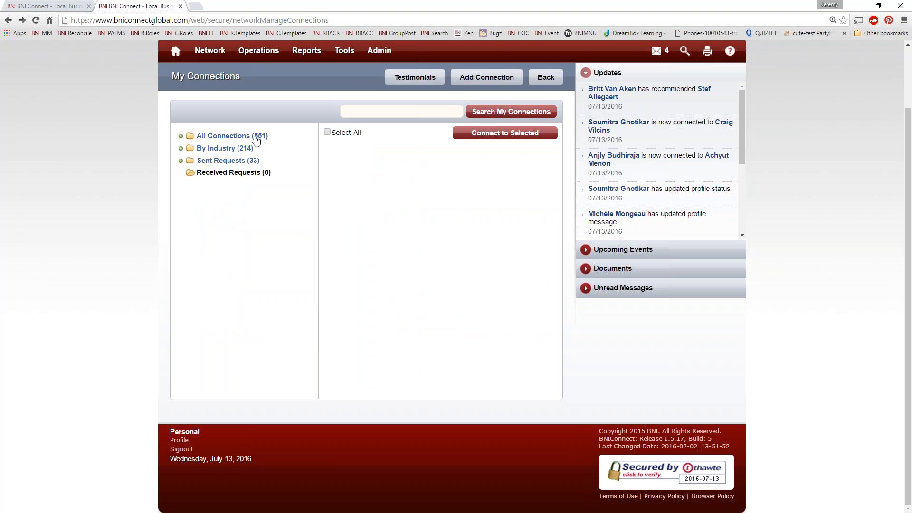
Step: Show all connections, then the 33 sent requests with their Remind and Delete options
left_click(232, 136)
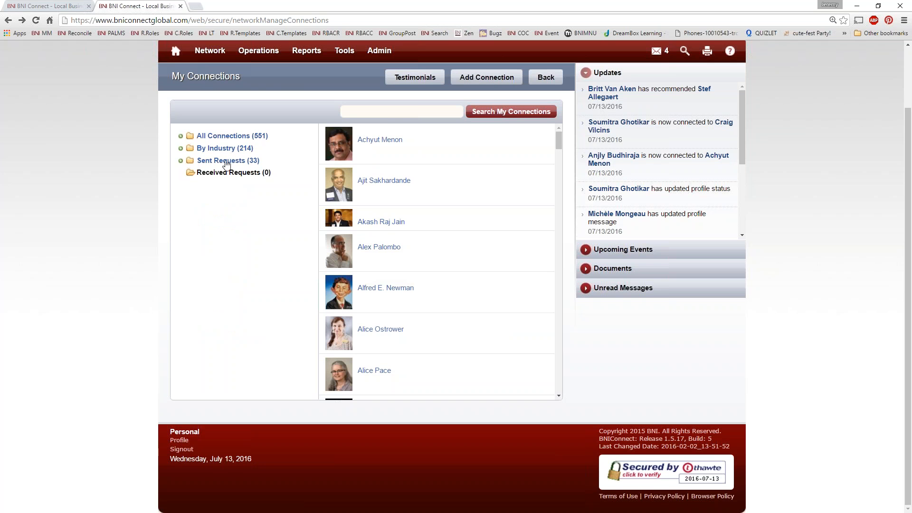
mouse_move(210, 167)
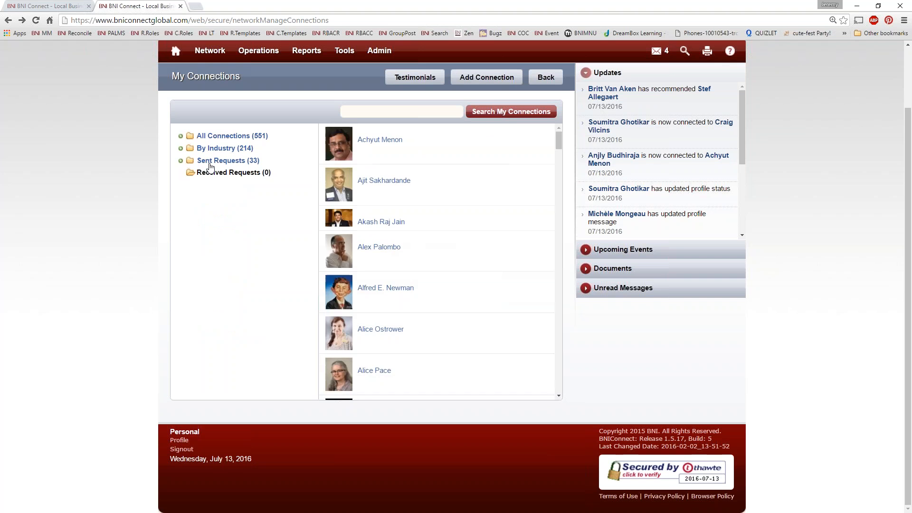
left_click(227, 161)
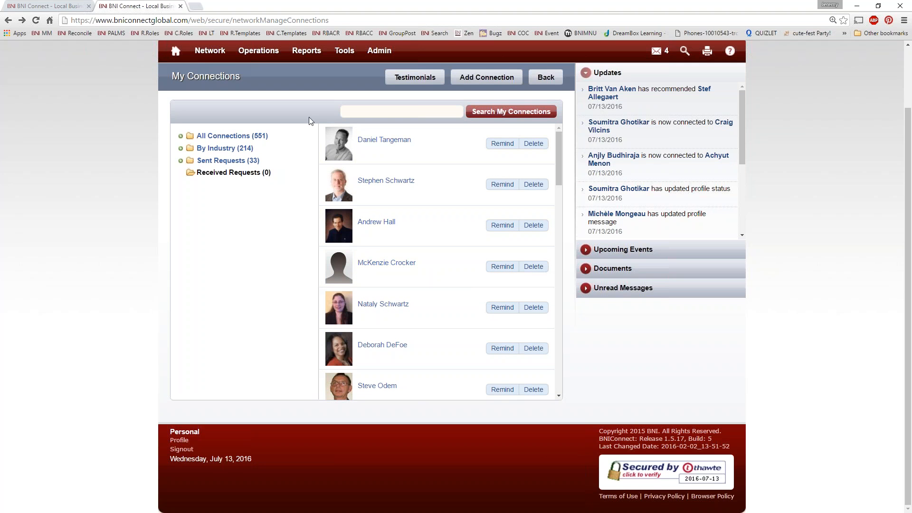
mouse_move(222, 164)
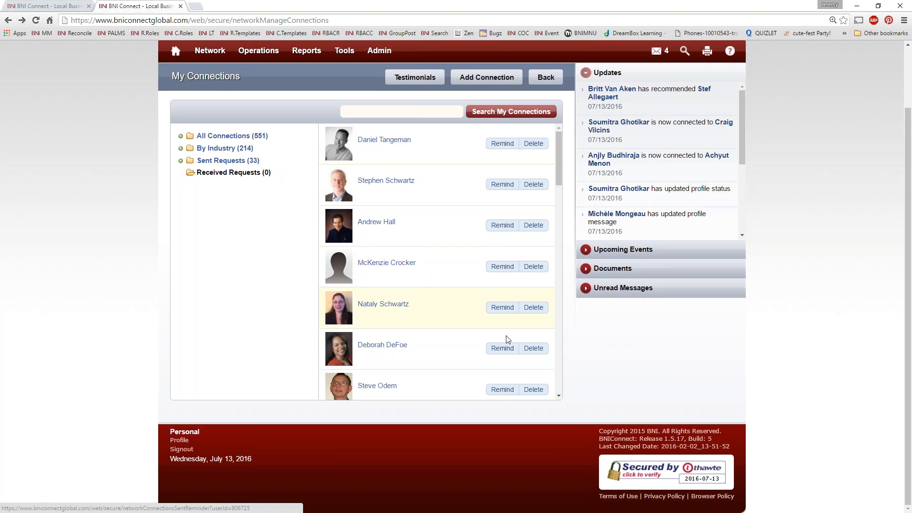
mouse_move(509, 171)
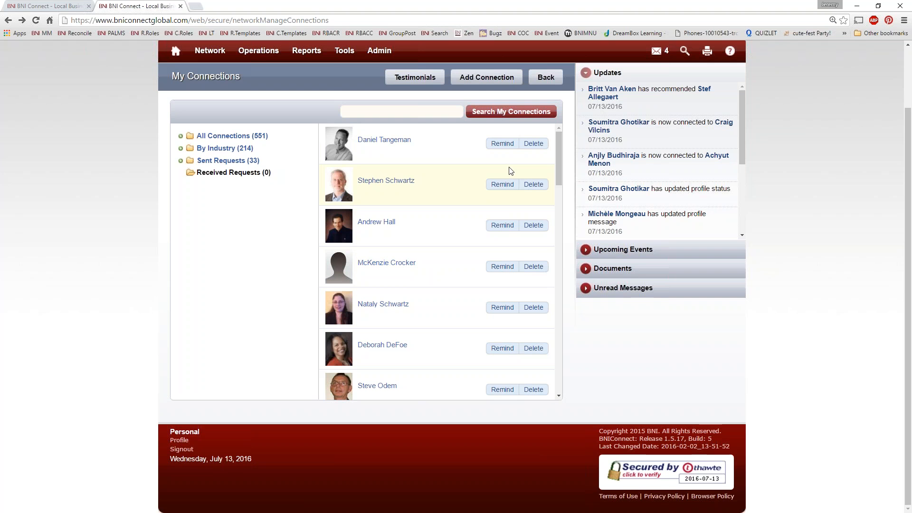
left_click(258, 51)
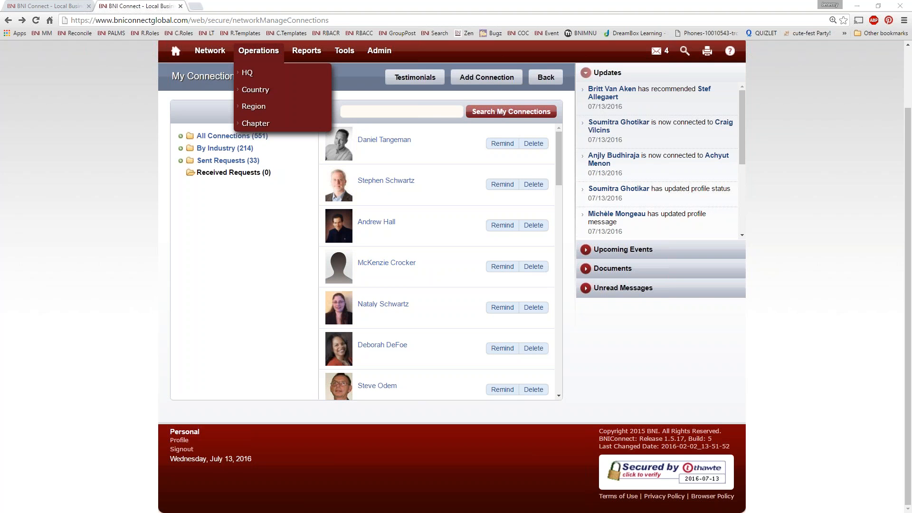
left_click(258, 50)
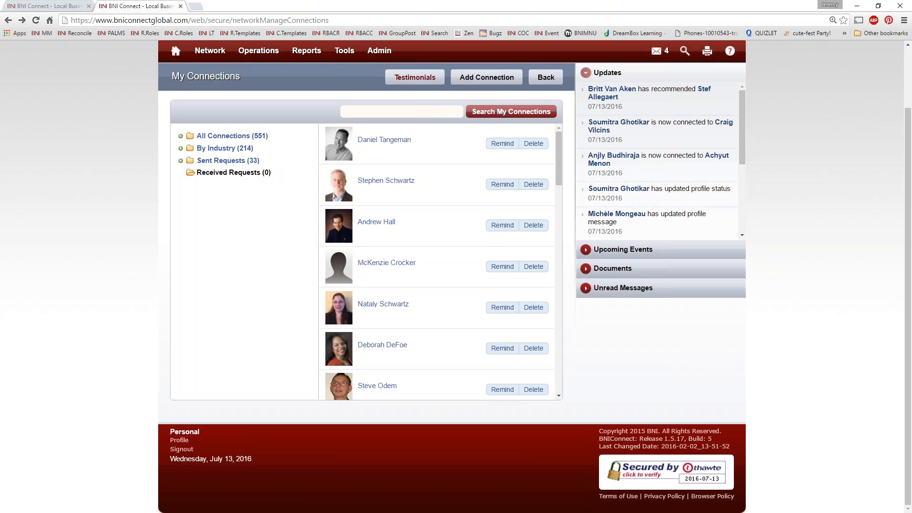
mouse_move(376, 221)
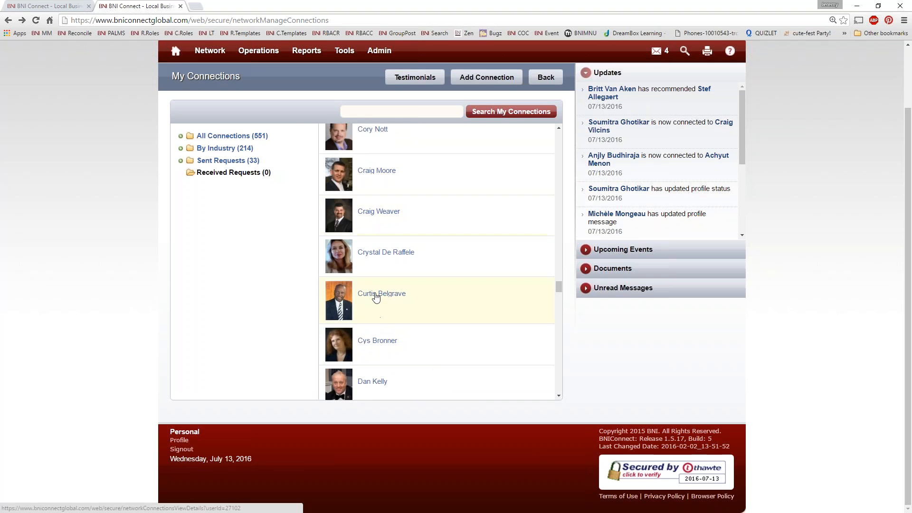
mouse_move(254, 305)
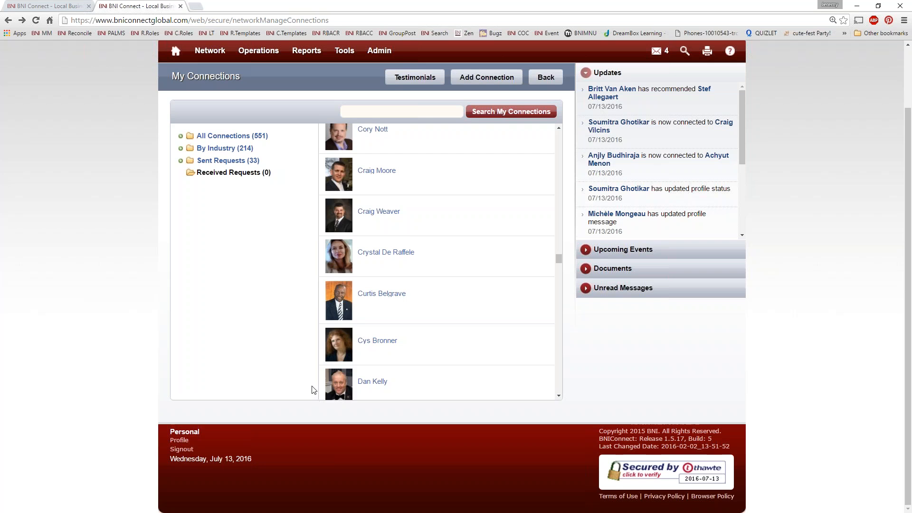
left_click(382, 293)
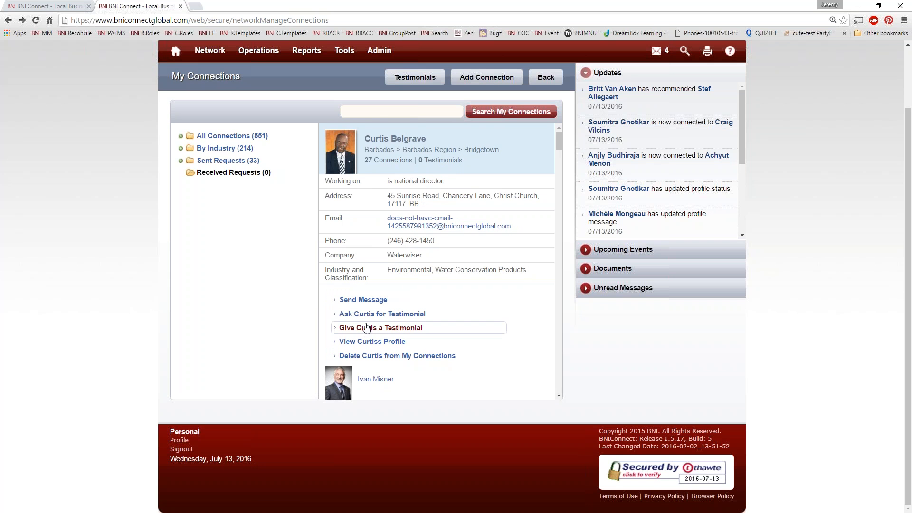
left_click(379, 328)
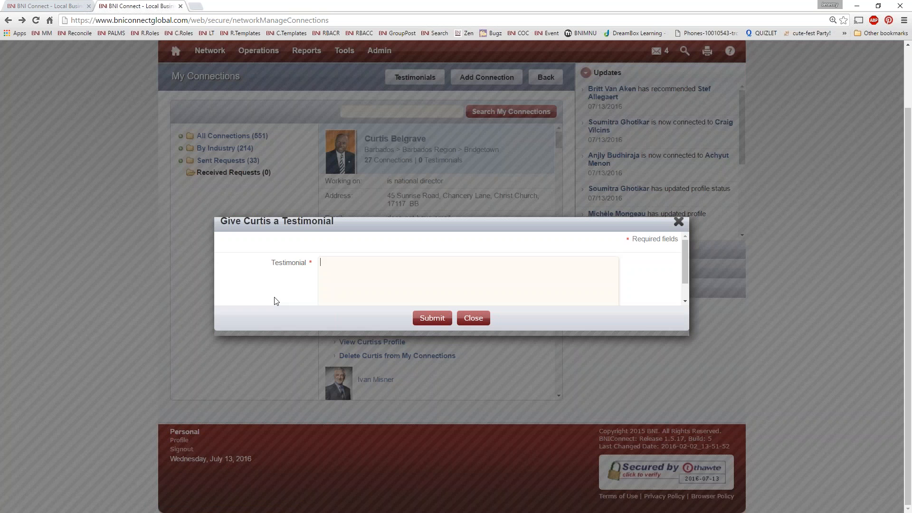
type("xnv")
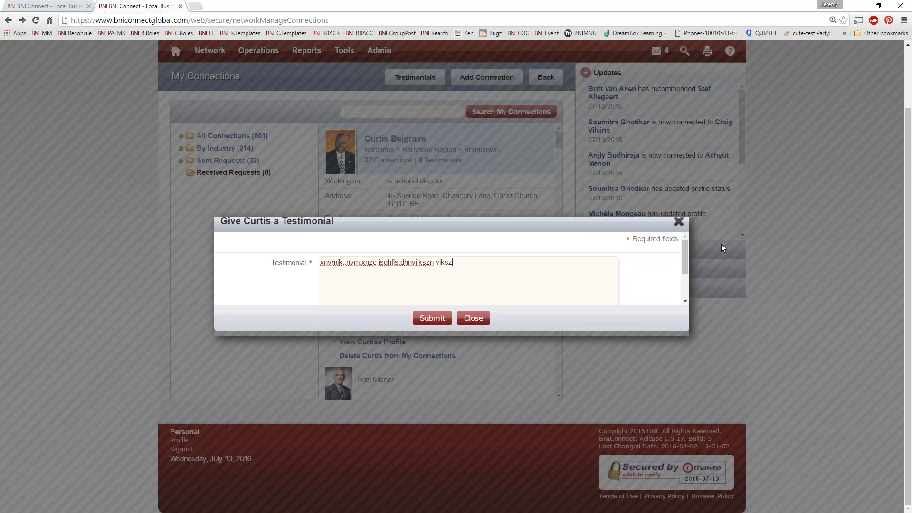
left_click(473, 317)
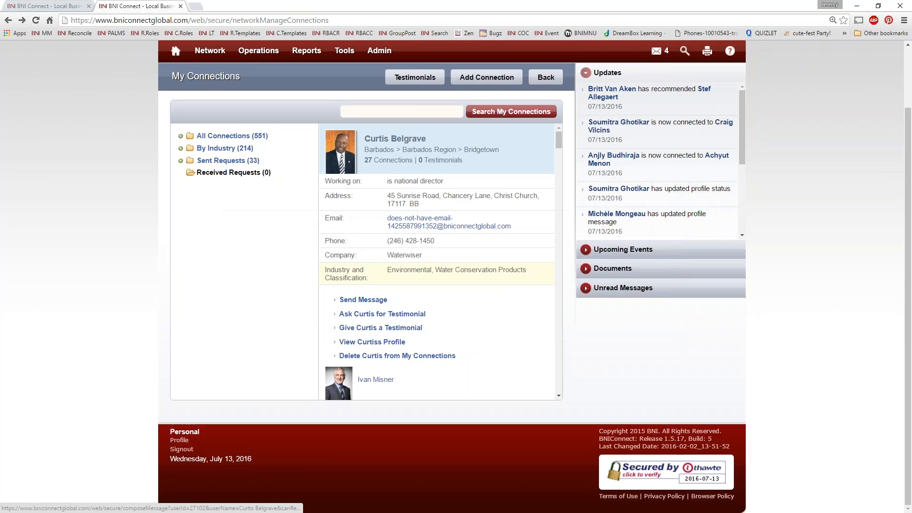
mouse_move(320, 267)
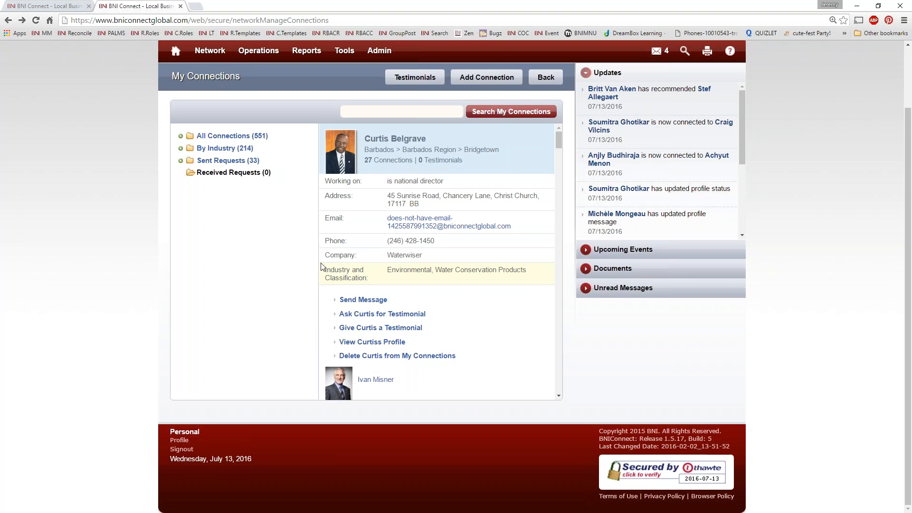
mouse_move(376, 379)
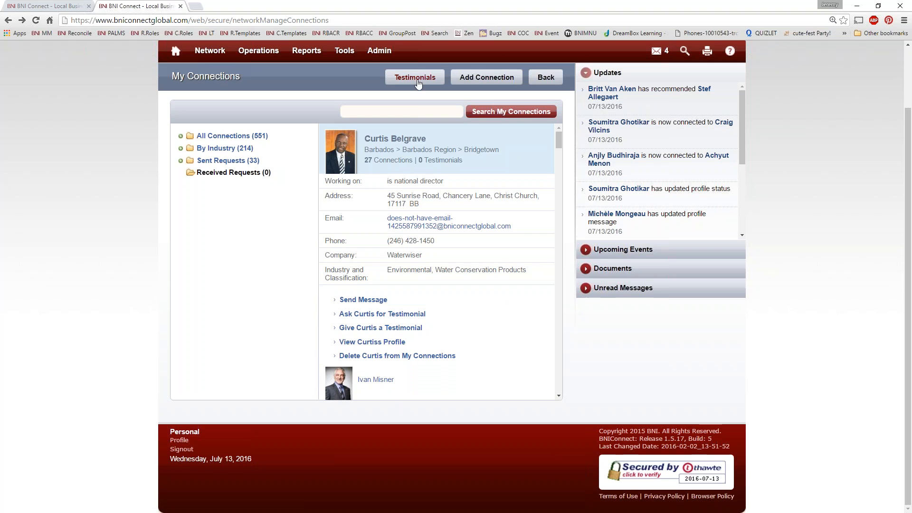
mouse_move(394, 80)
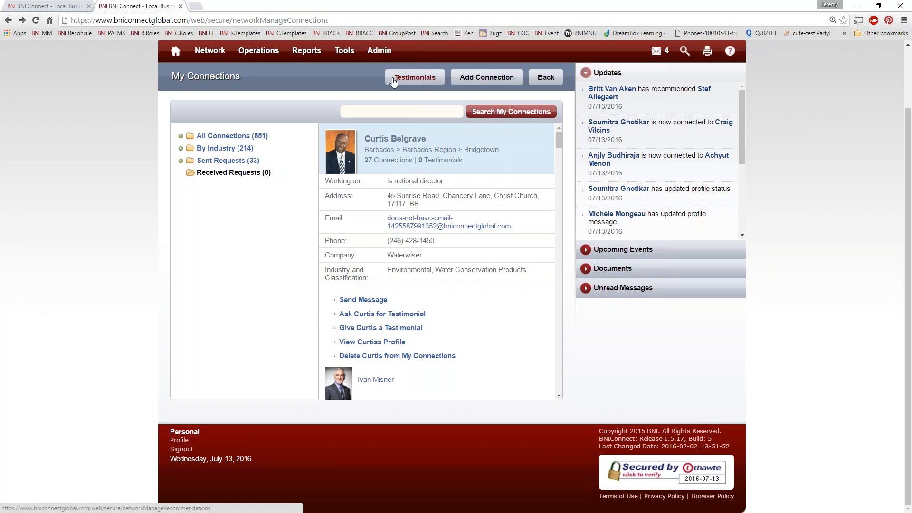
mouse_move(393, 80)
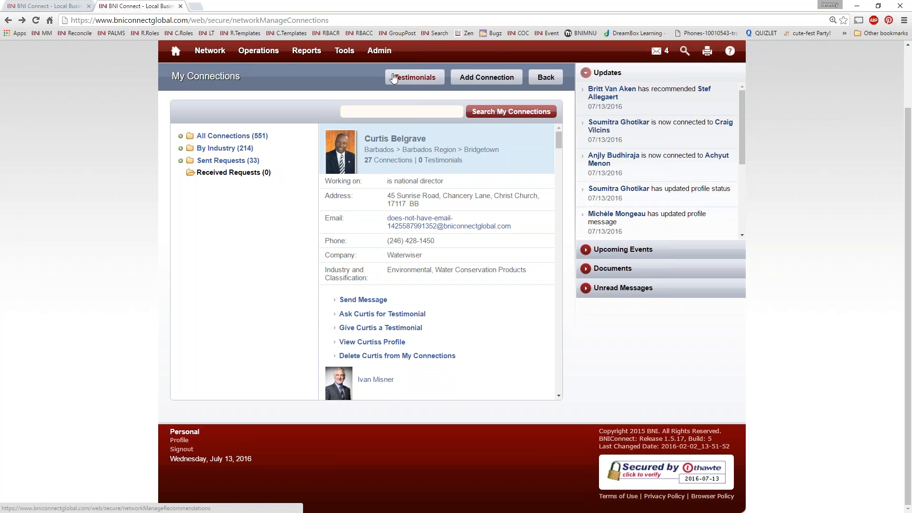
left_click(209, 50)
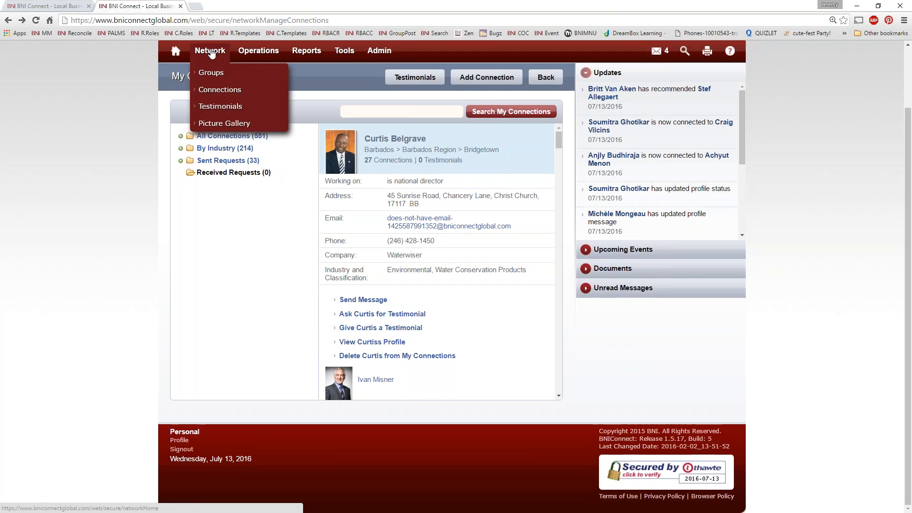
left_click(220, 89)
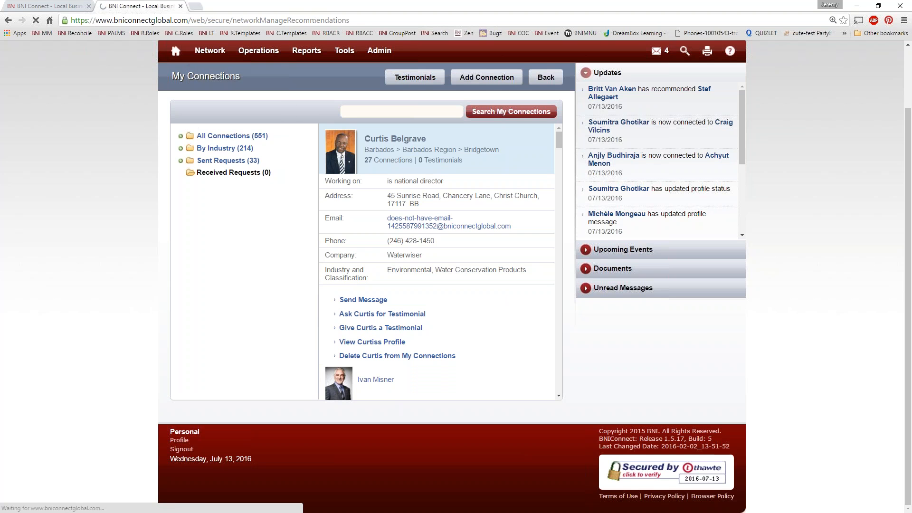
left_click(414, 77)
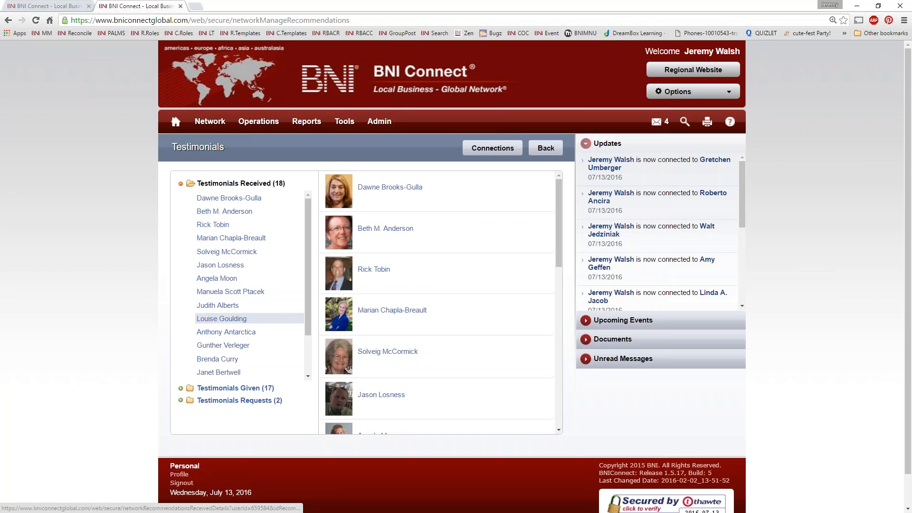
left_click(217, 305)
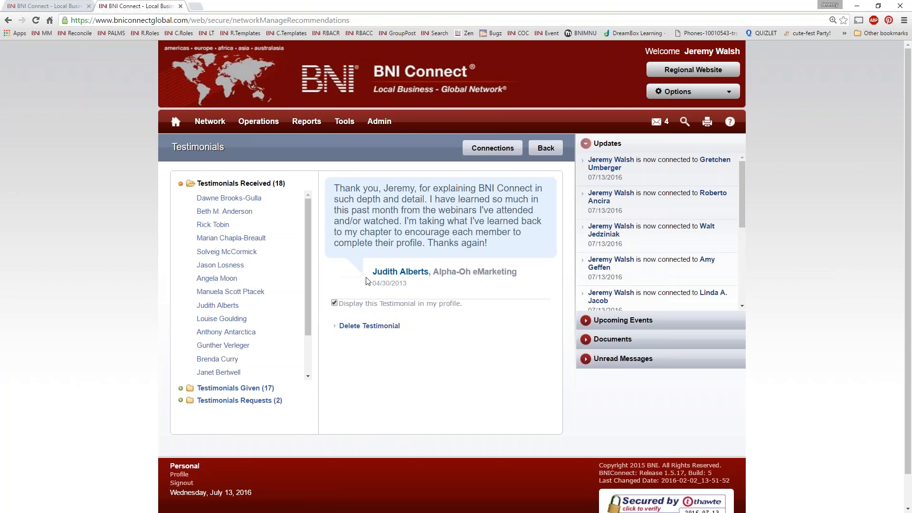
mouse_move(415, 291)
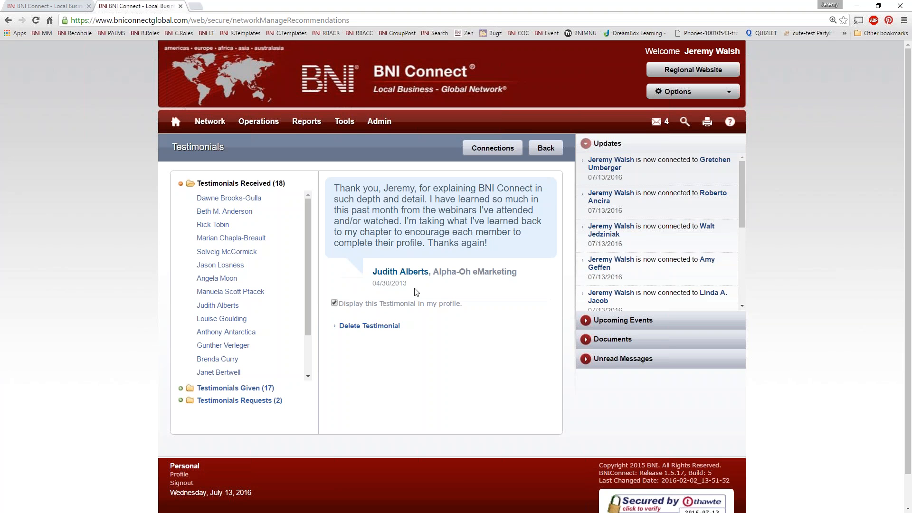
left_click(333, 303)
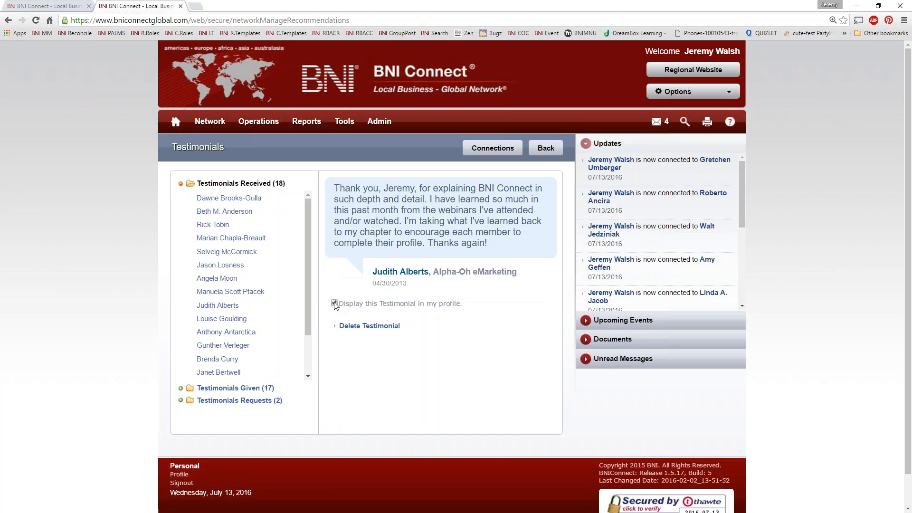
left_click(334, 302)
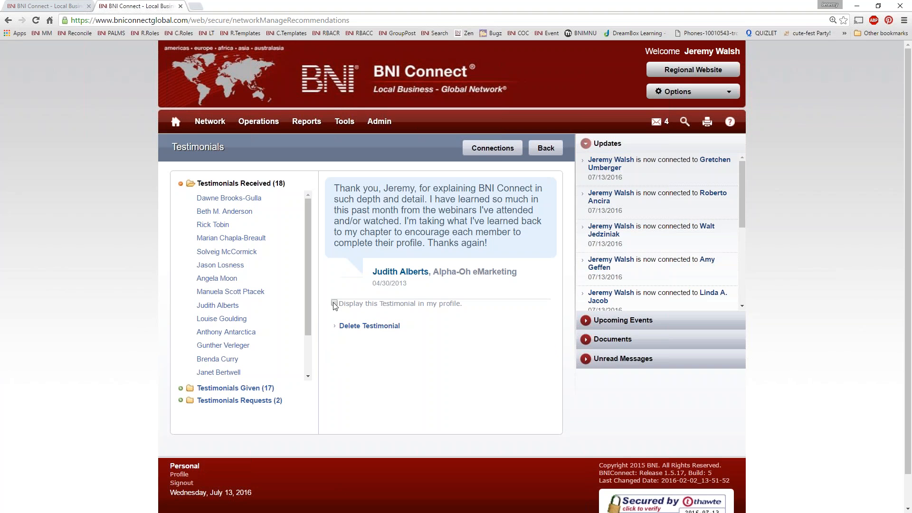
left_click(335, 303)
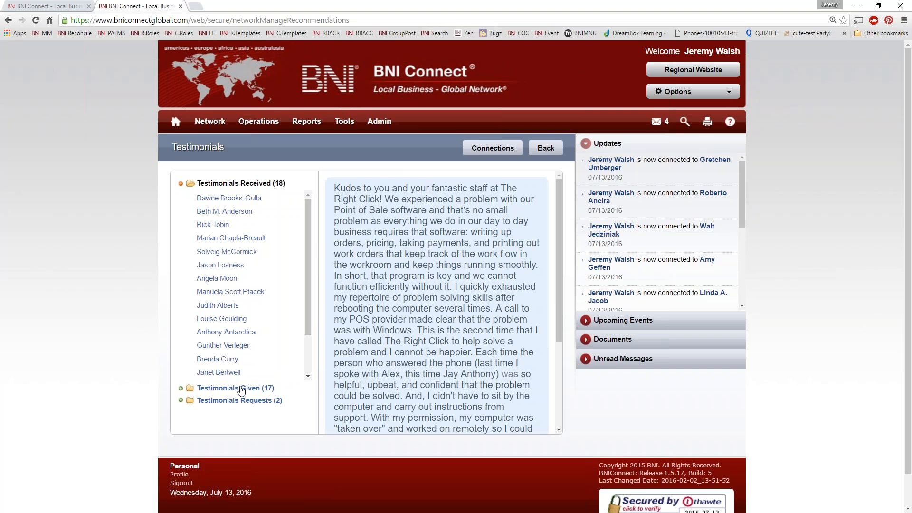
Step: Read Jeremy Walsh's testimonial thanking David for the employee manual, from the 17 given
left_click(235, 387)
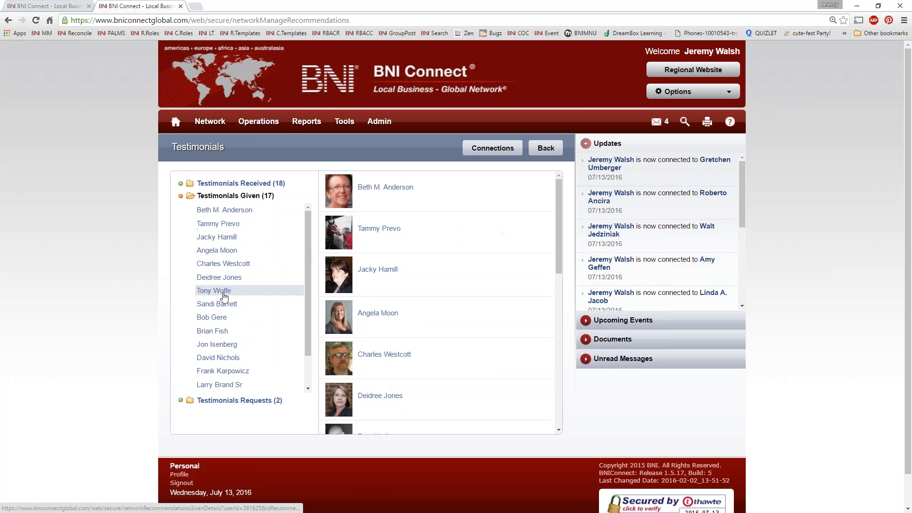
left_click(213, 291)
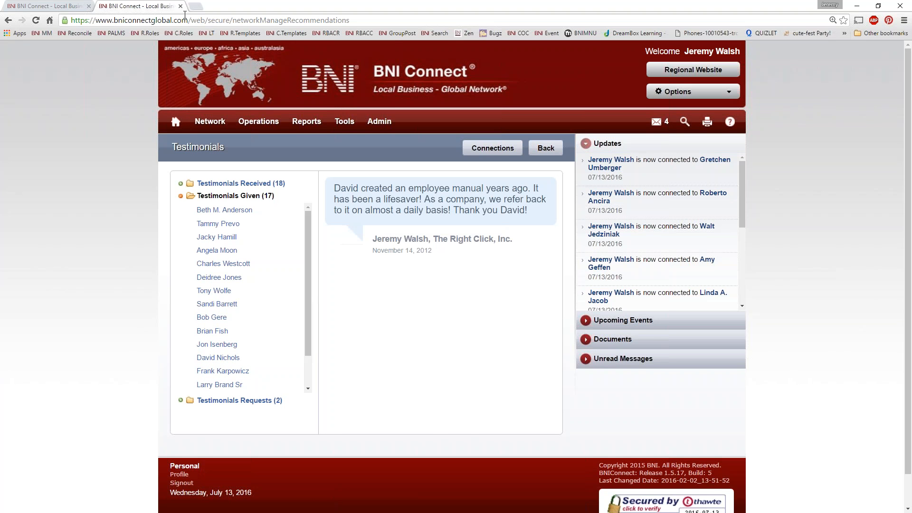
Step: Return to the My Network home overview and head to the full groups list
left_click(491, 148)
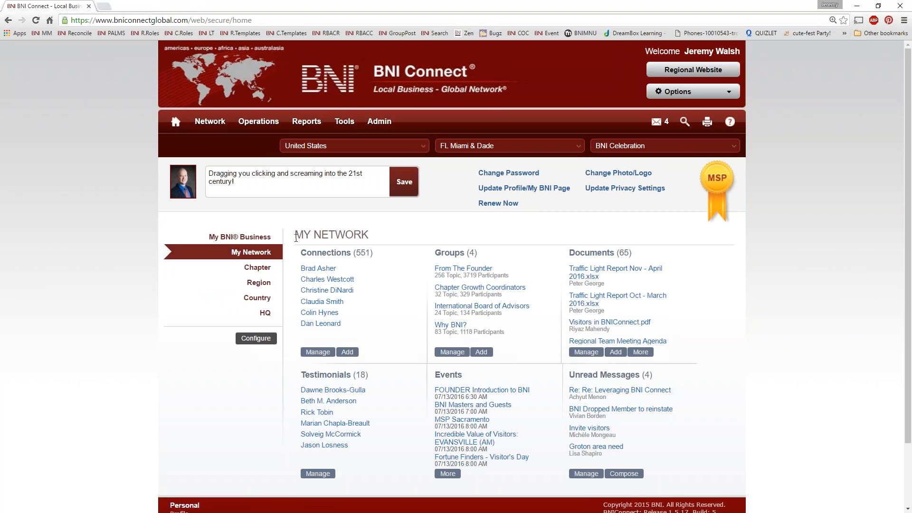
mouse_move(400, 208)
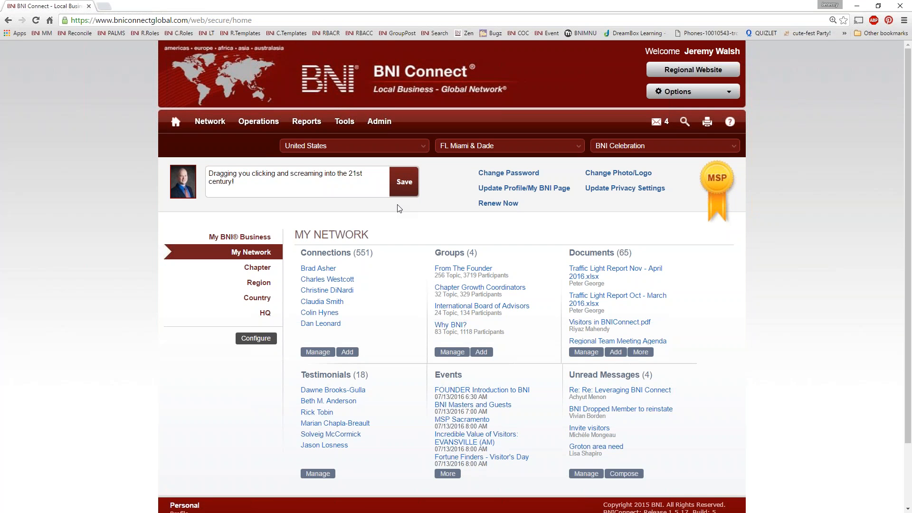
mouse_move(425, 231)
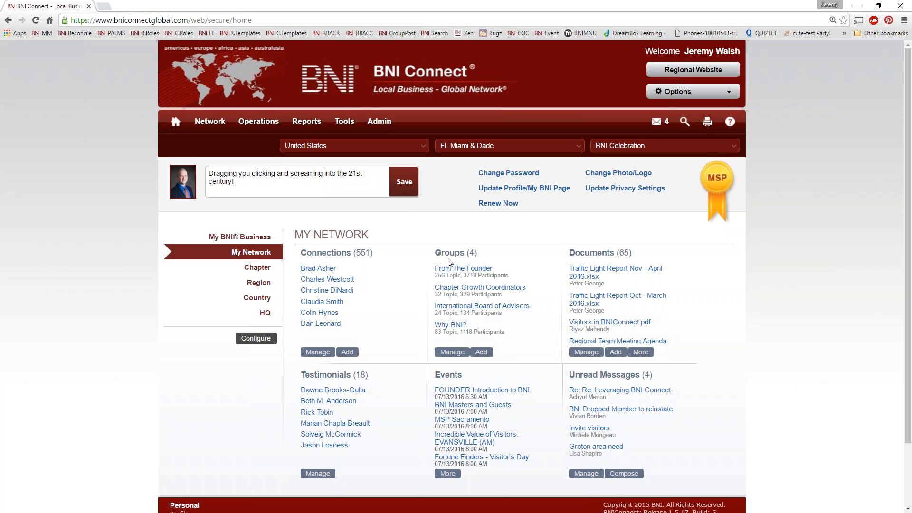
mouse_move(459, 350)
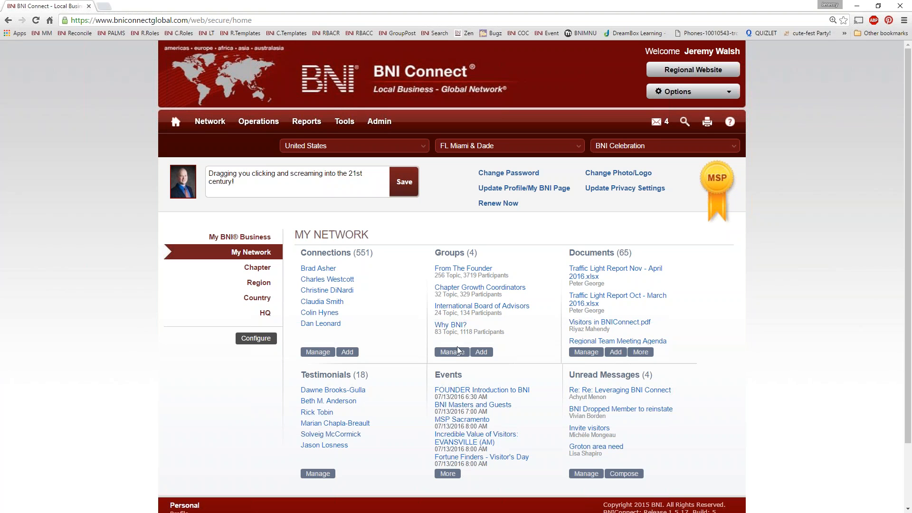
left_click(452, 352)
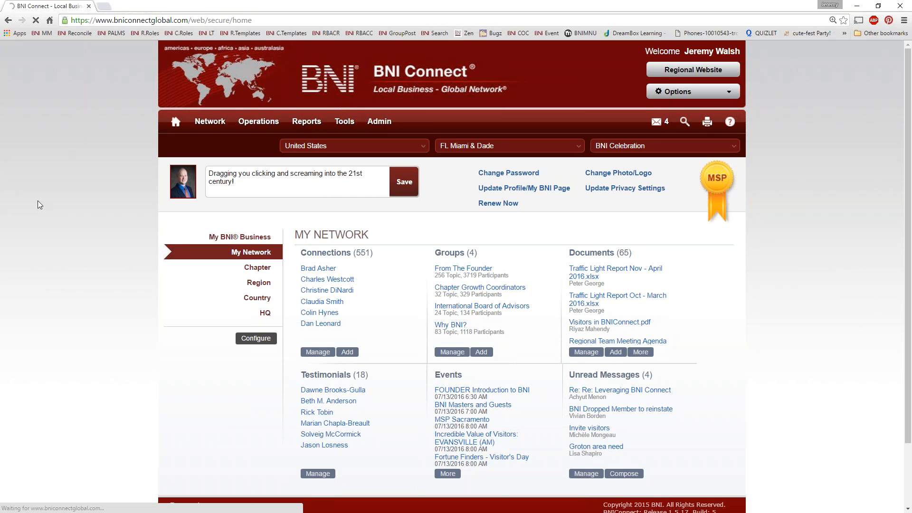
mouse_move(68, 294)
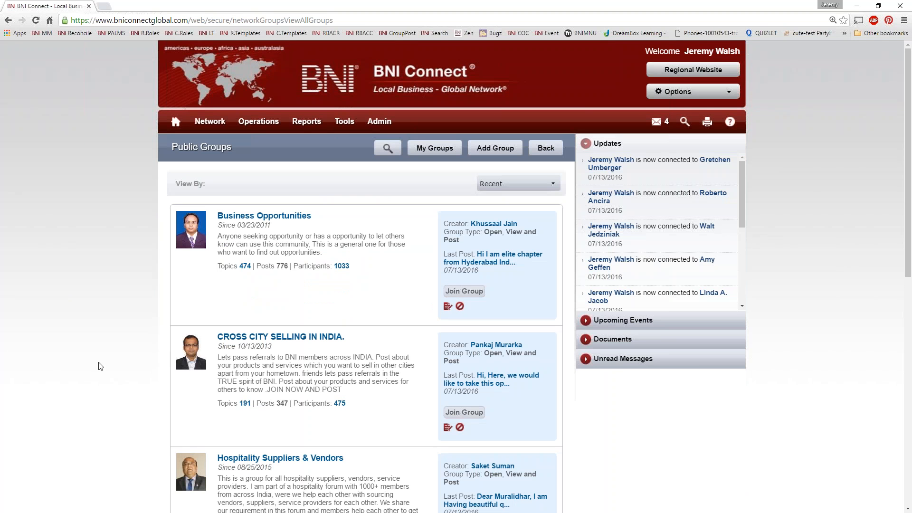
Step: Browse the 540 public groups to page 10, where From The Founder is listed
scroll("down", 3)
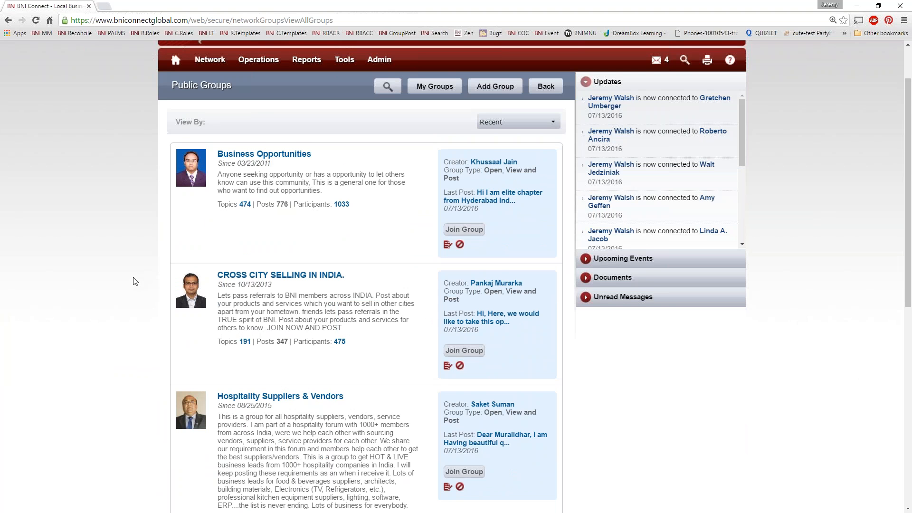
scroll("down", 3)
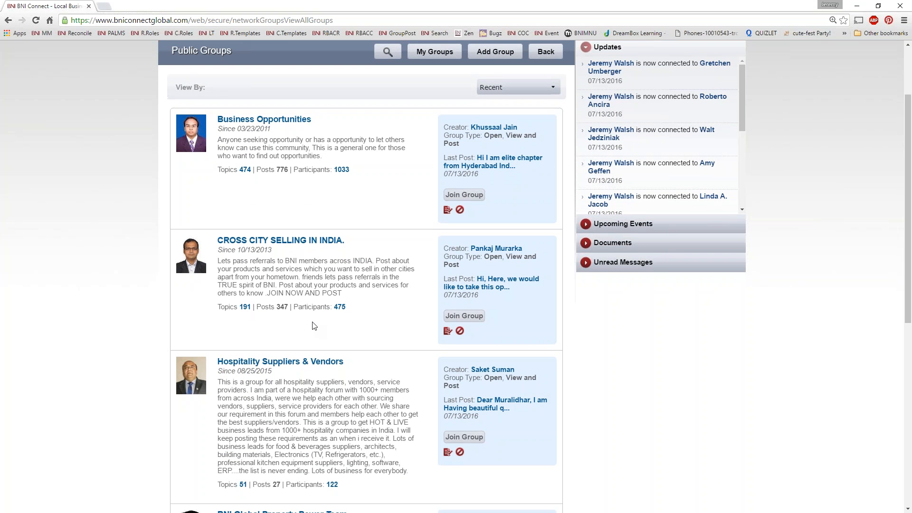
mouse_move(314, 312)
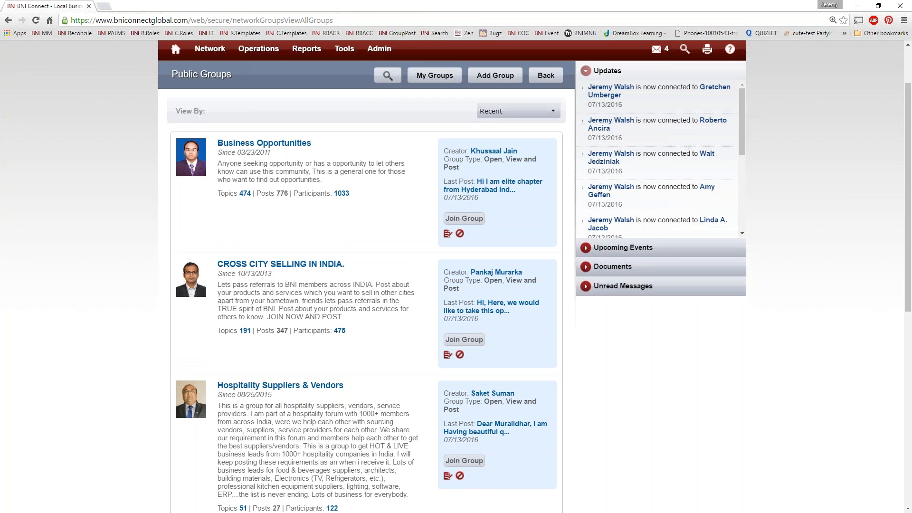
mouse_move(291, 168)
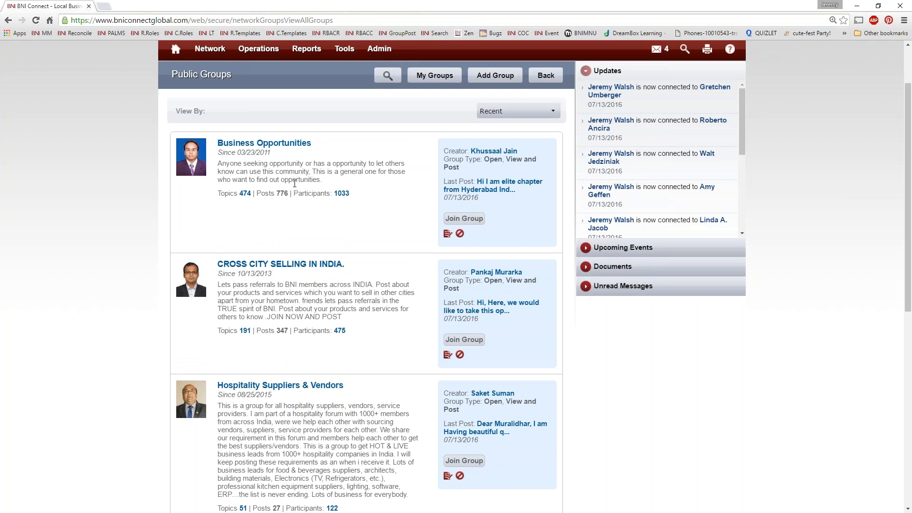
mouse_move(191, 216)
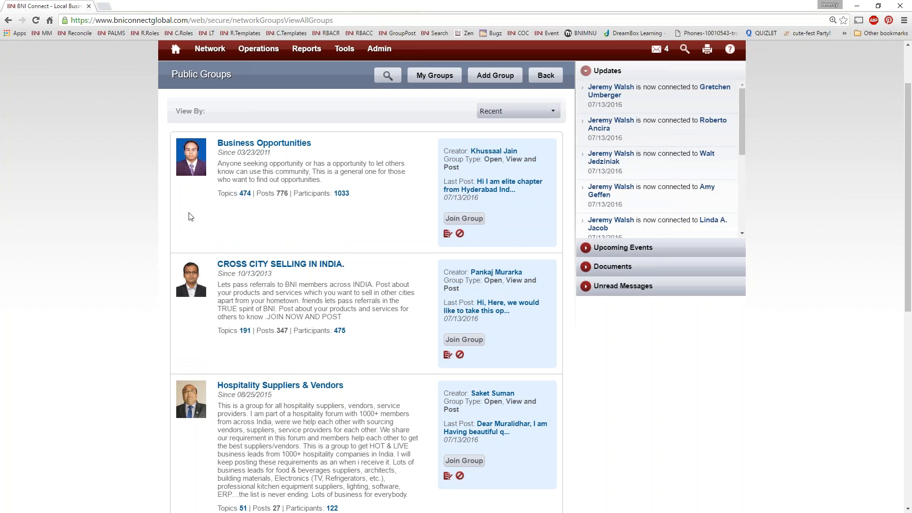
mouse_move(304, 209)
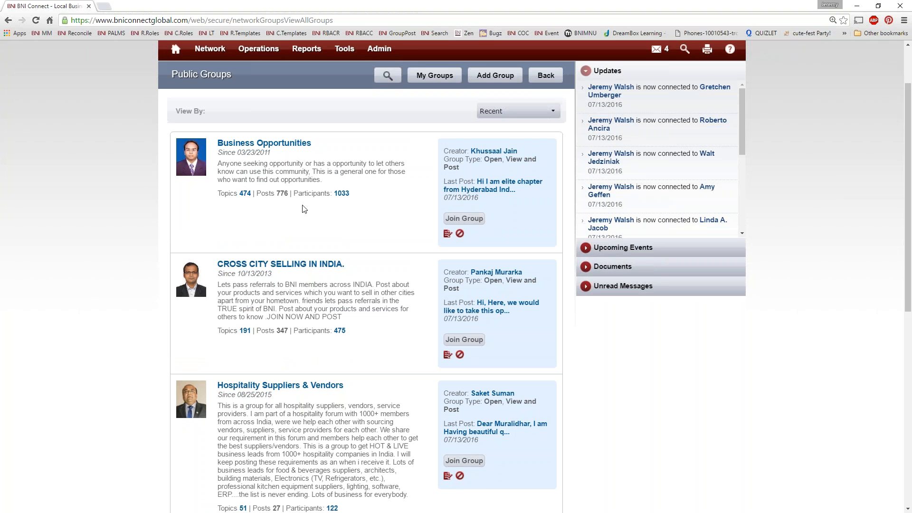
mouse_move(342, 193)
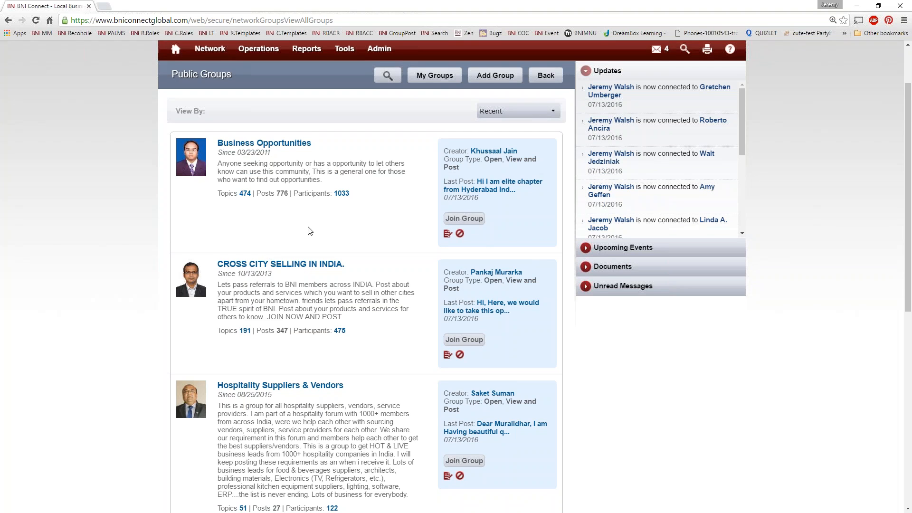
scroll("down", 3)
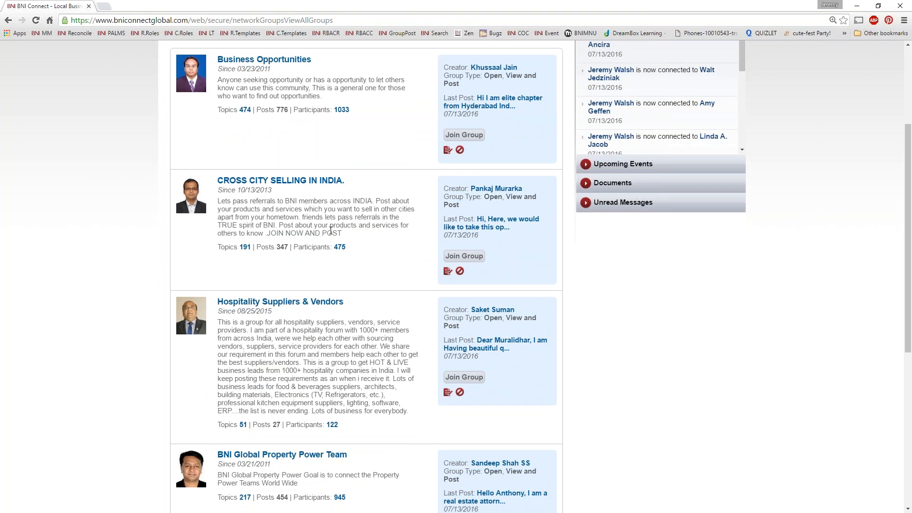
scroll("down", 3)
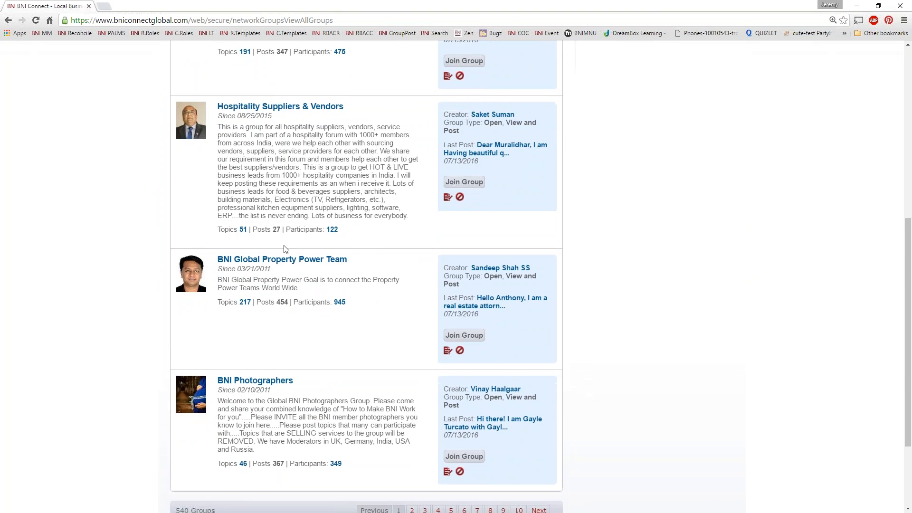
scroll("down", 3)
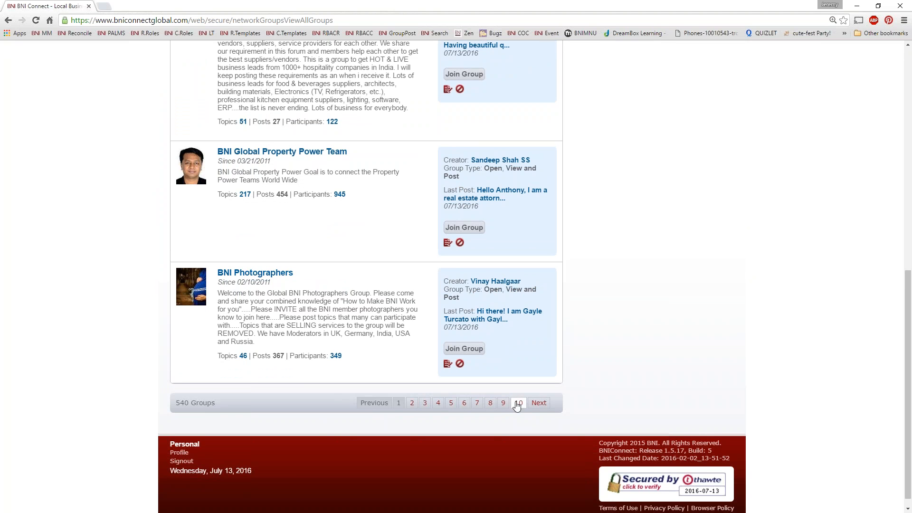
left_click(517, 403)
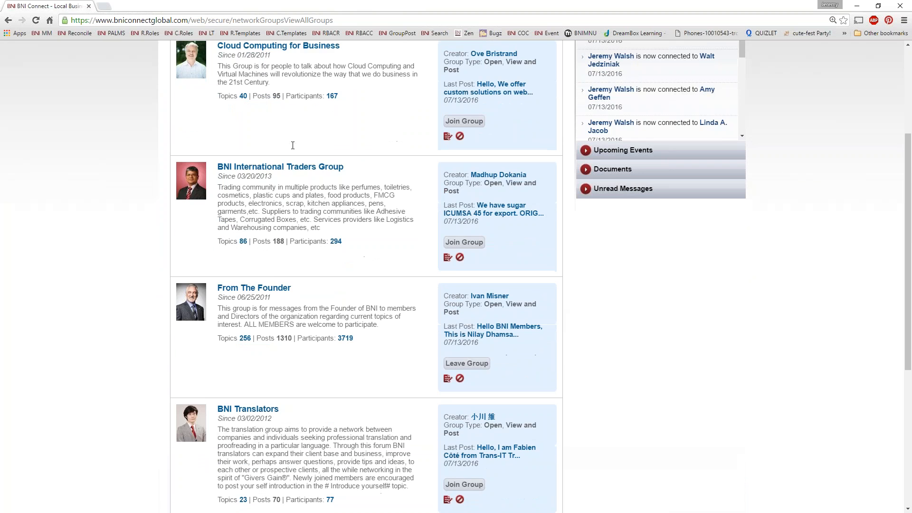
scroll("down", 3)
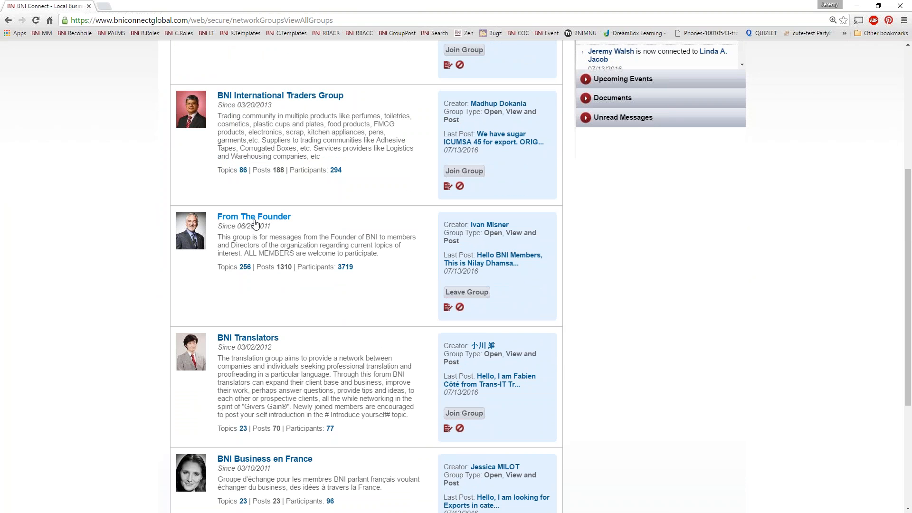
mouse_move(344, 267)
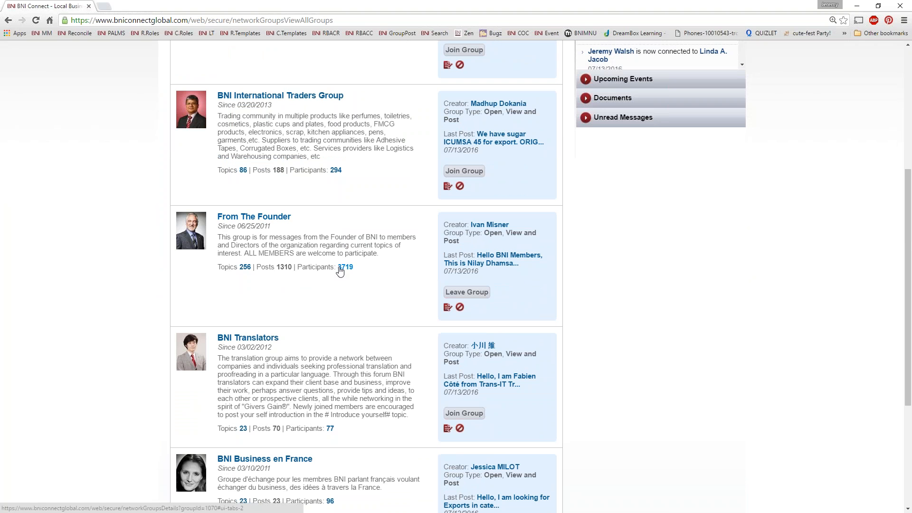
mouse_move(247, 278)
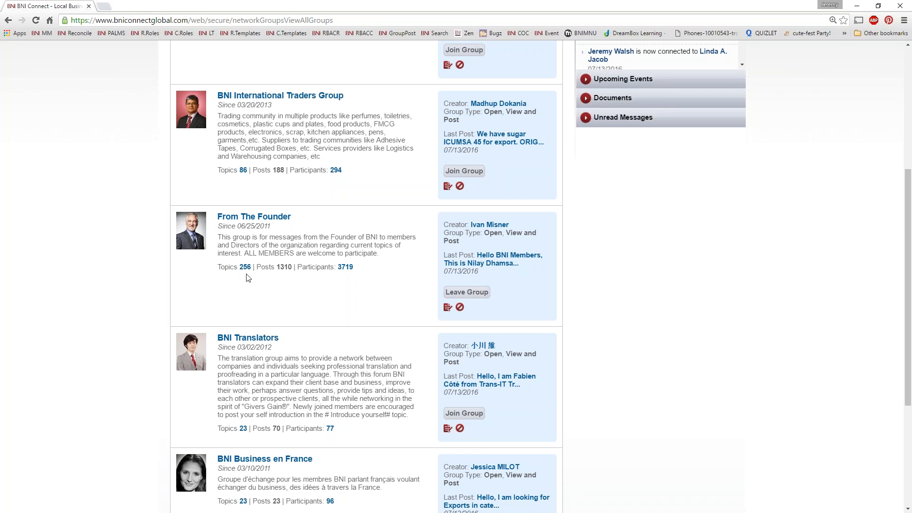
mouse_move(249, 275)
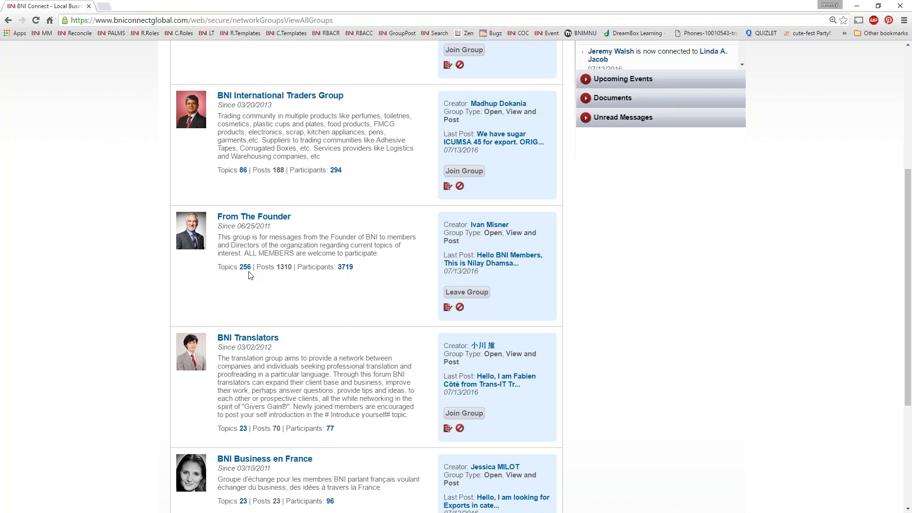
mouse_move(261, 222)
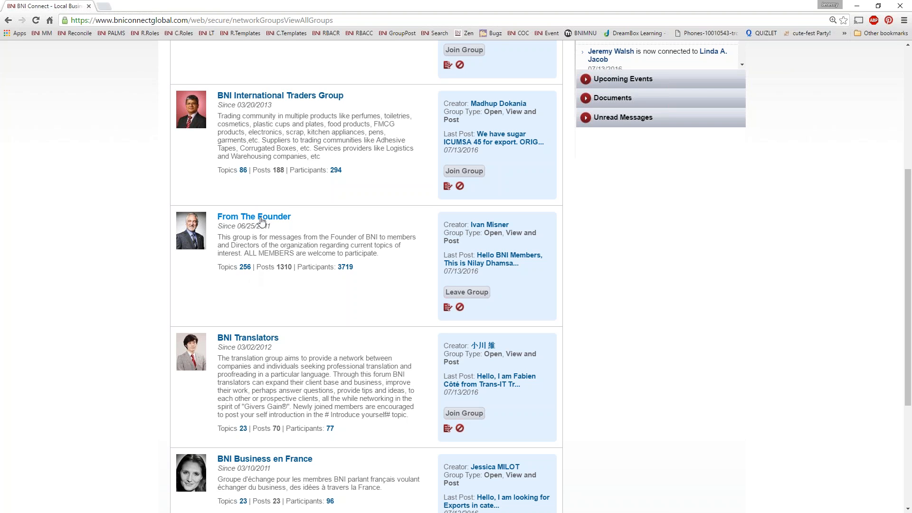
left_click(254, 216)
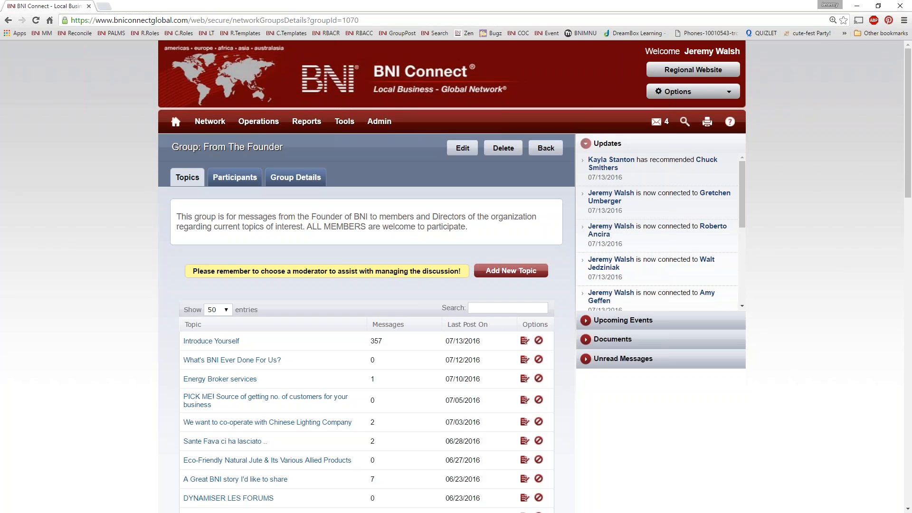
mouse_move(70, 320)
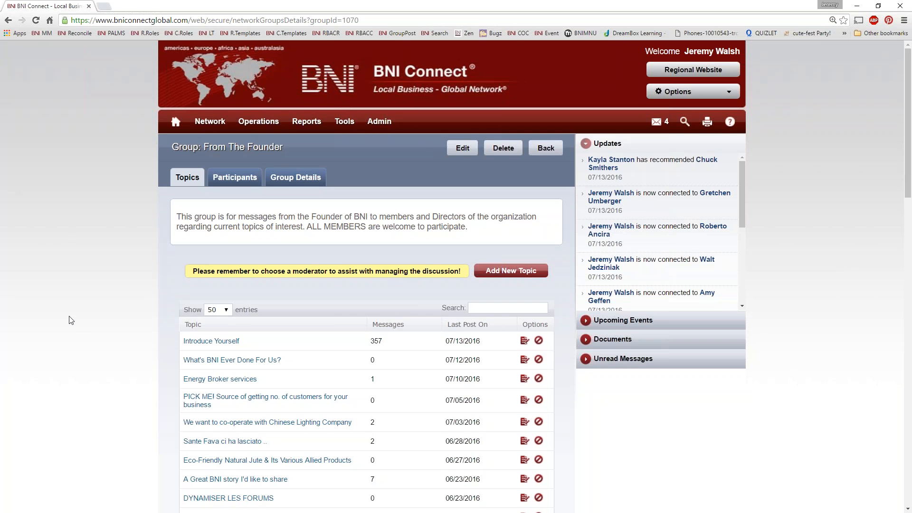
scroll("down", 3)
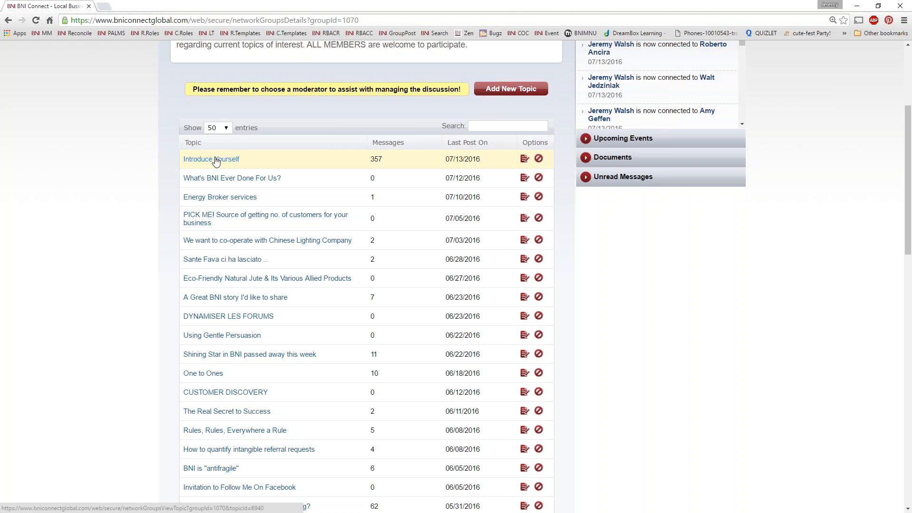
mouse_move(217, 182)
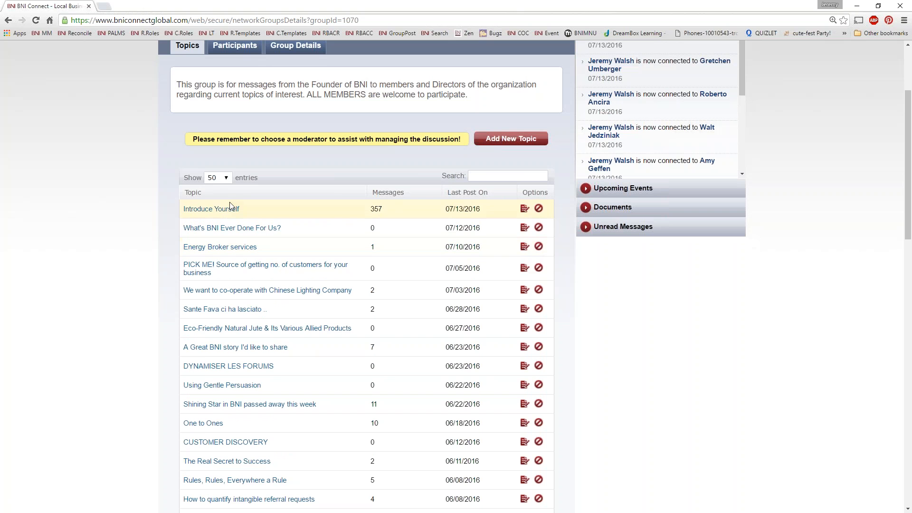
mouse_move(456, 244)
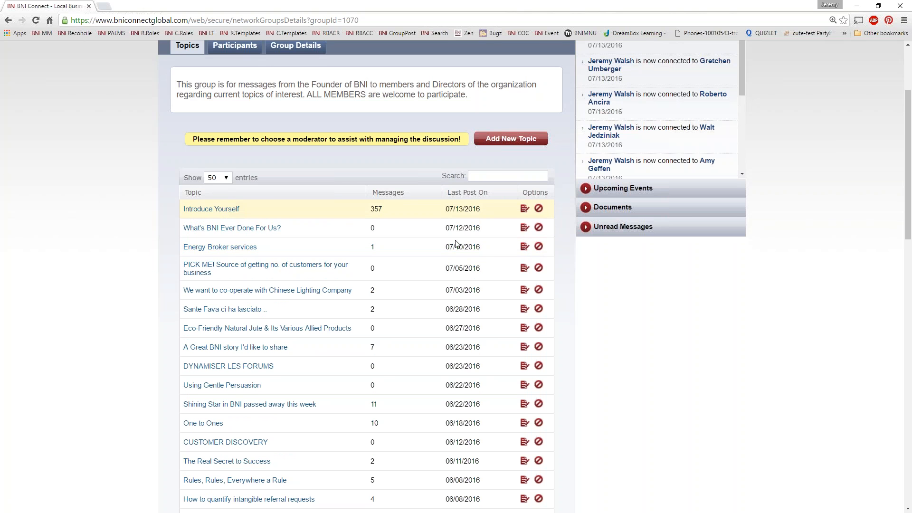
scroll("down", 3)
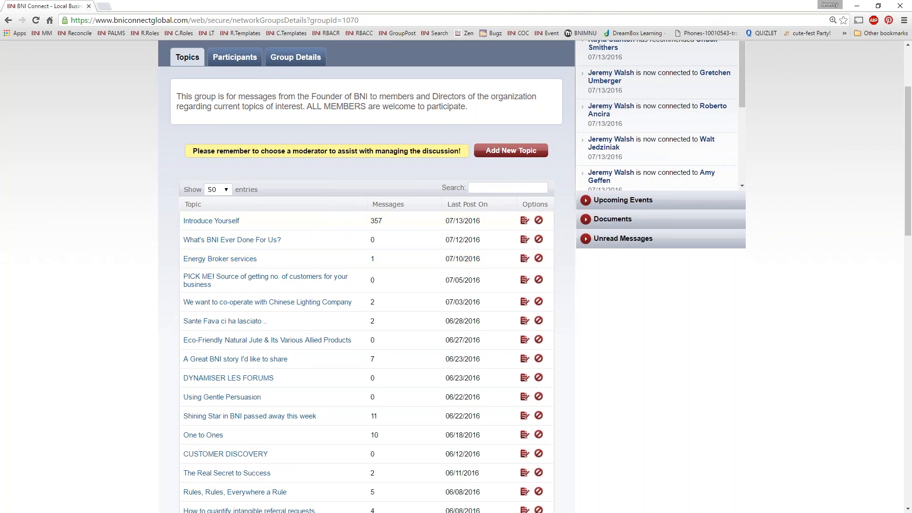
left_click(231, 239)
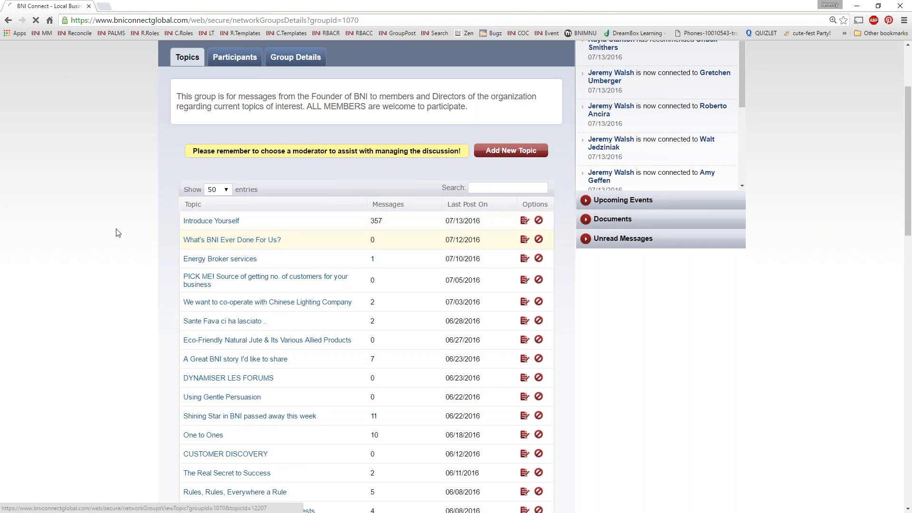
Step: Bring up Ivan Misner's 'What's BNI Ever Done For Us?' topic with its video link
left_click(232, 239)
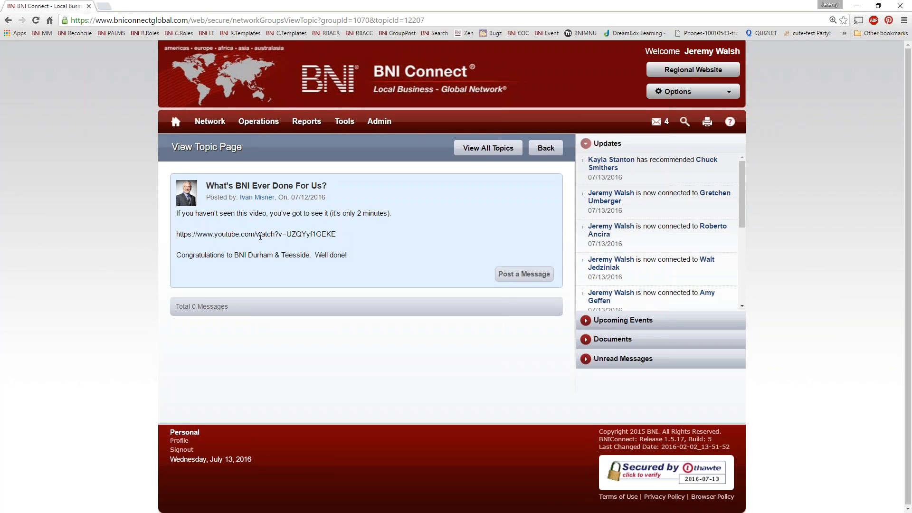
mouse_move(334, 351)
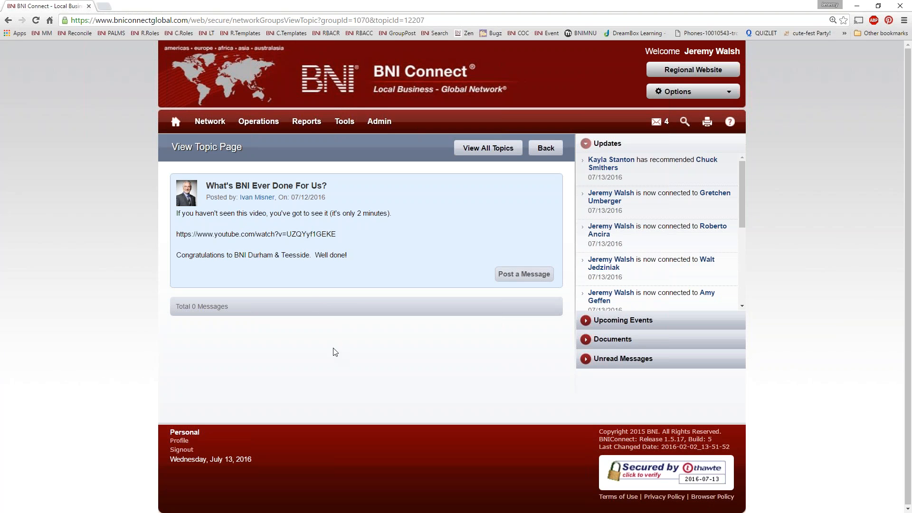
mouse_move(391, 211)
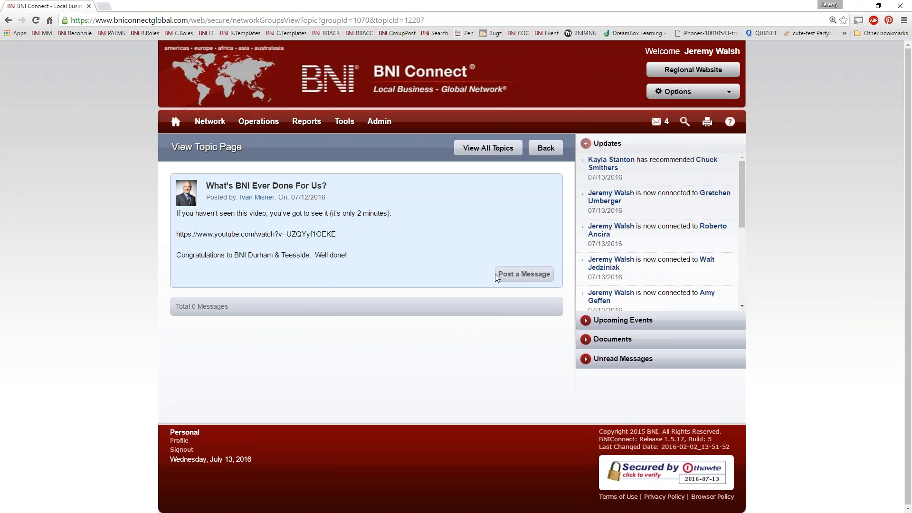
left_click(522, 274)
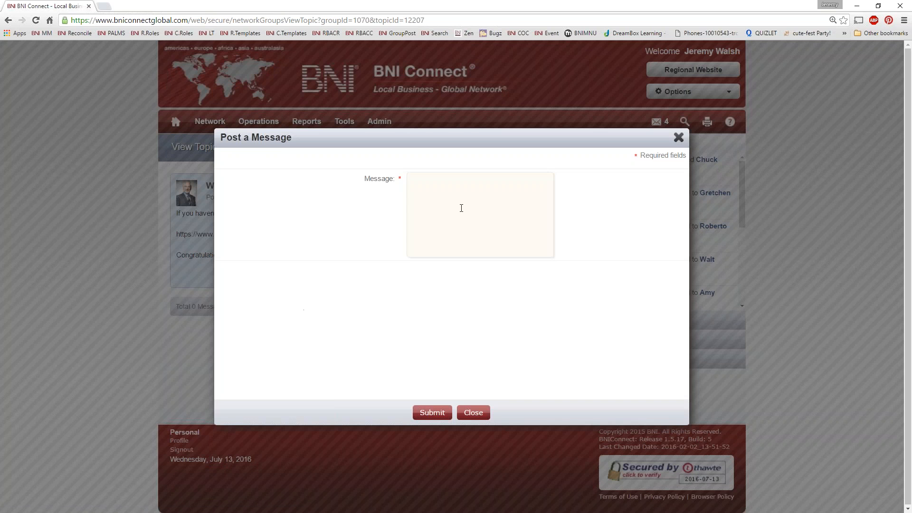
mouse_move(429, 191)
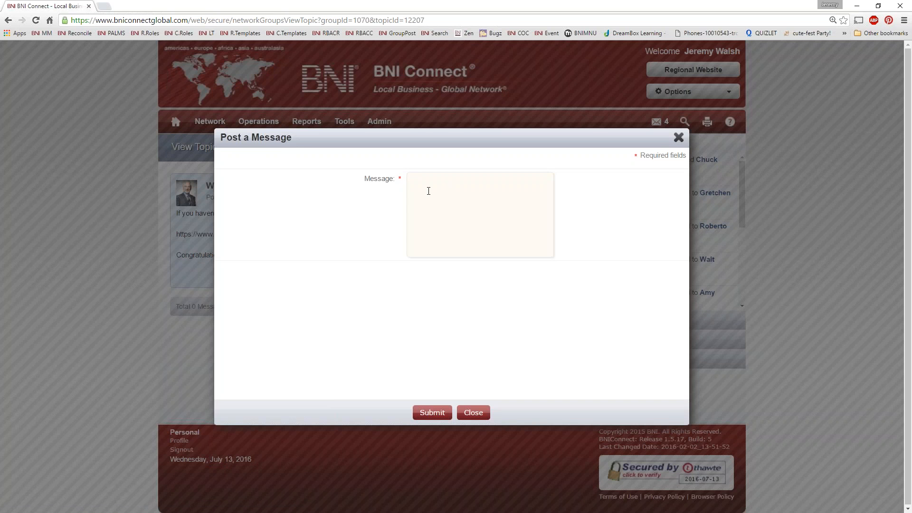
type("That")
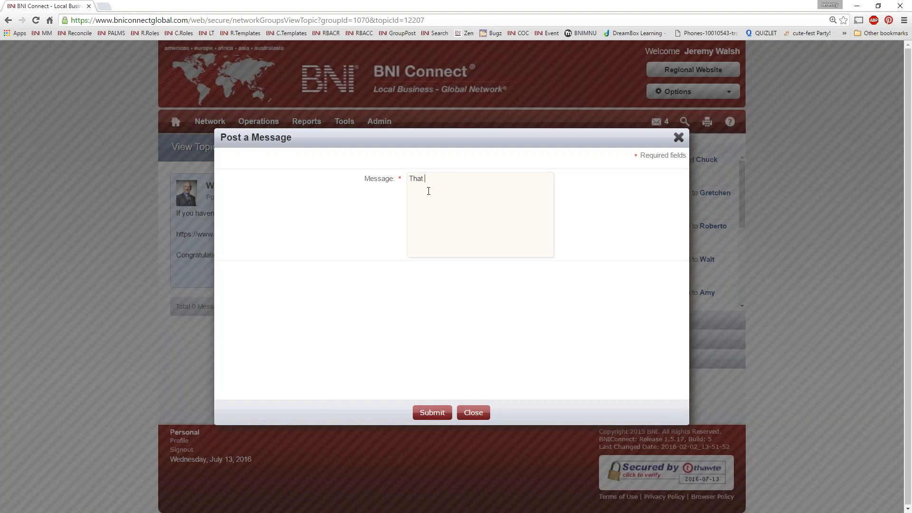
type("is a great vid")
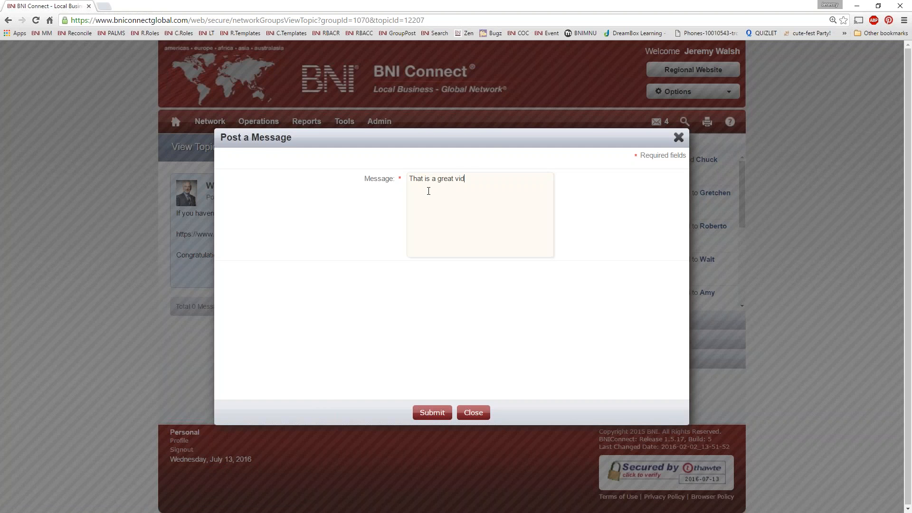
type("eo!")
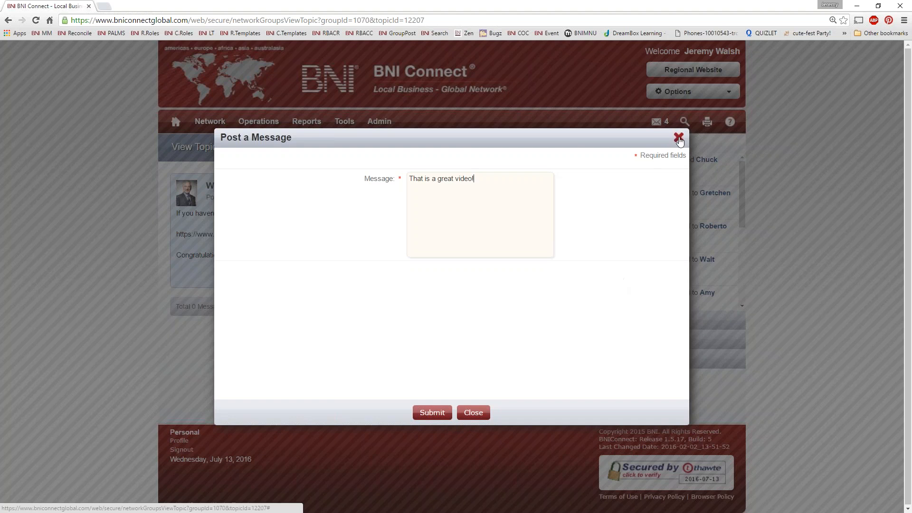
left_click(678, 140)
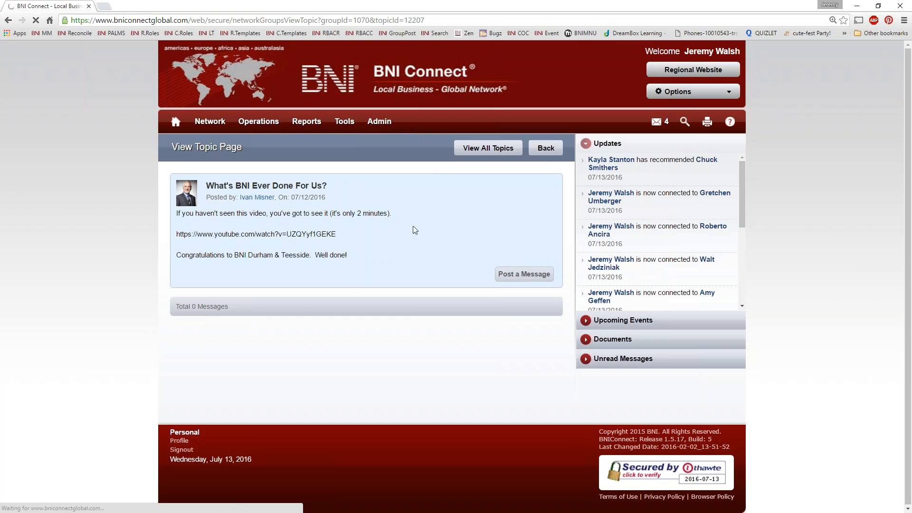
Step: Go back through the From The Founder topics page to the Public Groups listing
left_click(545, 148)
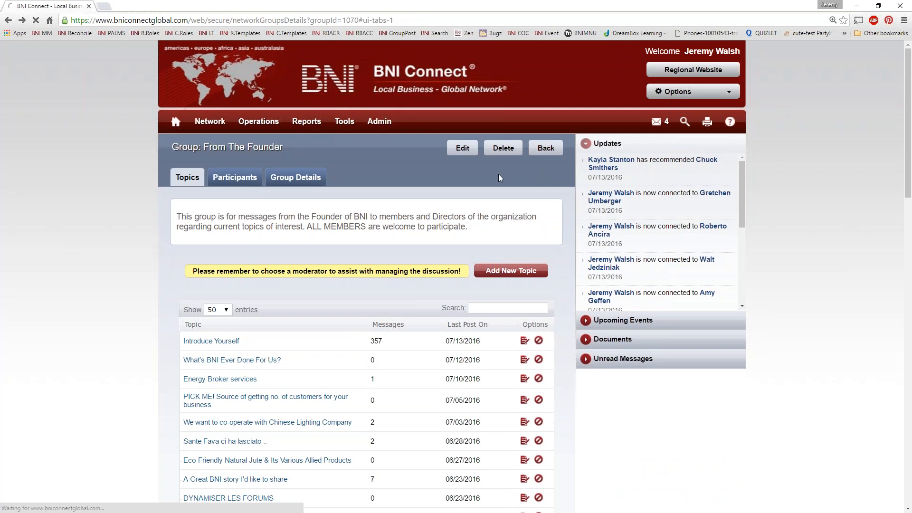
left_click(232, 359)
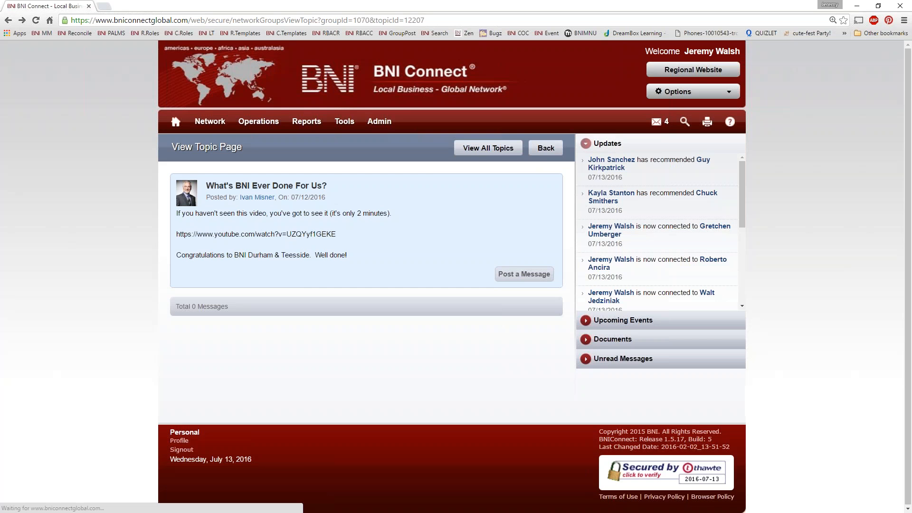
left_click(544, 147)
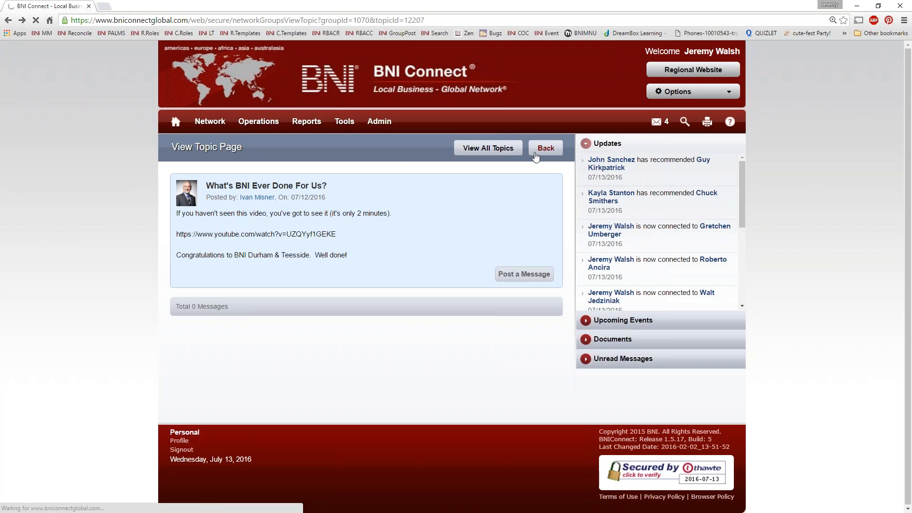
left_click(544, 148)
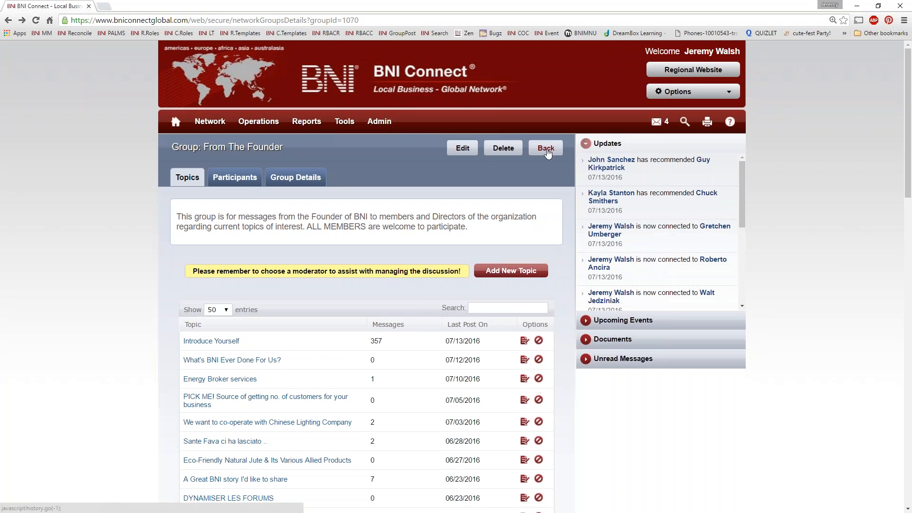
left_click(544, 149)
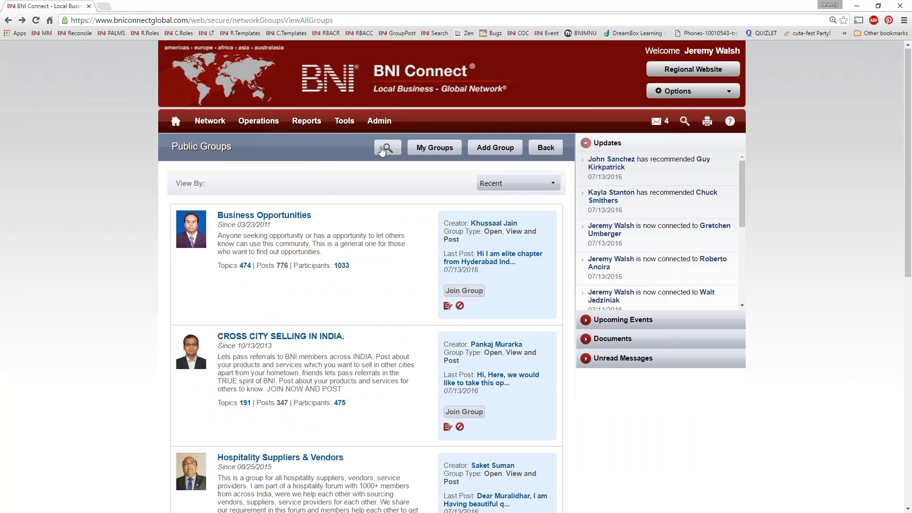
Step: Search groups by creator 'misner', listing four including From The Founder and Why BNI?
left_click(387, 147)
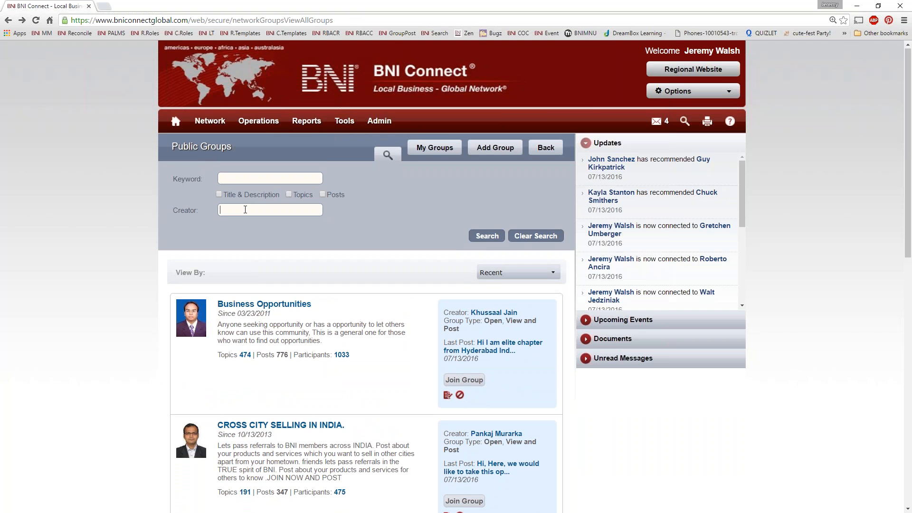
type("misner")
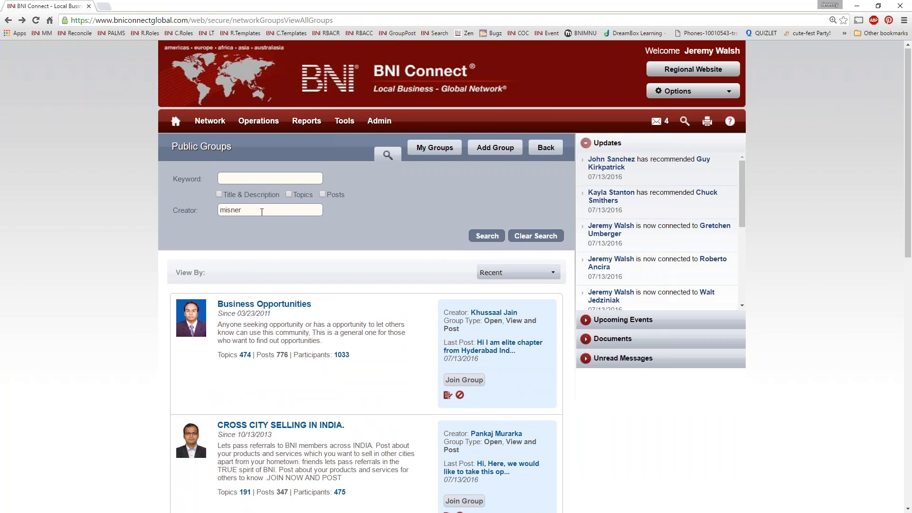
left_click(487, 235)
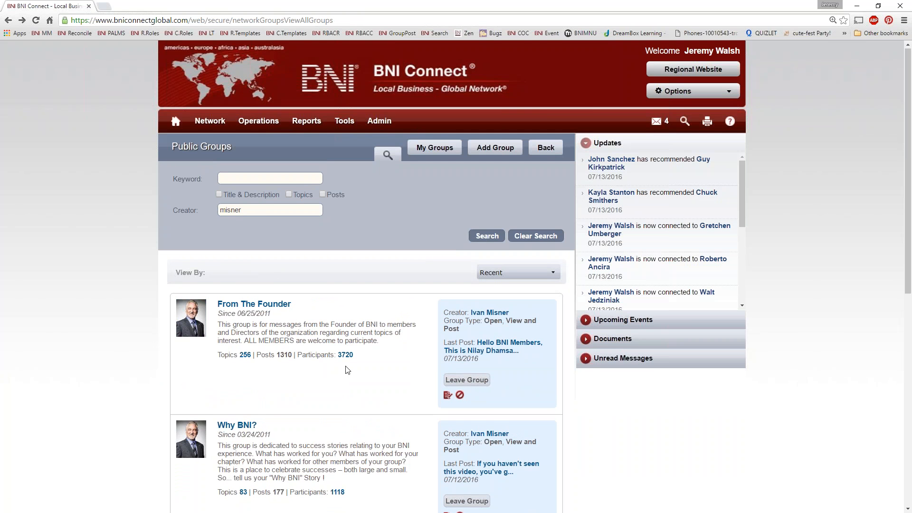
scroll("down", 3)
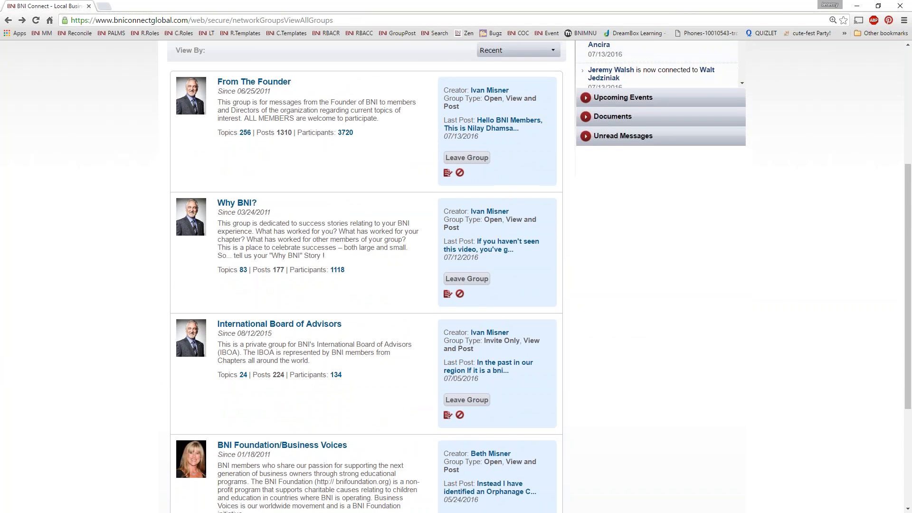
scroll("down", 3)
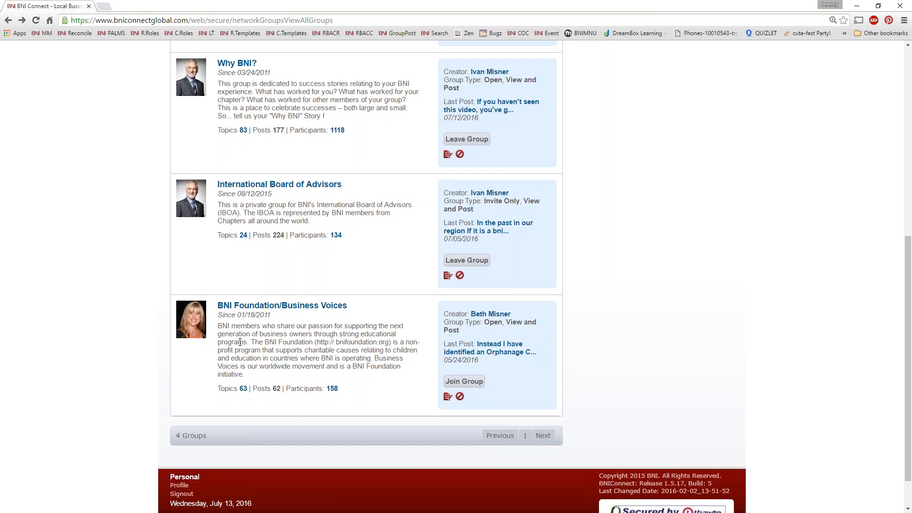
mouse_move(354, 320)
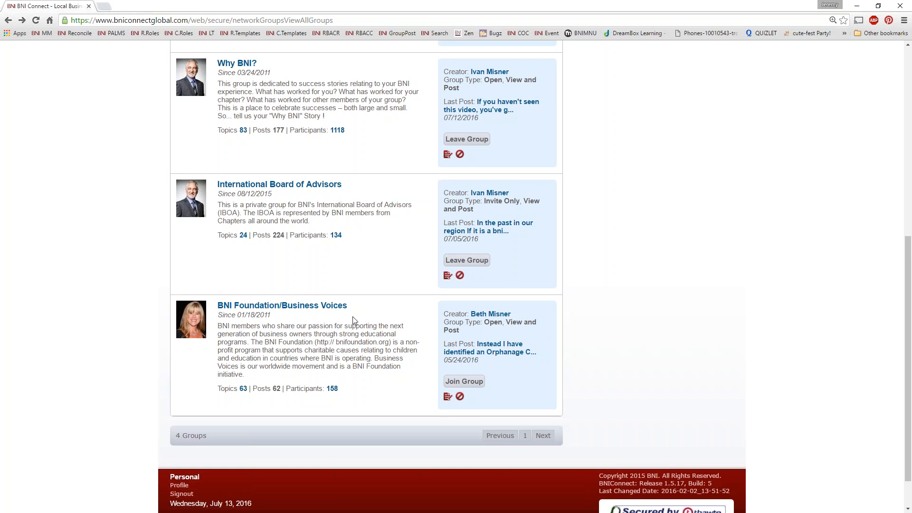
scroll("down", 3)
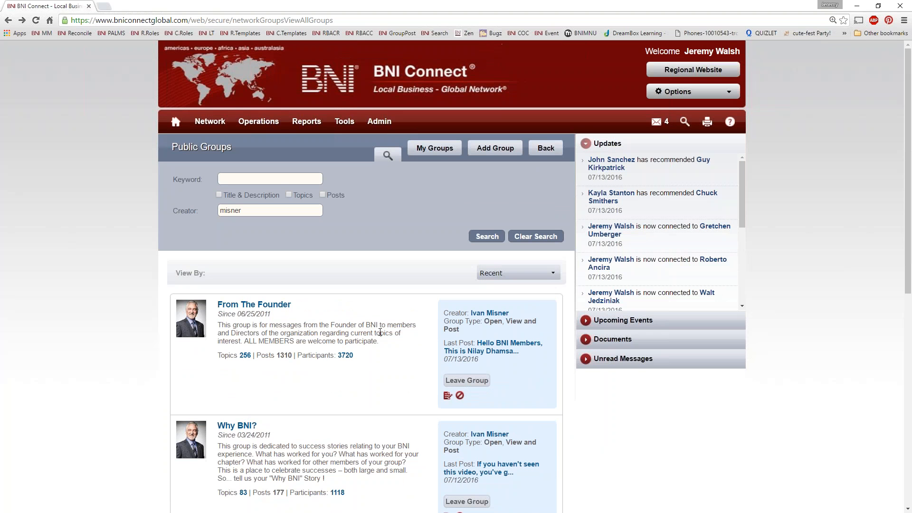
mouse_move(436, 201)
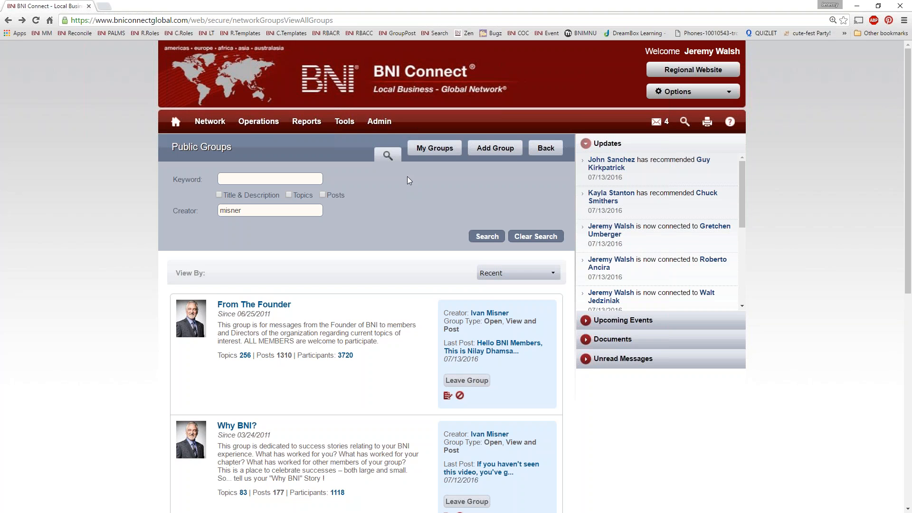
Step: Start the Add a Group form with empty name, description and access options
left_click(494, 148)
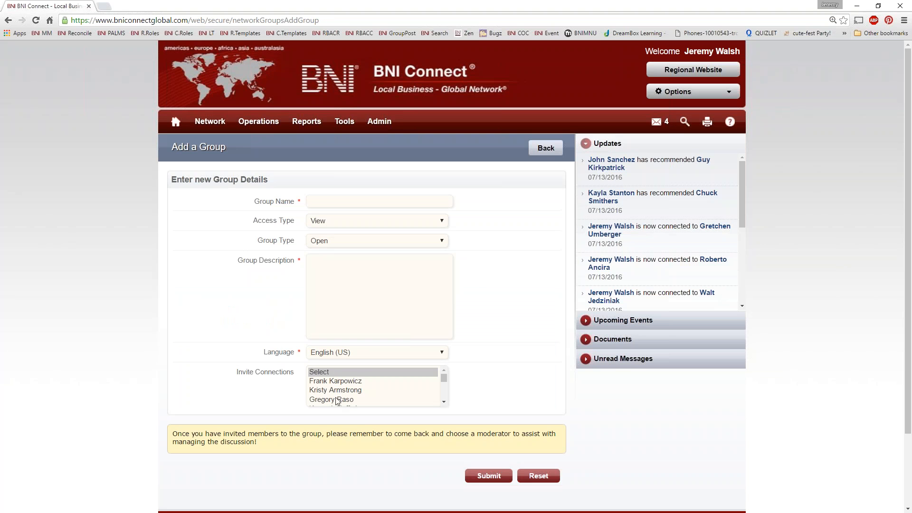
mouse_move(127, 334)
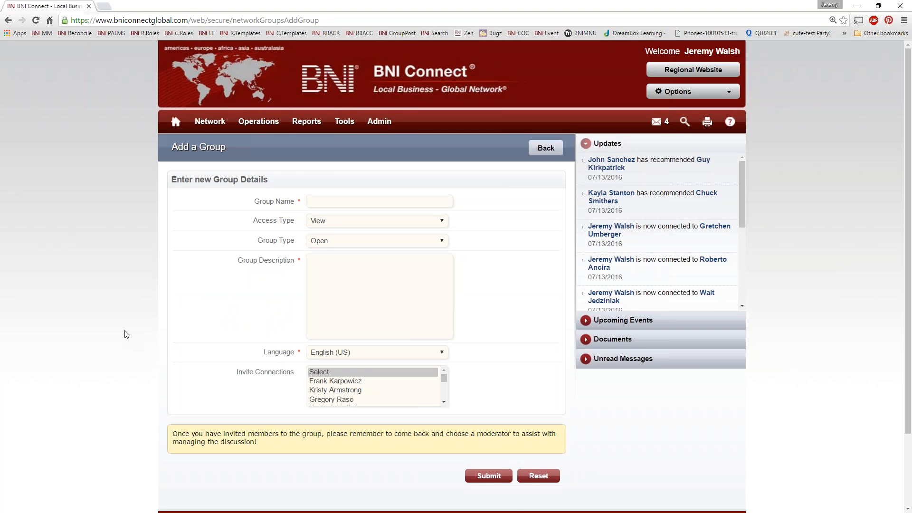
mouse_move(238, 101)
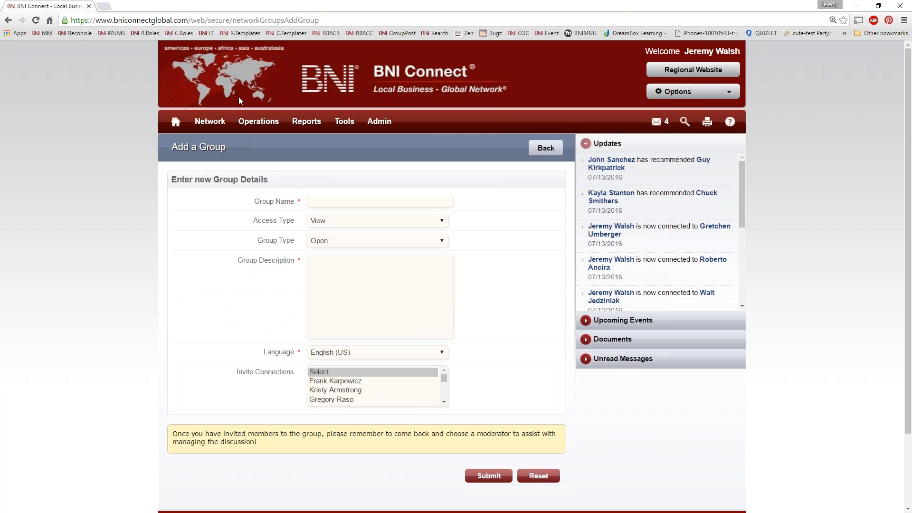
mouse_move(219, 316)
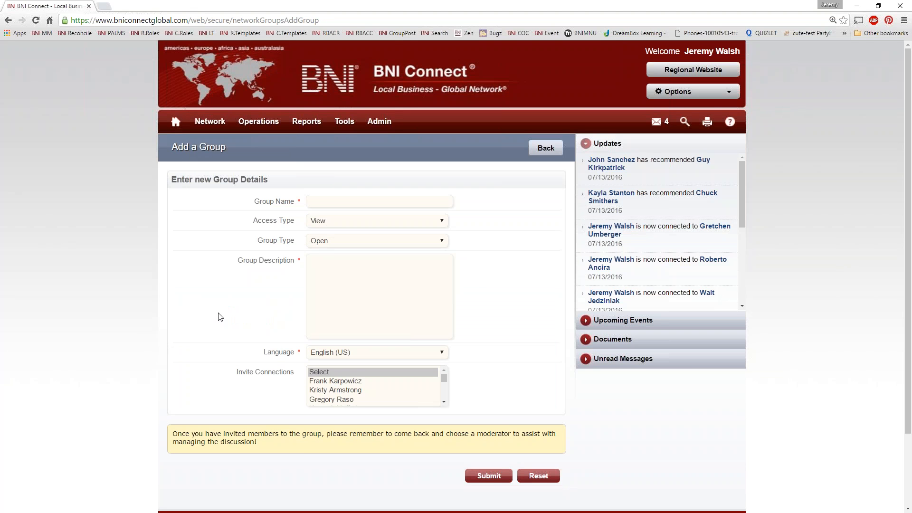
mouse_move(200, 199)
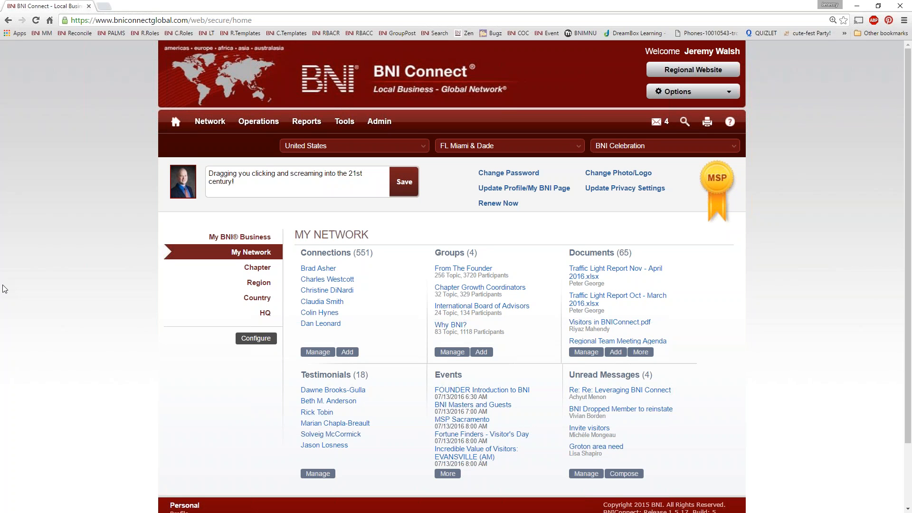
mouse_move(4, 449)
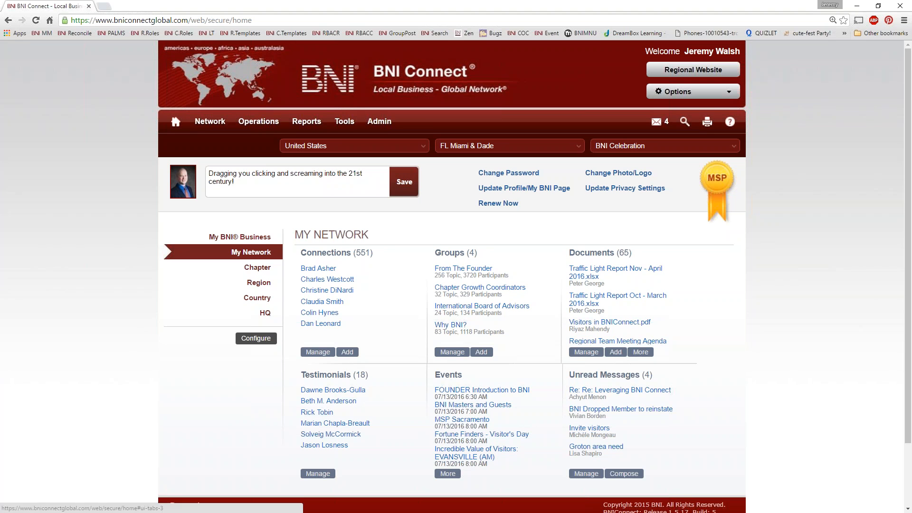
left_click(257, 120)
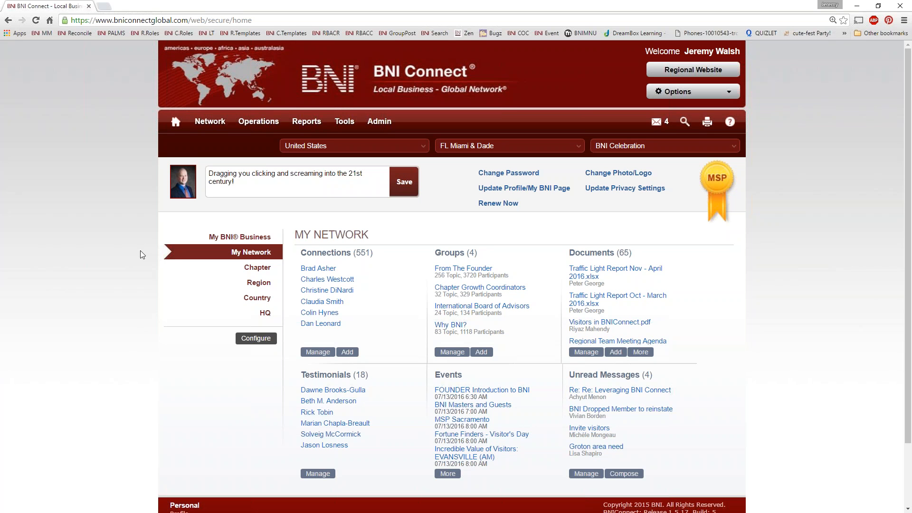
mouse_move(134, 193)
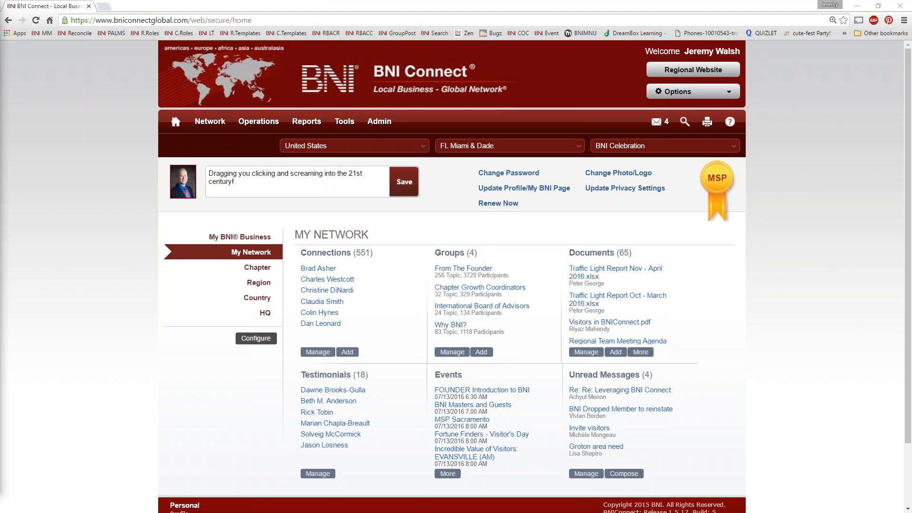
mouse_move(9, 179)
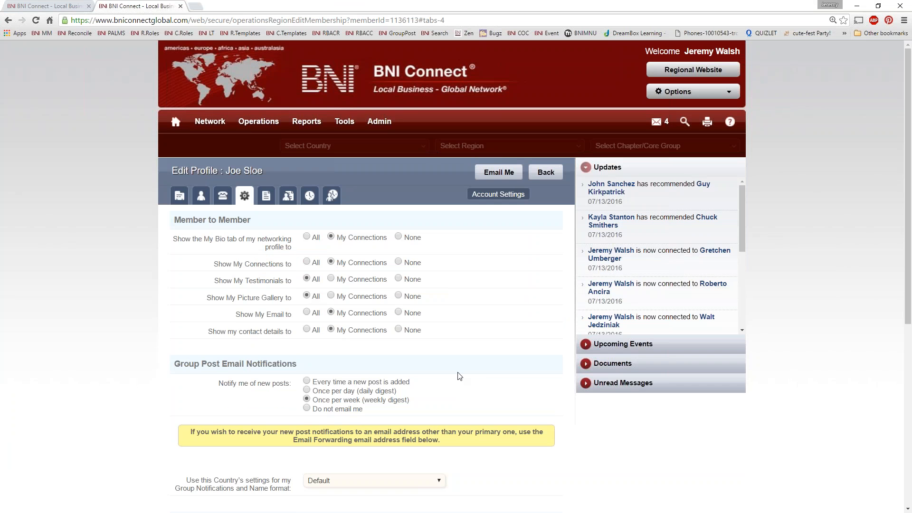
Step: Set every visibility option to All and recommendation-request forwarding to Yes, then update Joe Sloe's settings
scroll("down", 3)
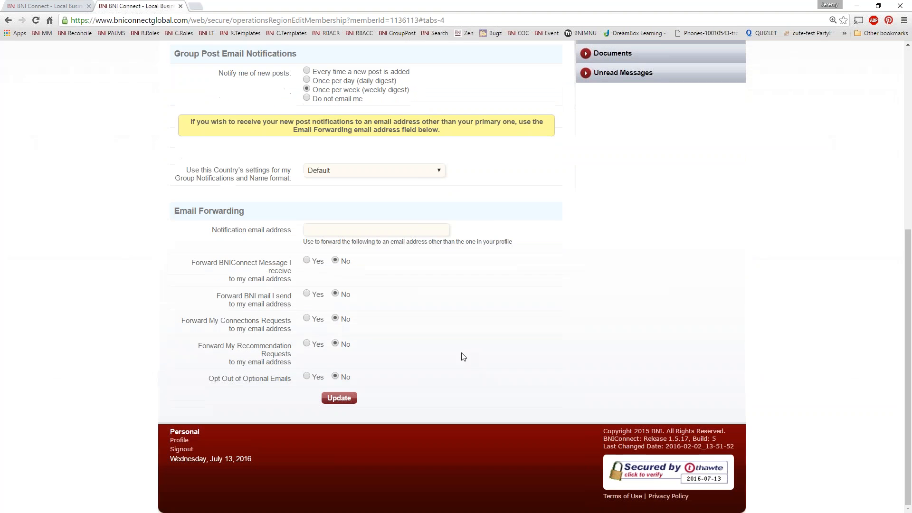
mouse_move(361, 386)
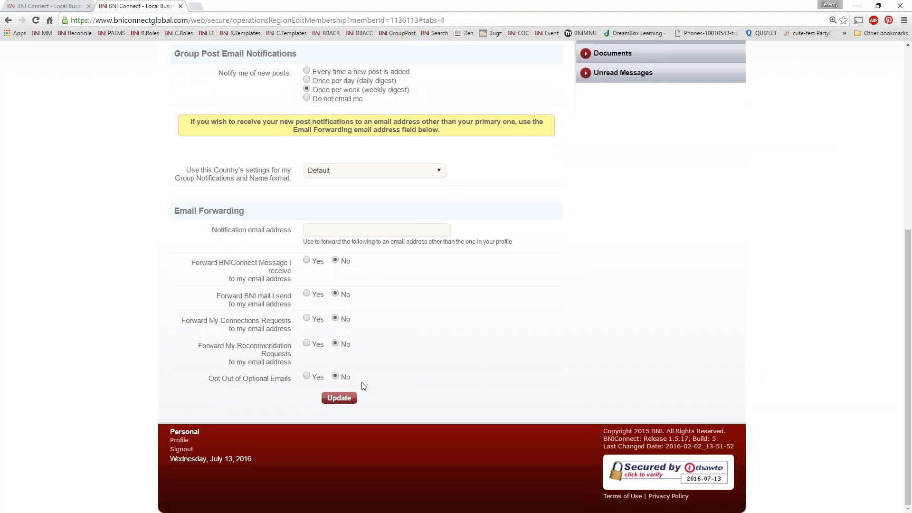
mouse_move(437, 367)
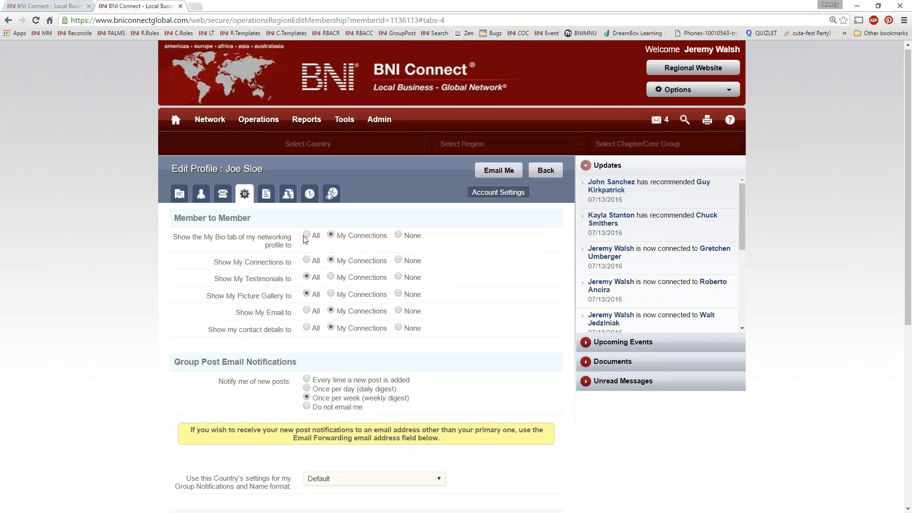
left_click(307, 235)
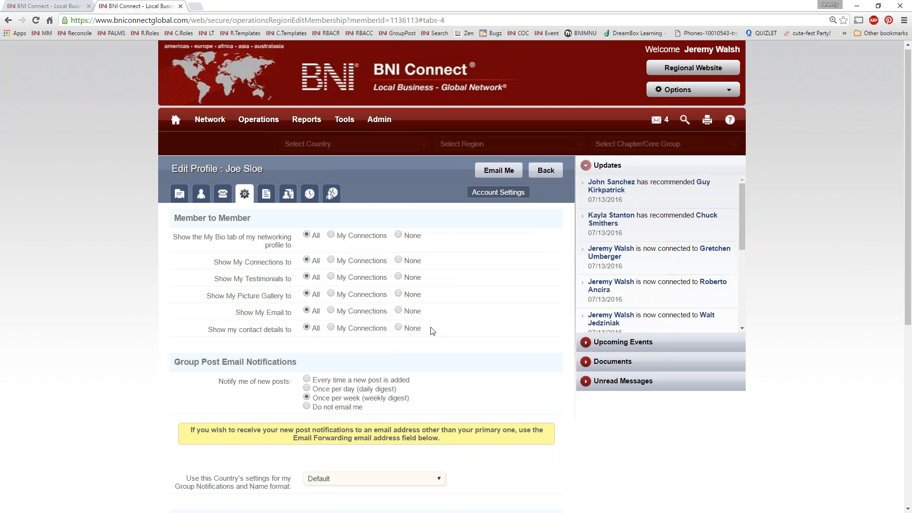
scroll("down", 3)
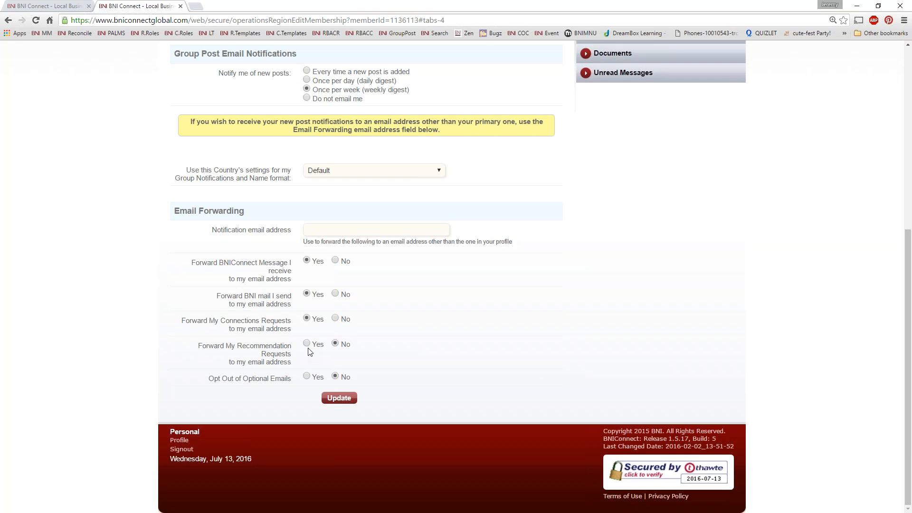
left_click(306, 343)
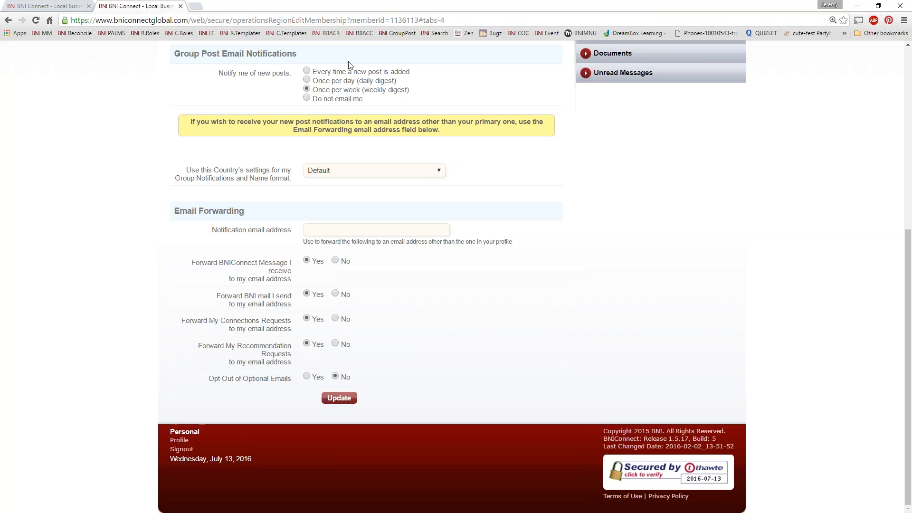
mouse_move(428, 182)
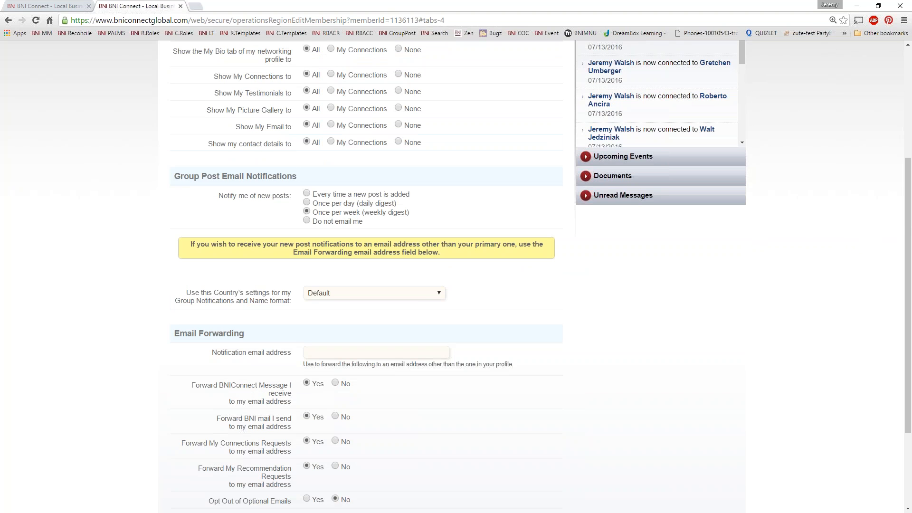
mouse_move(314, 453)
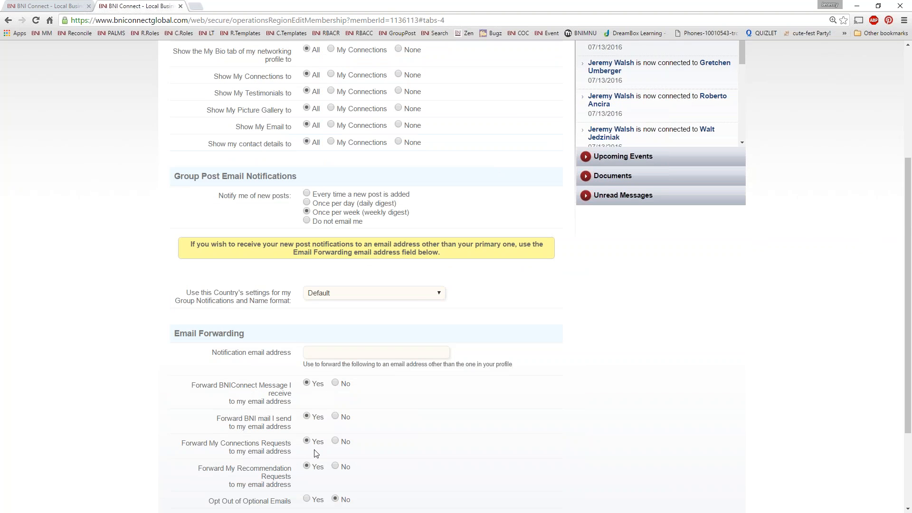
left_click(335, 441)
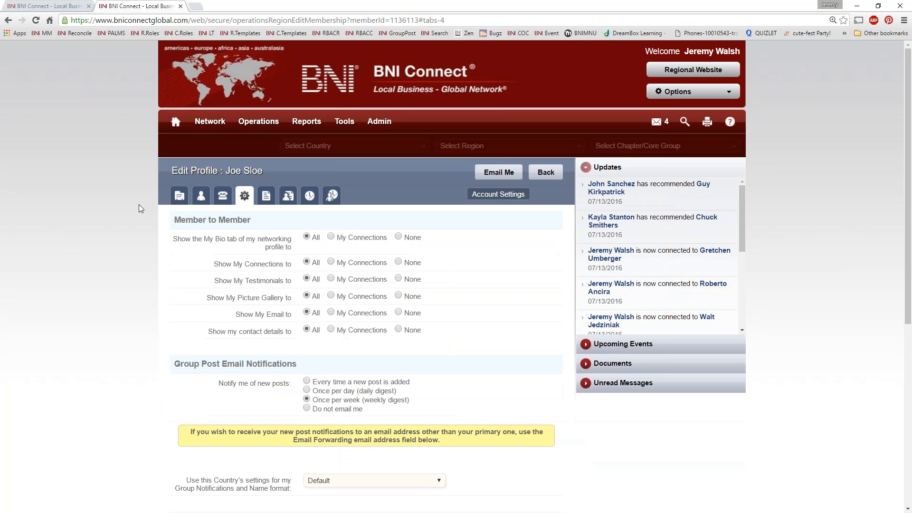
scroll("down", 3)
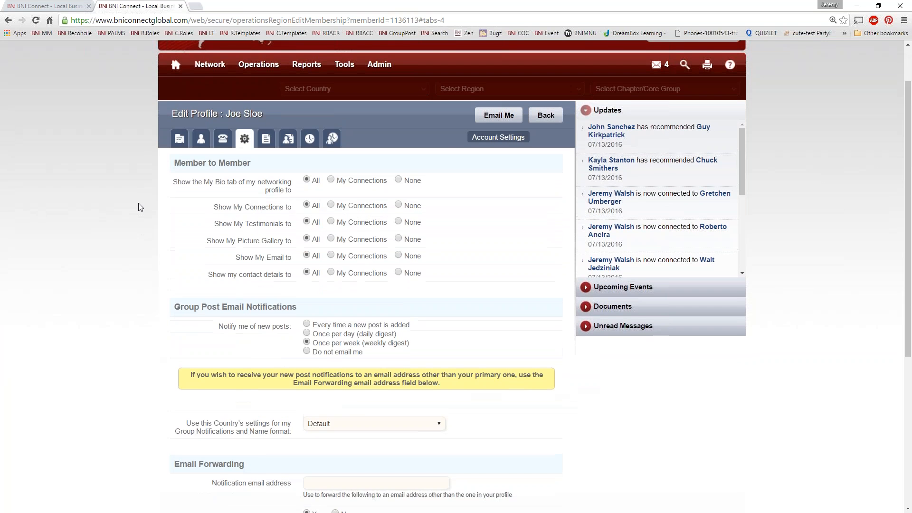
left_click(657, 120)
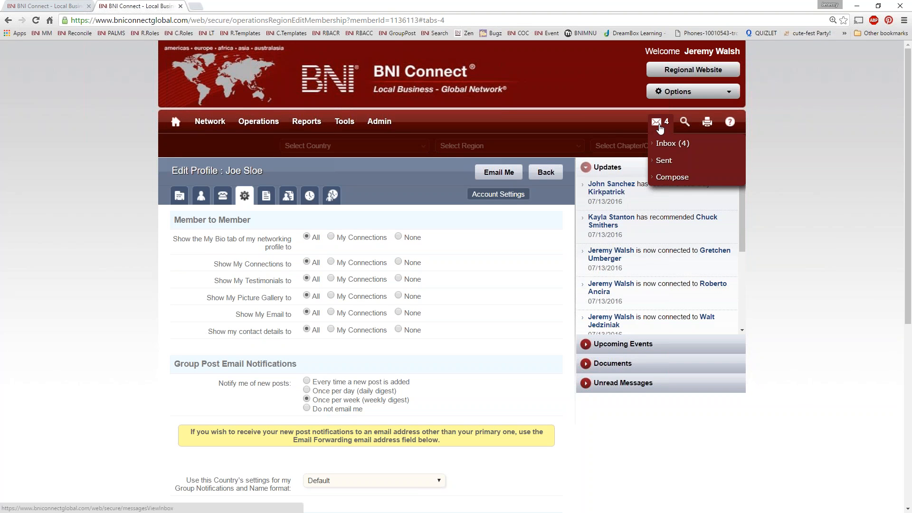
left_click(502, 139)
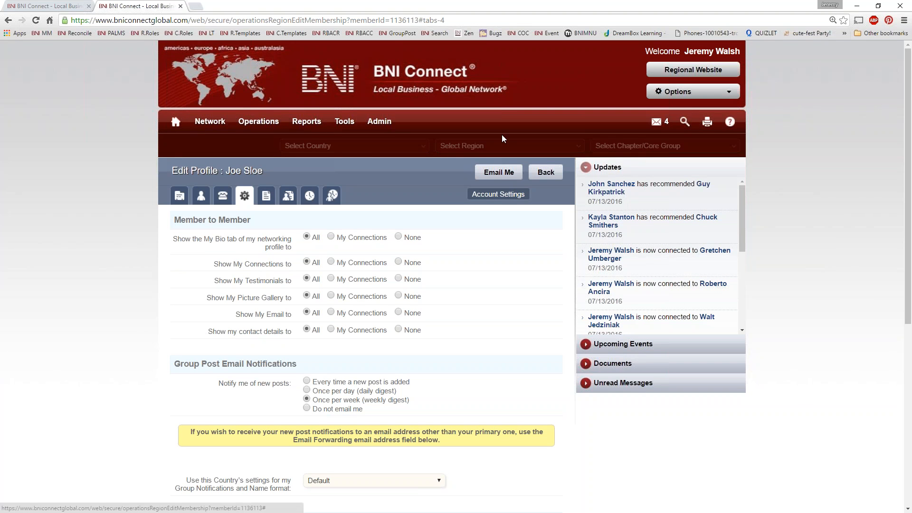
left_click(657, 121)
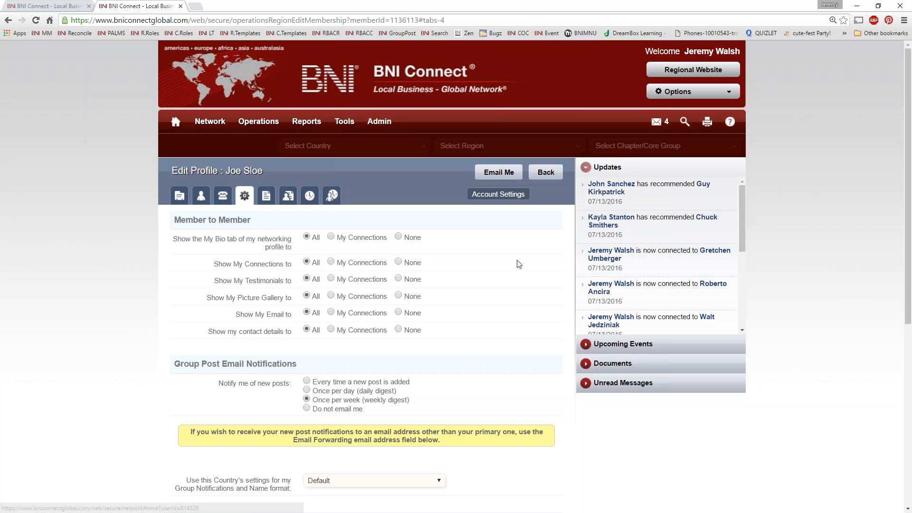
scroll("down", 3)
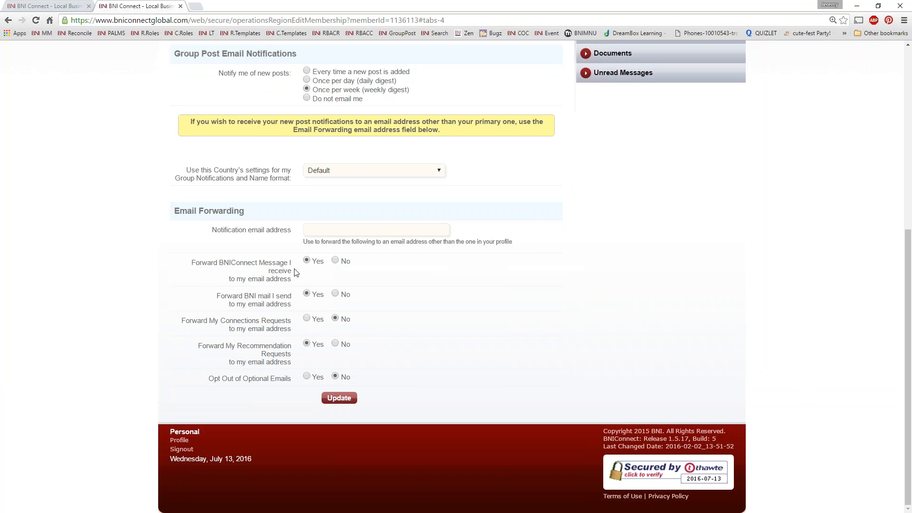
mouse_move(197, 262)
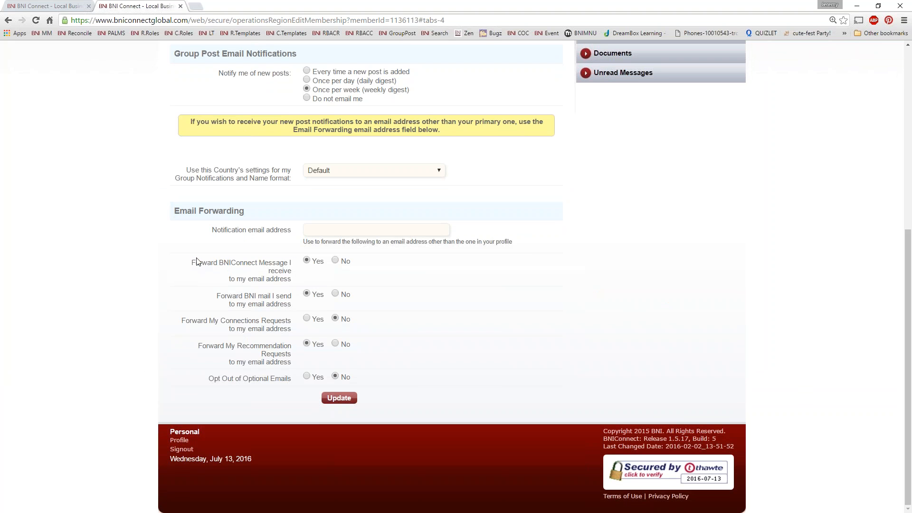
left_click_drag(191, 262, 294, 279)
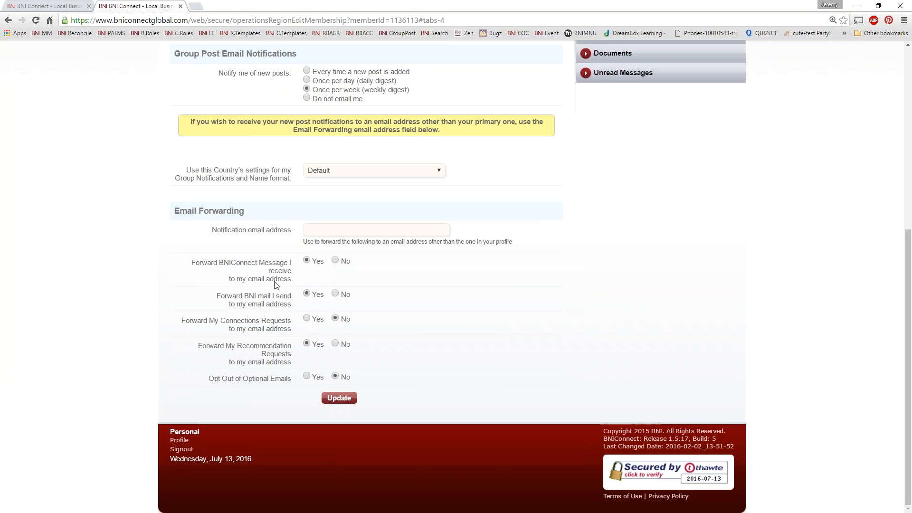
mouse_move(277, 253)
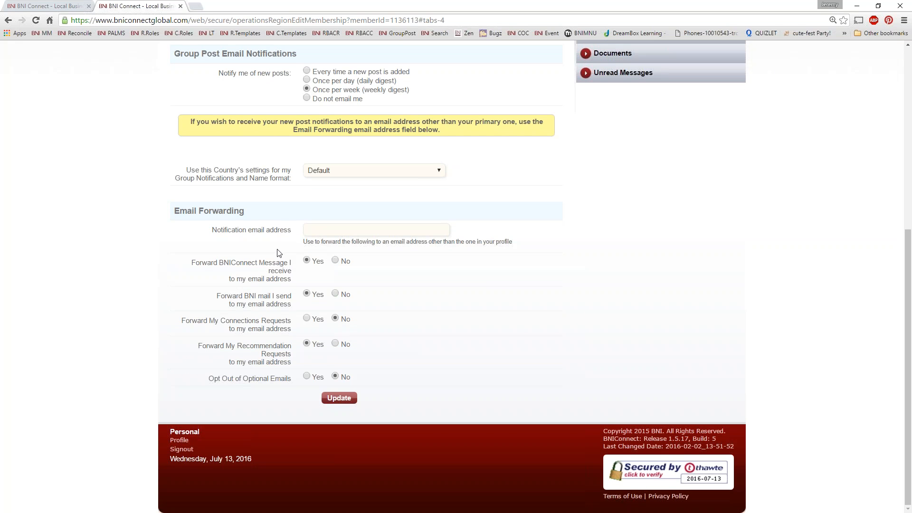
mouse_move(545, 142)
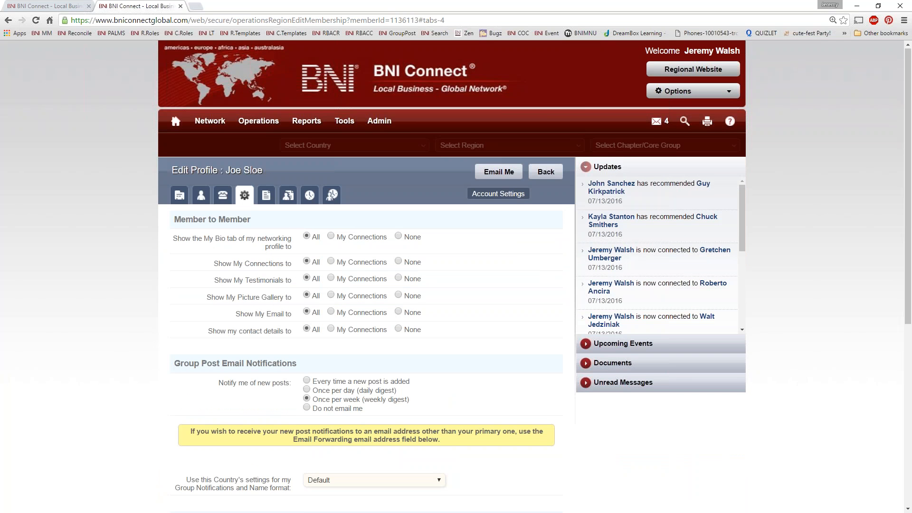
mouse_move(54, 285)
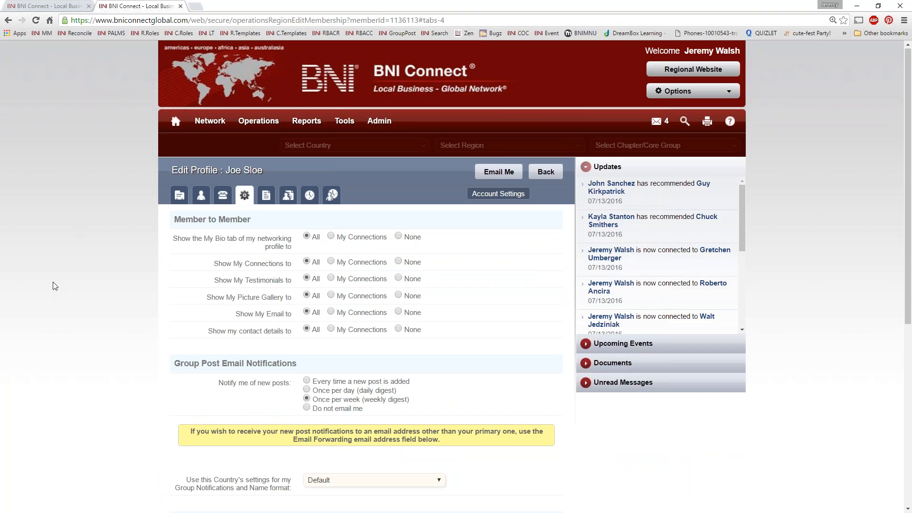